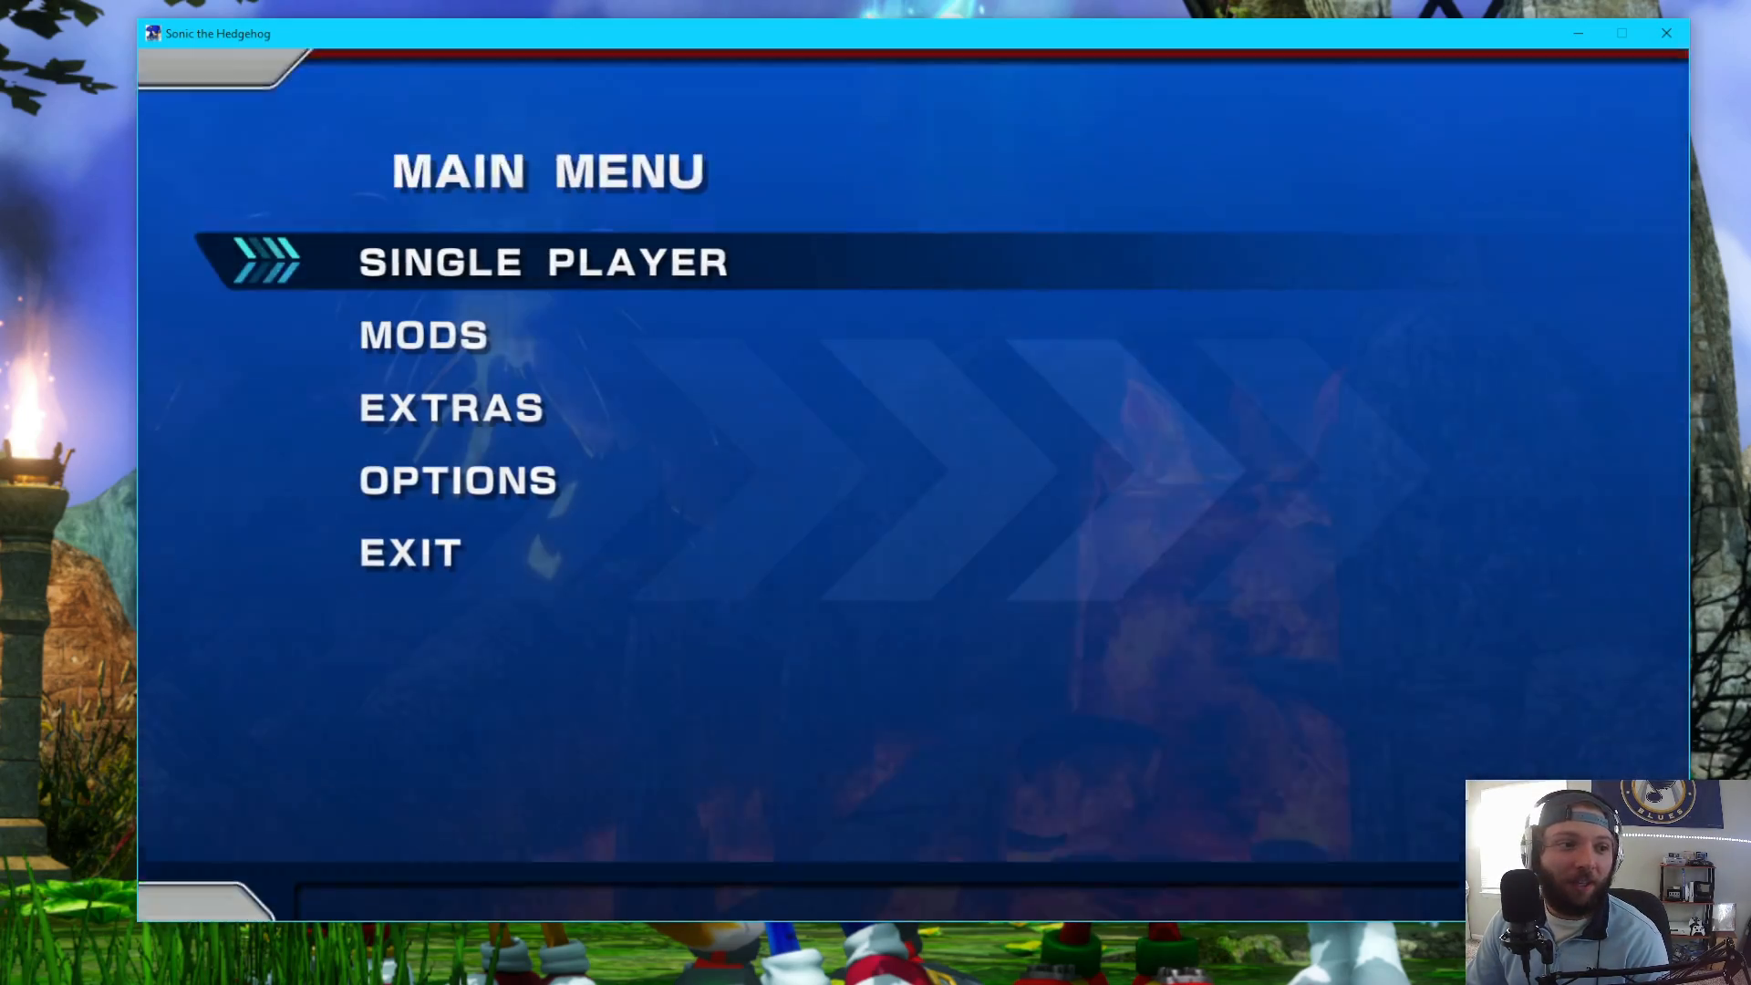
- Move the main-menu selection down from Single Player to Mods
key(Down)
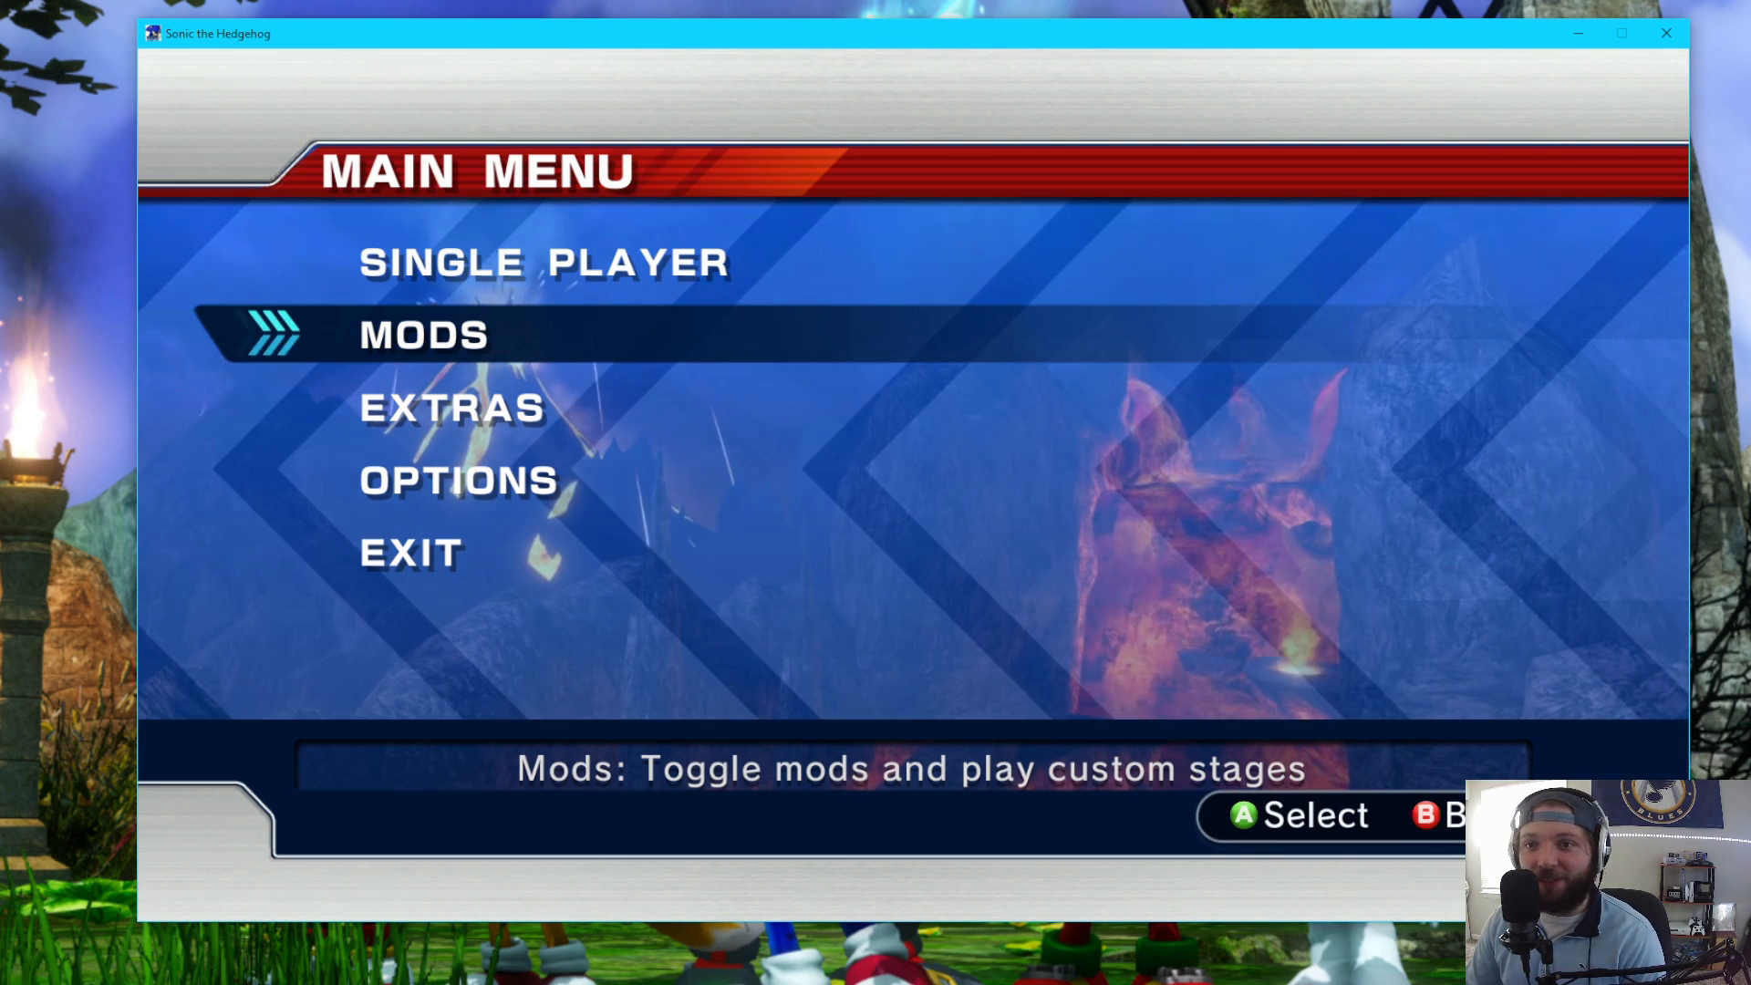
mouse_move(1708, 109)
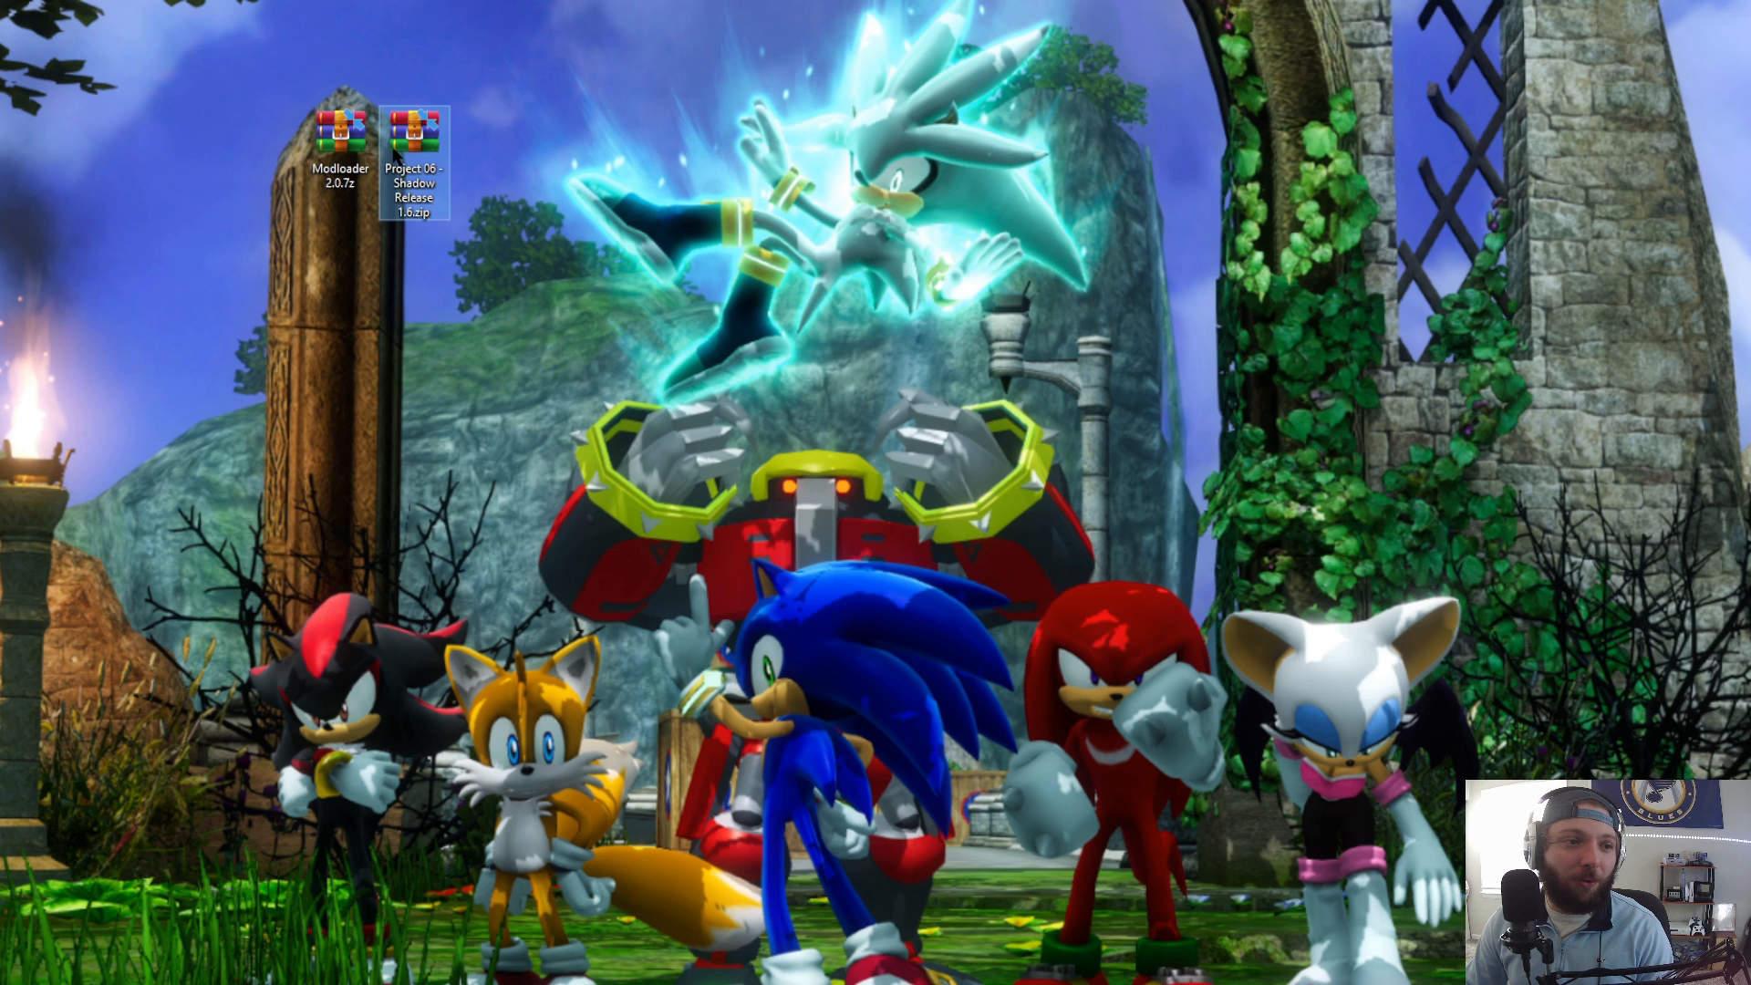
- Drag the Sonic the Hedgehog (P-06) folder out of the Shadow Release archive onto the desktop
double_click(414, 133)
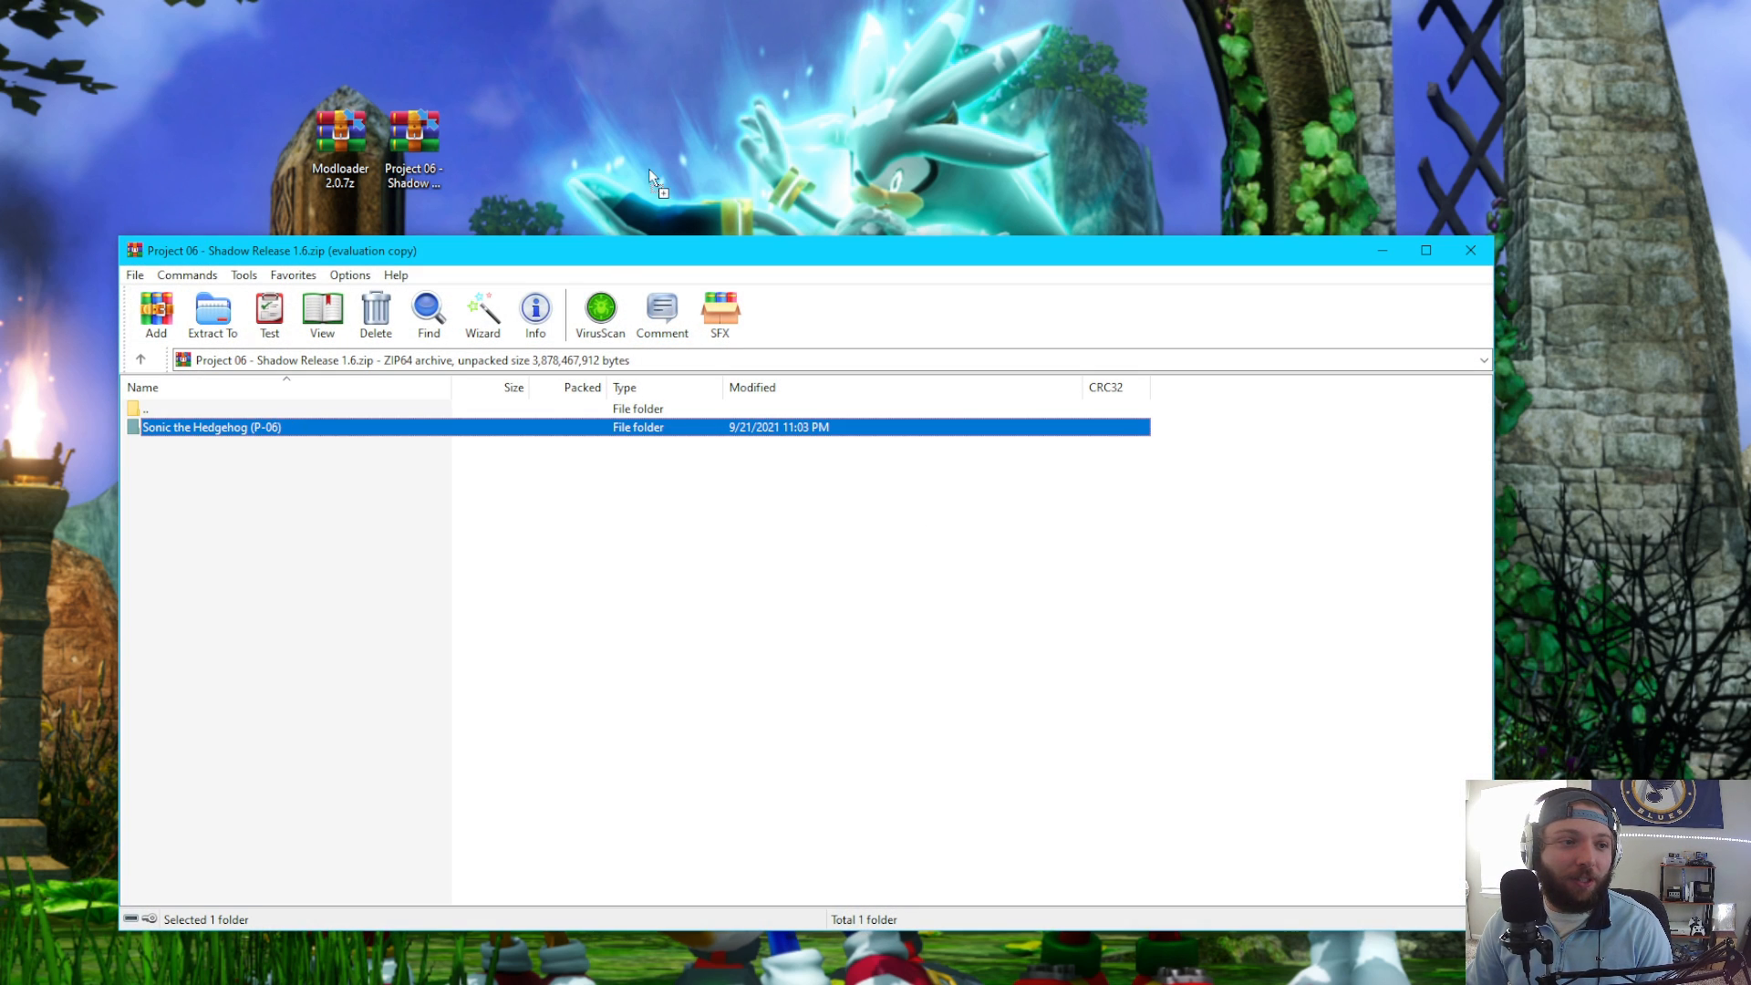
click(212, 316)
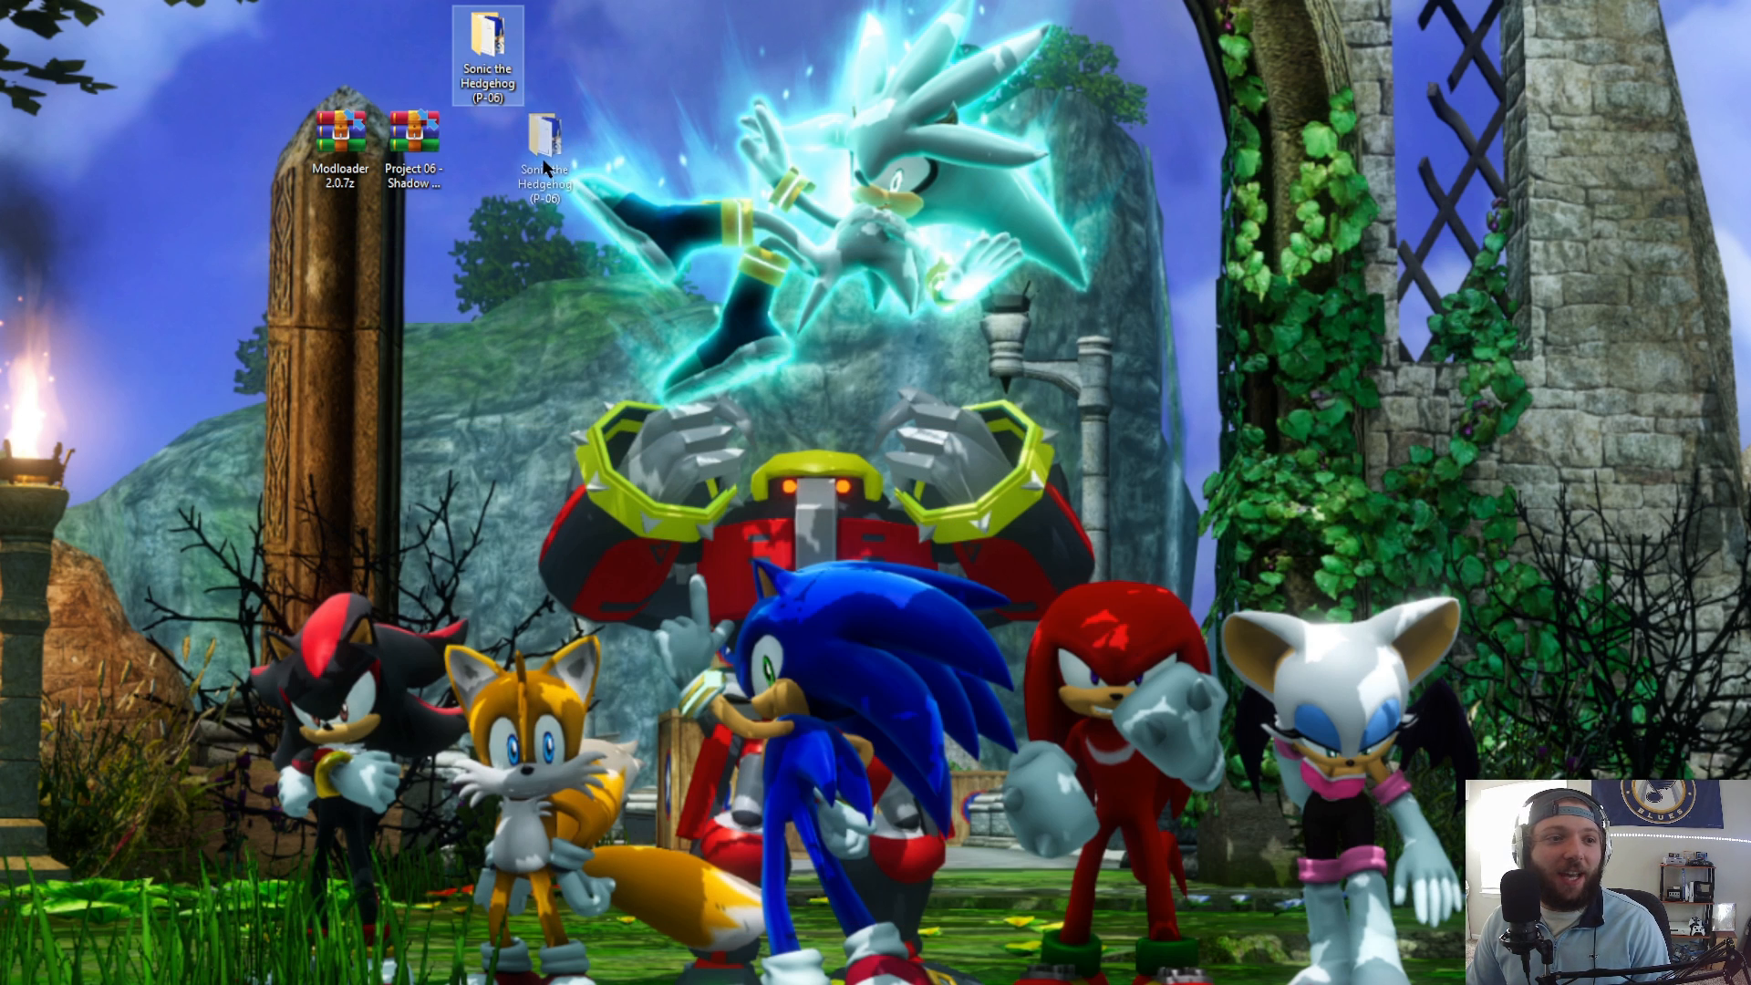
drag(485, 51, 562, 133)
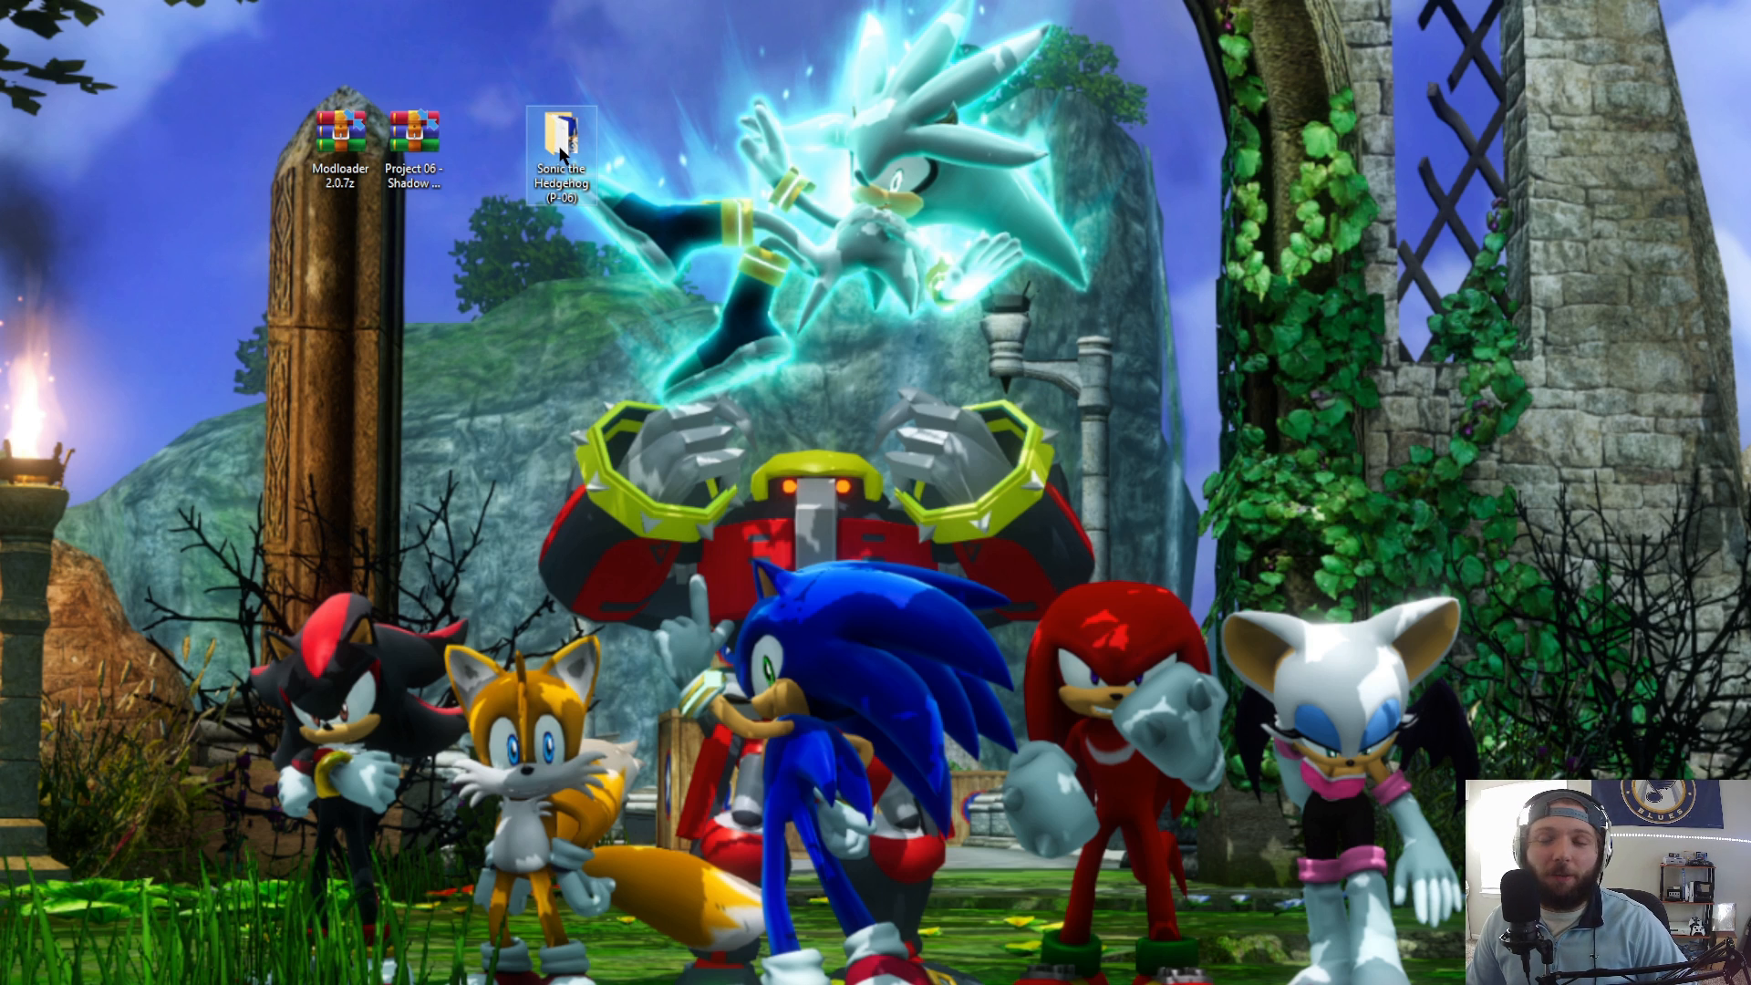
mouse_move(558, 122)
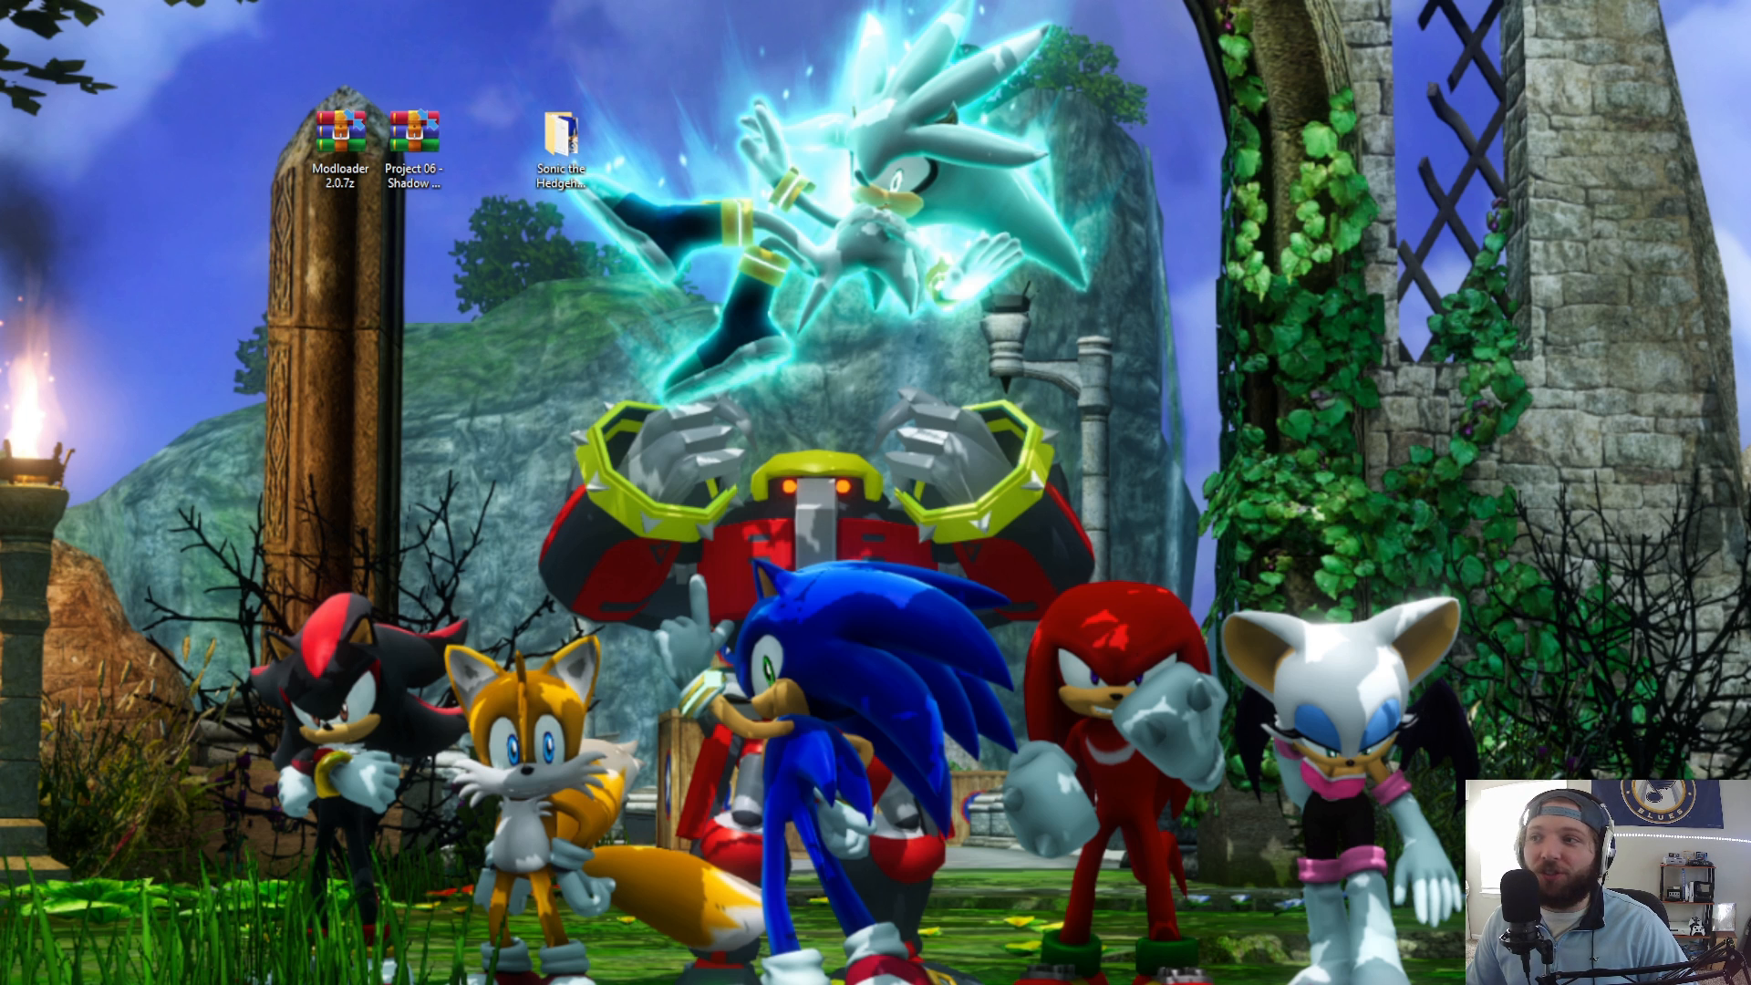
- Browse the extracted game folder with Hidden items shown and select Sonic the Hedgehog_Data
double_click(556, 133)
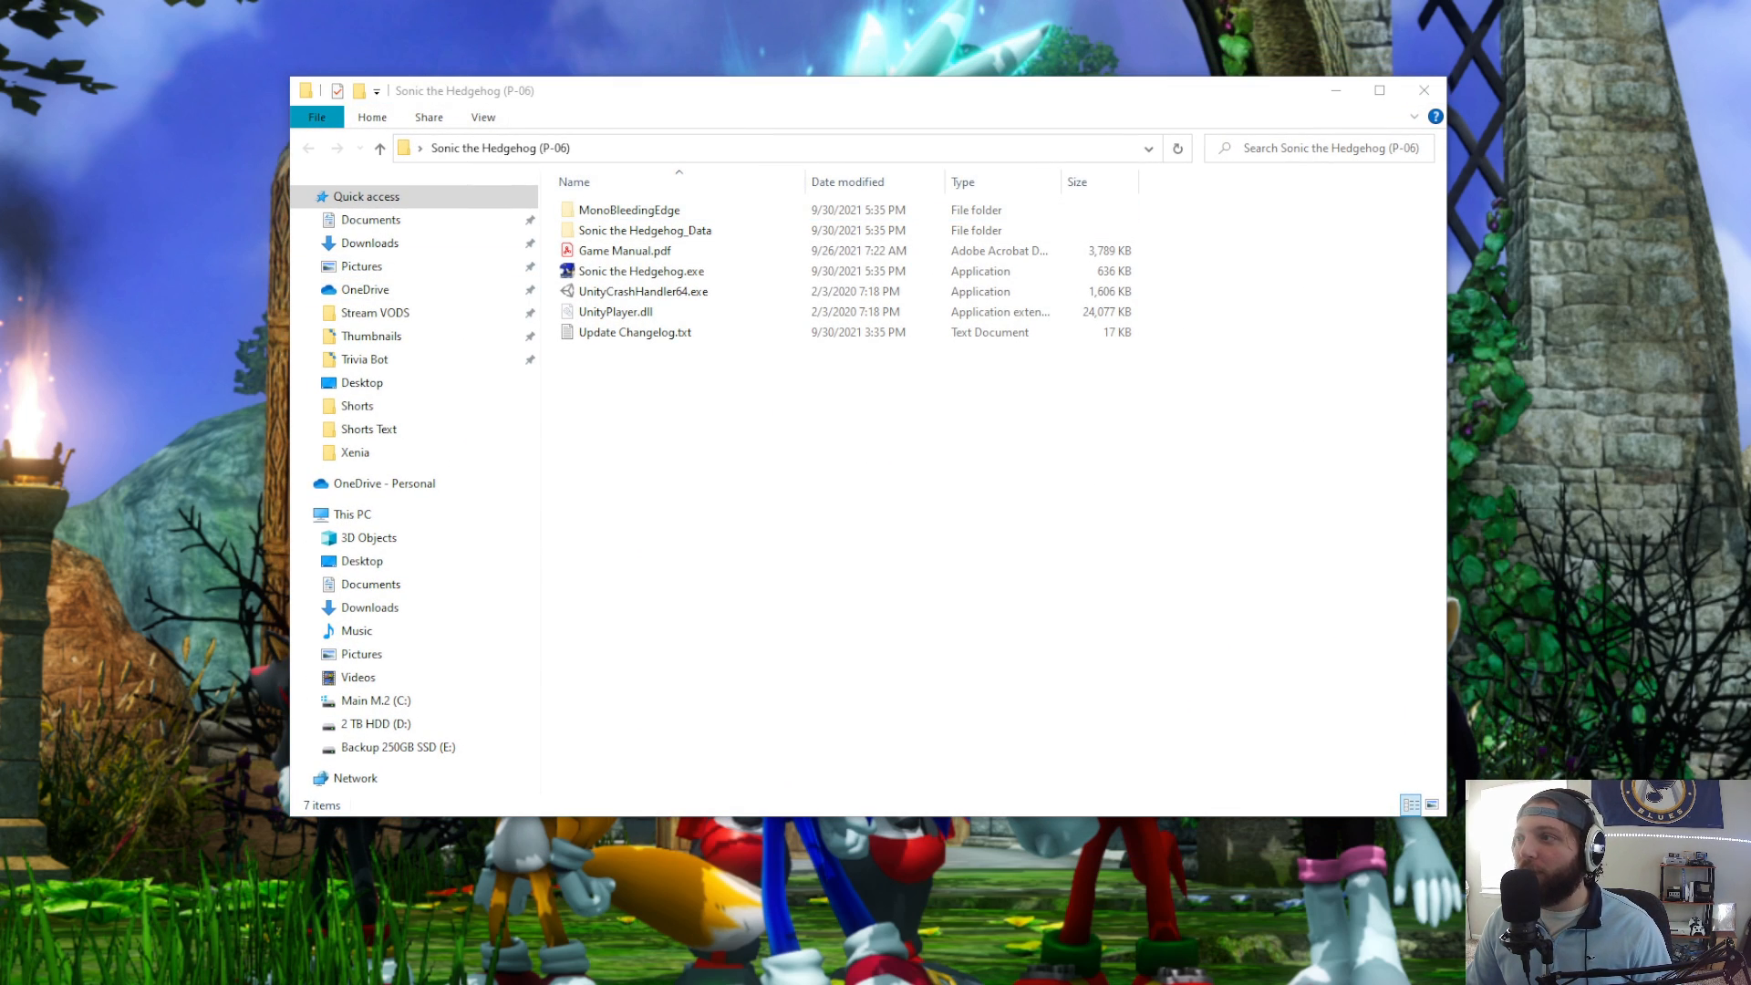
mouse_move(986, 180)
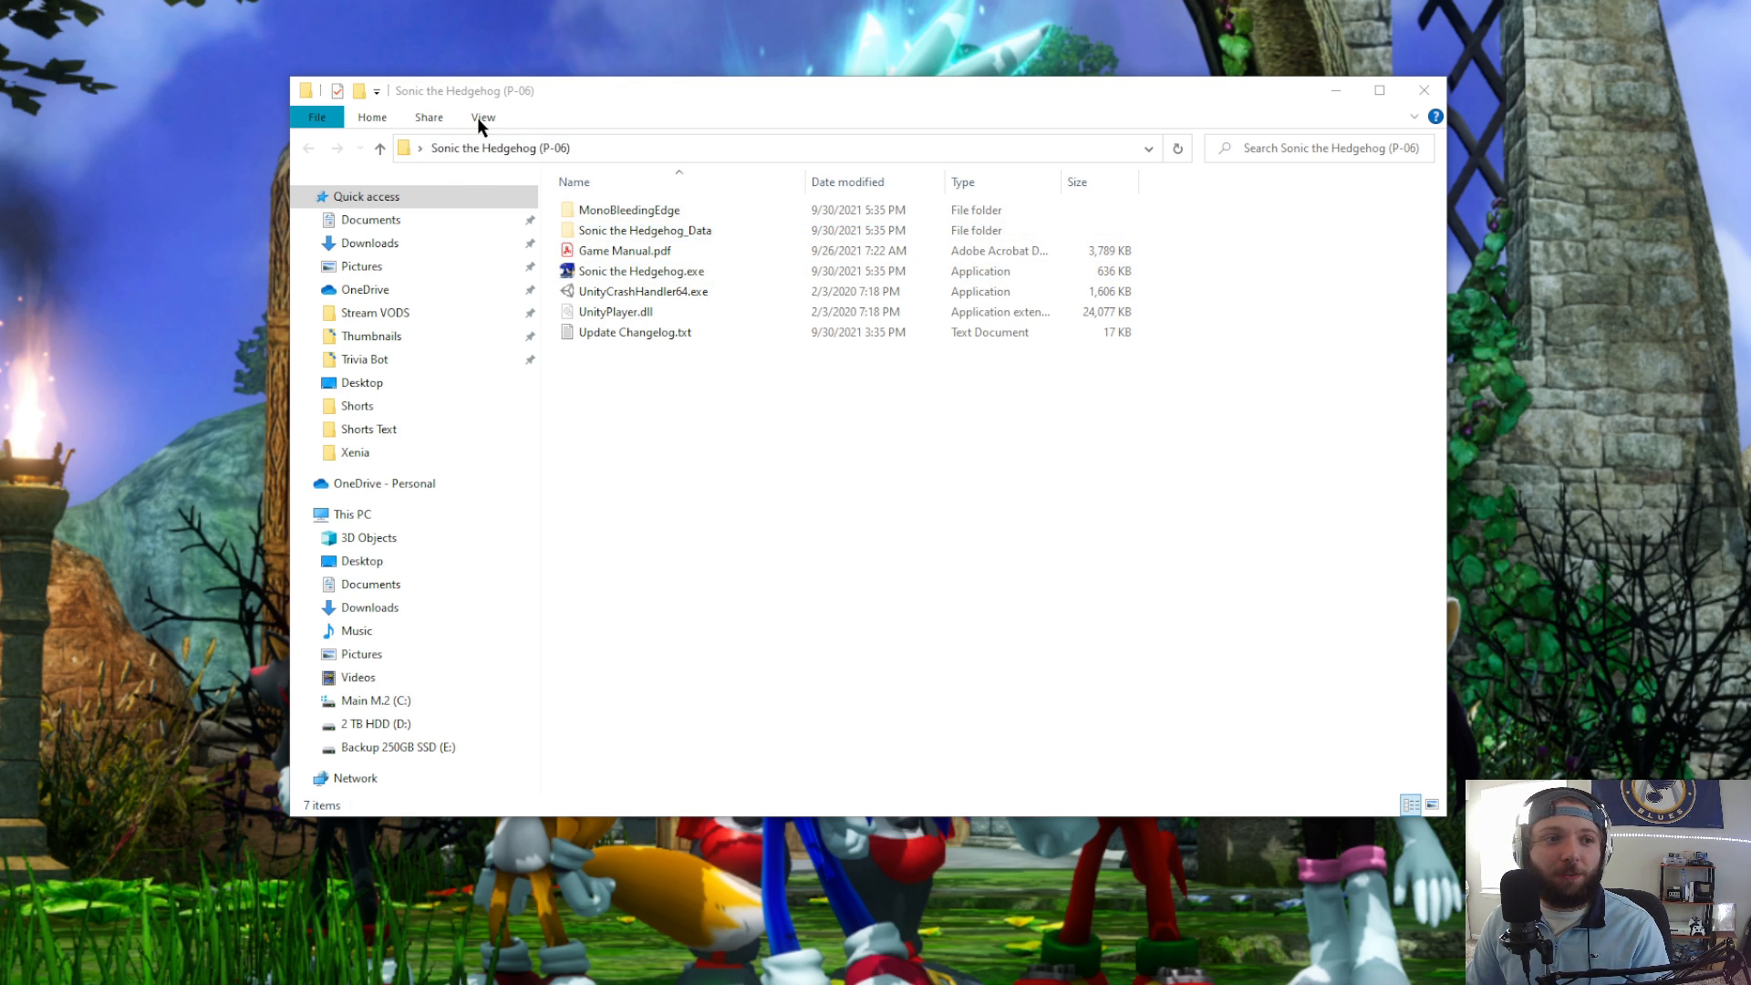
click(644, 230)
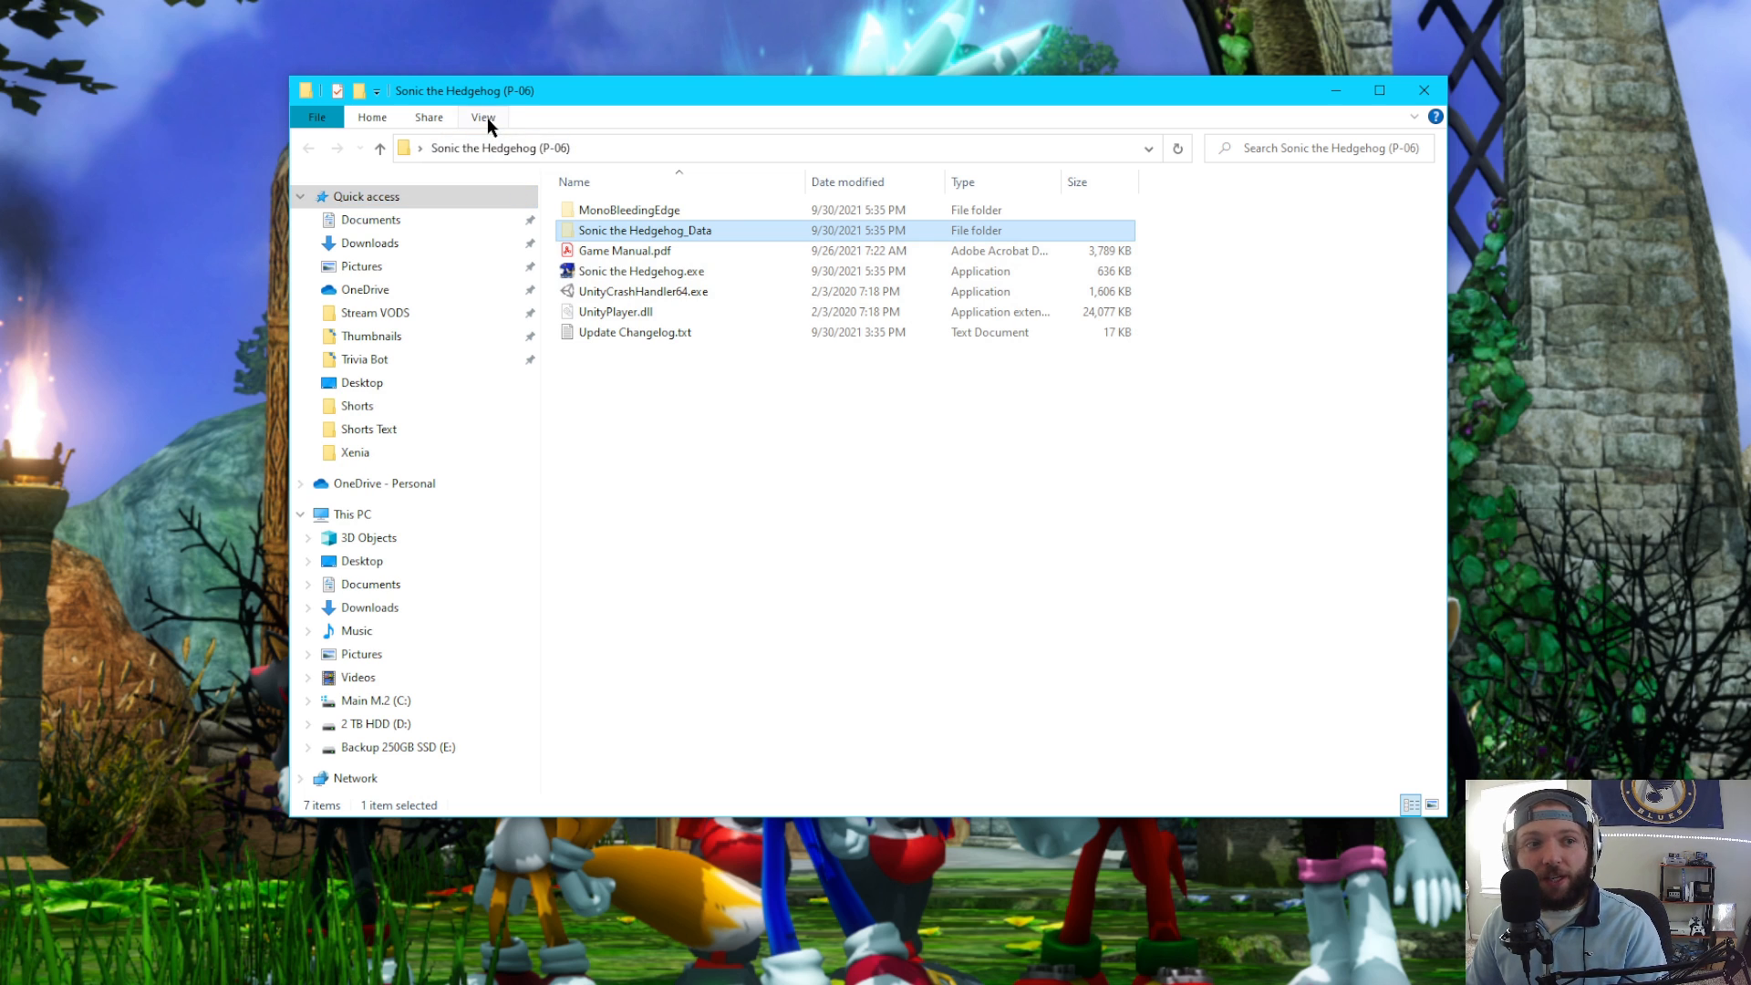
click(482, 117)
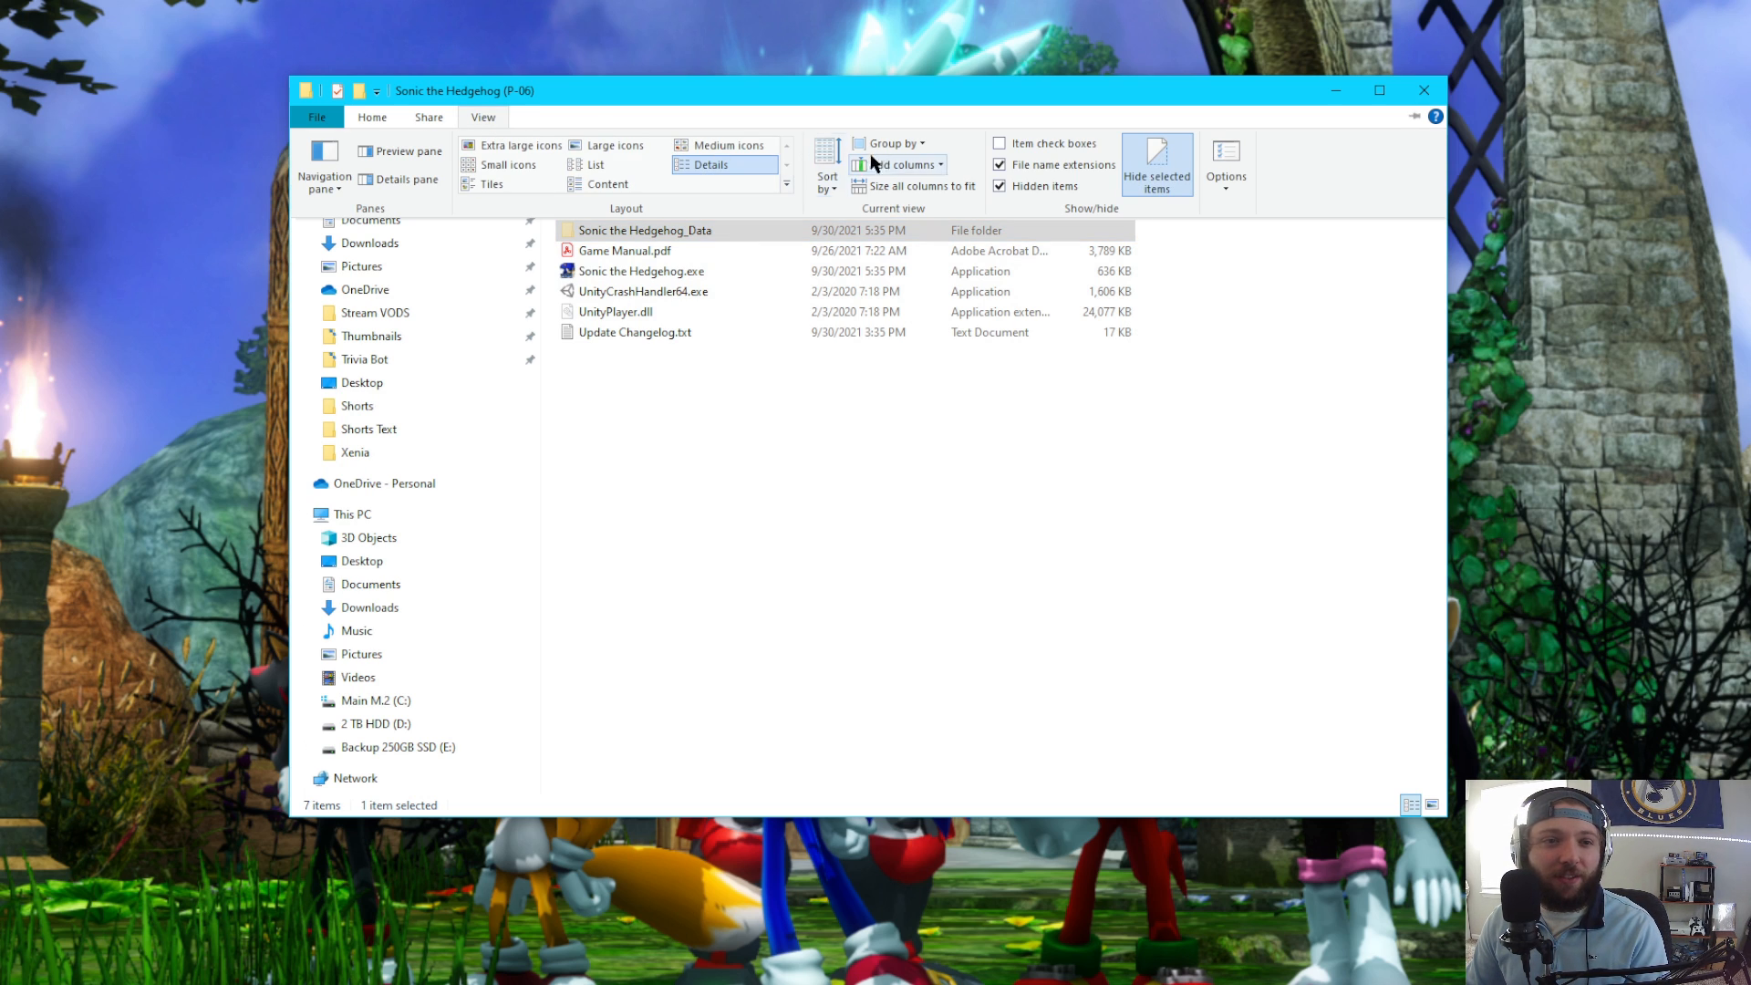
mouse_move(1000, 186)
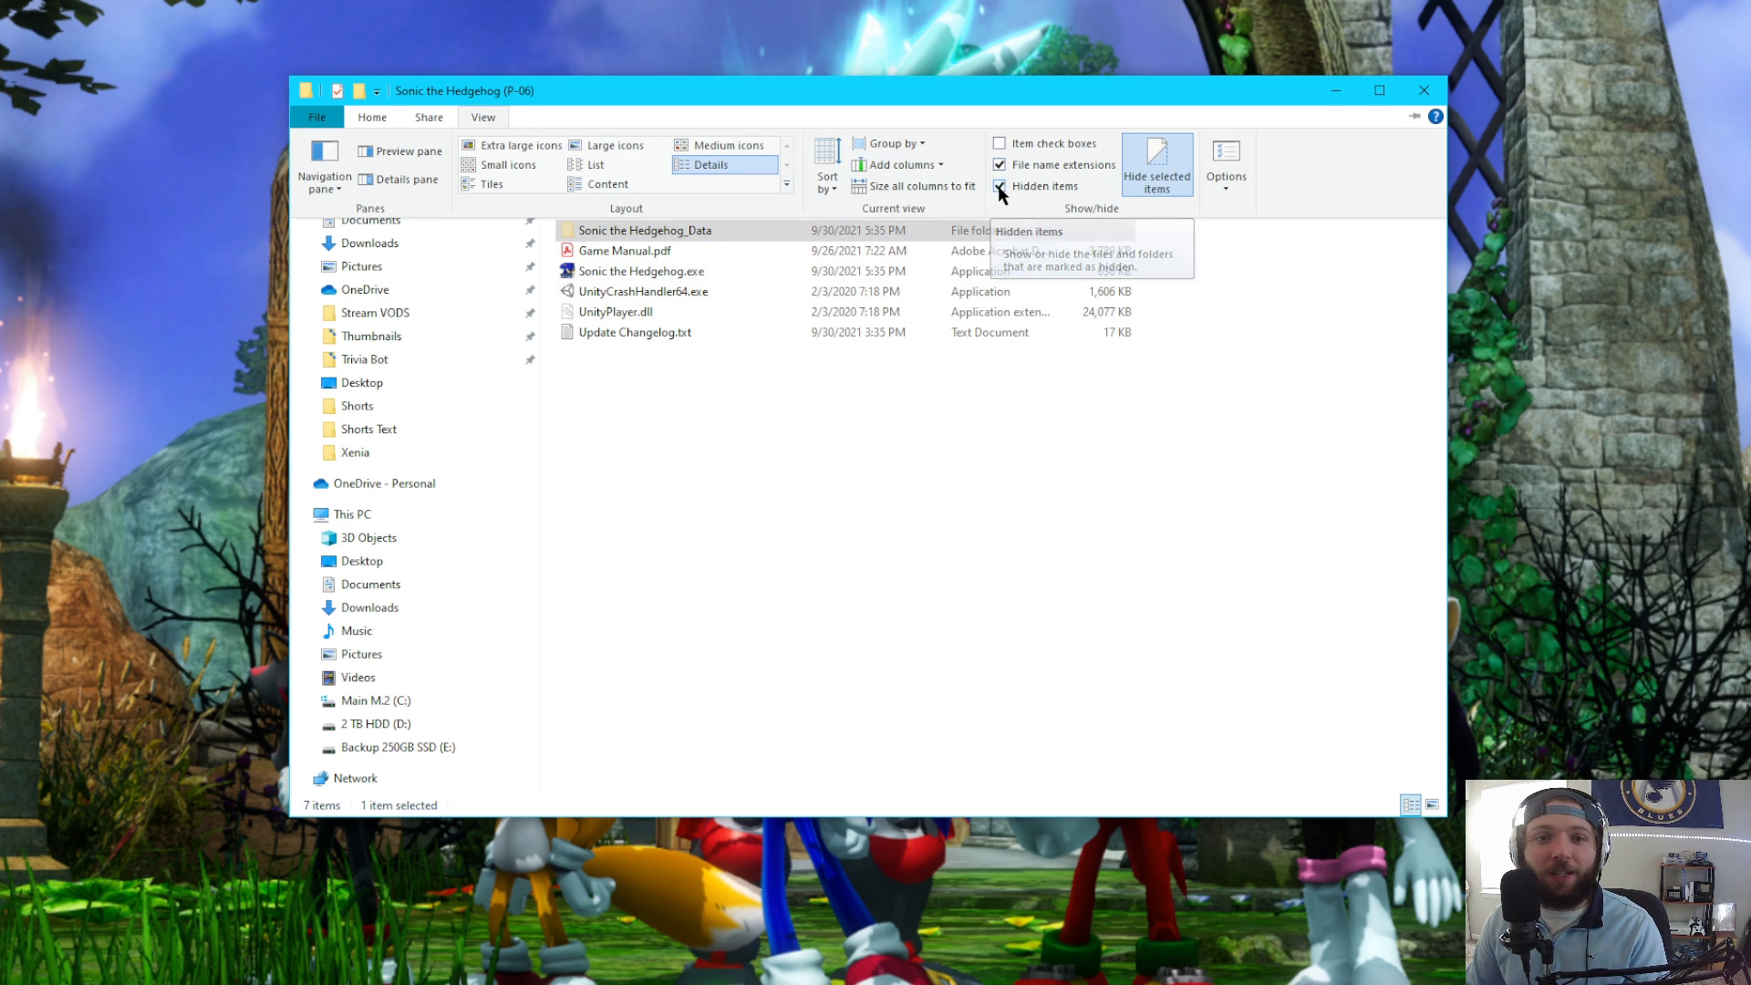
click(999, 186)
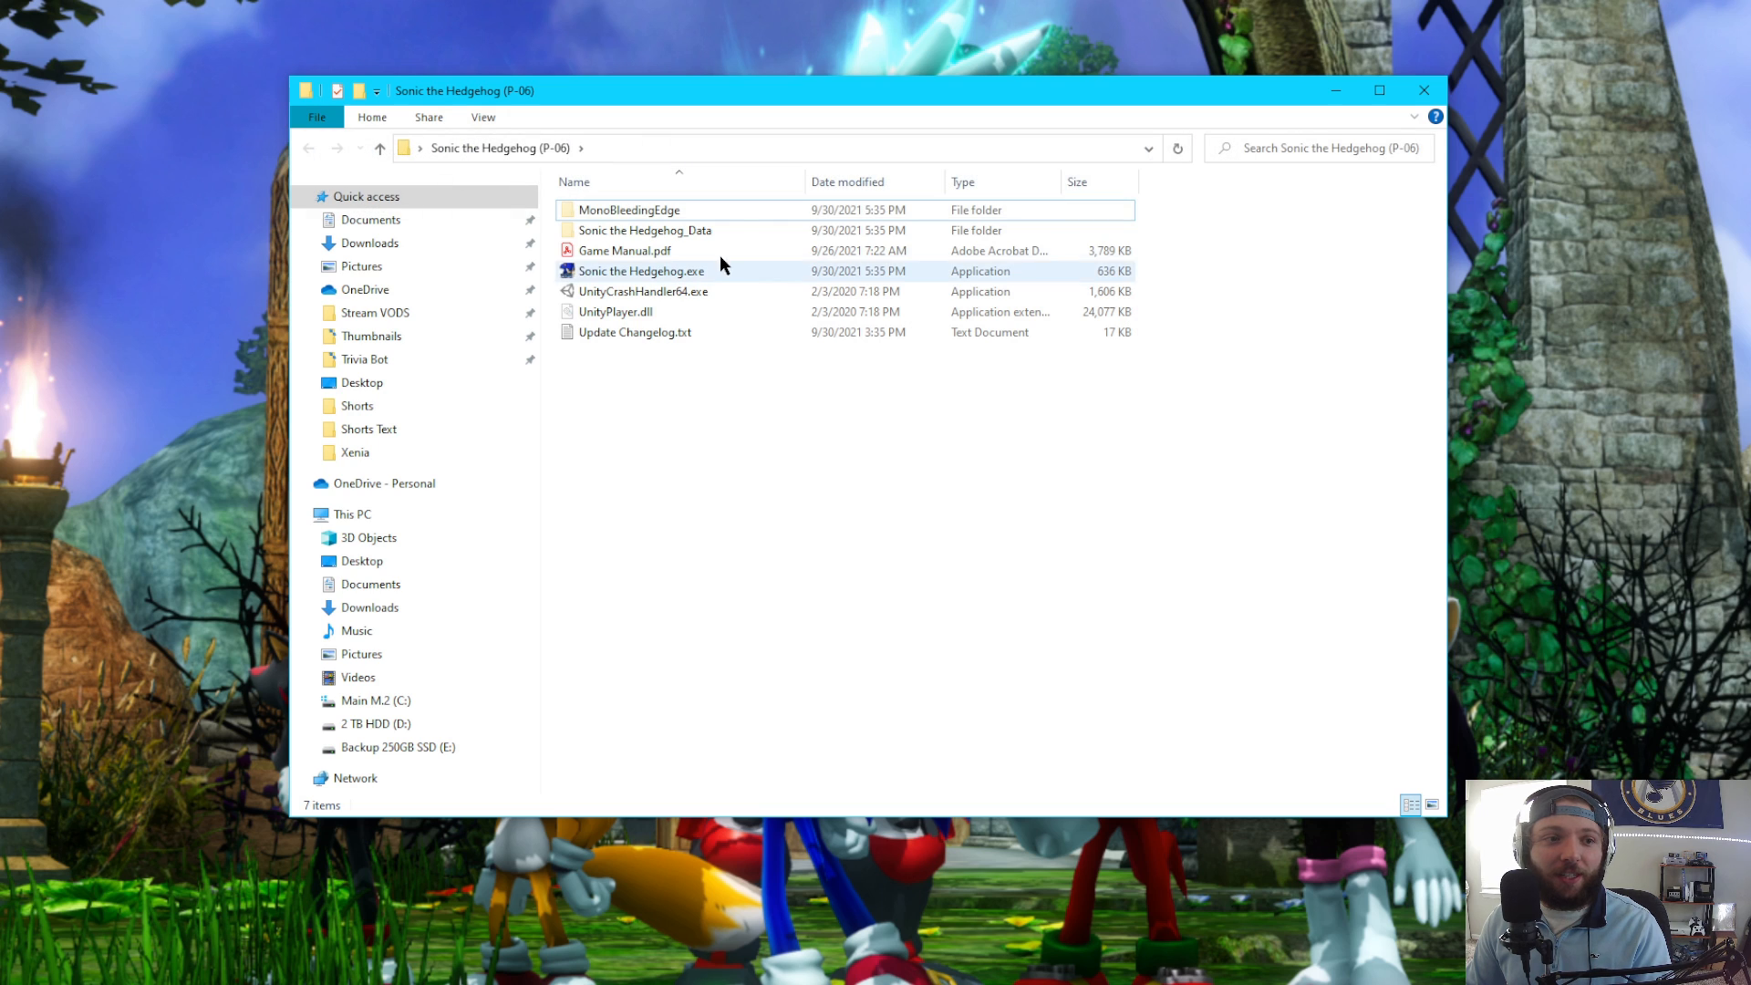
click(644, 230)
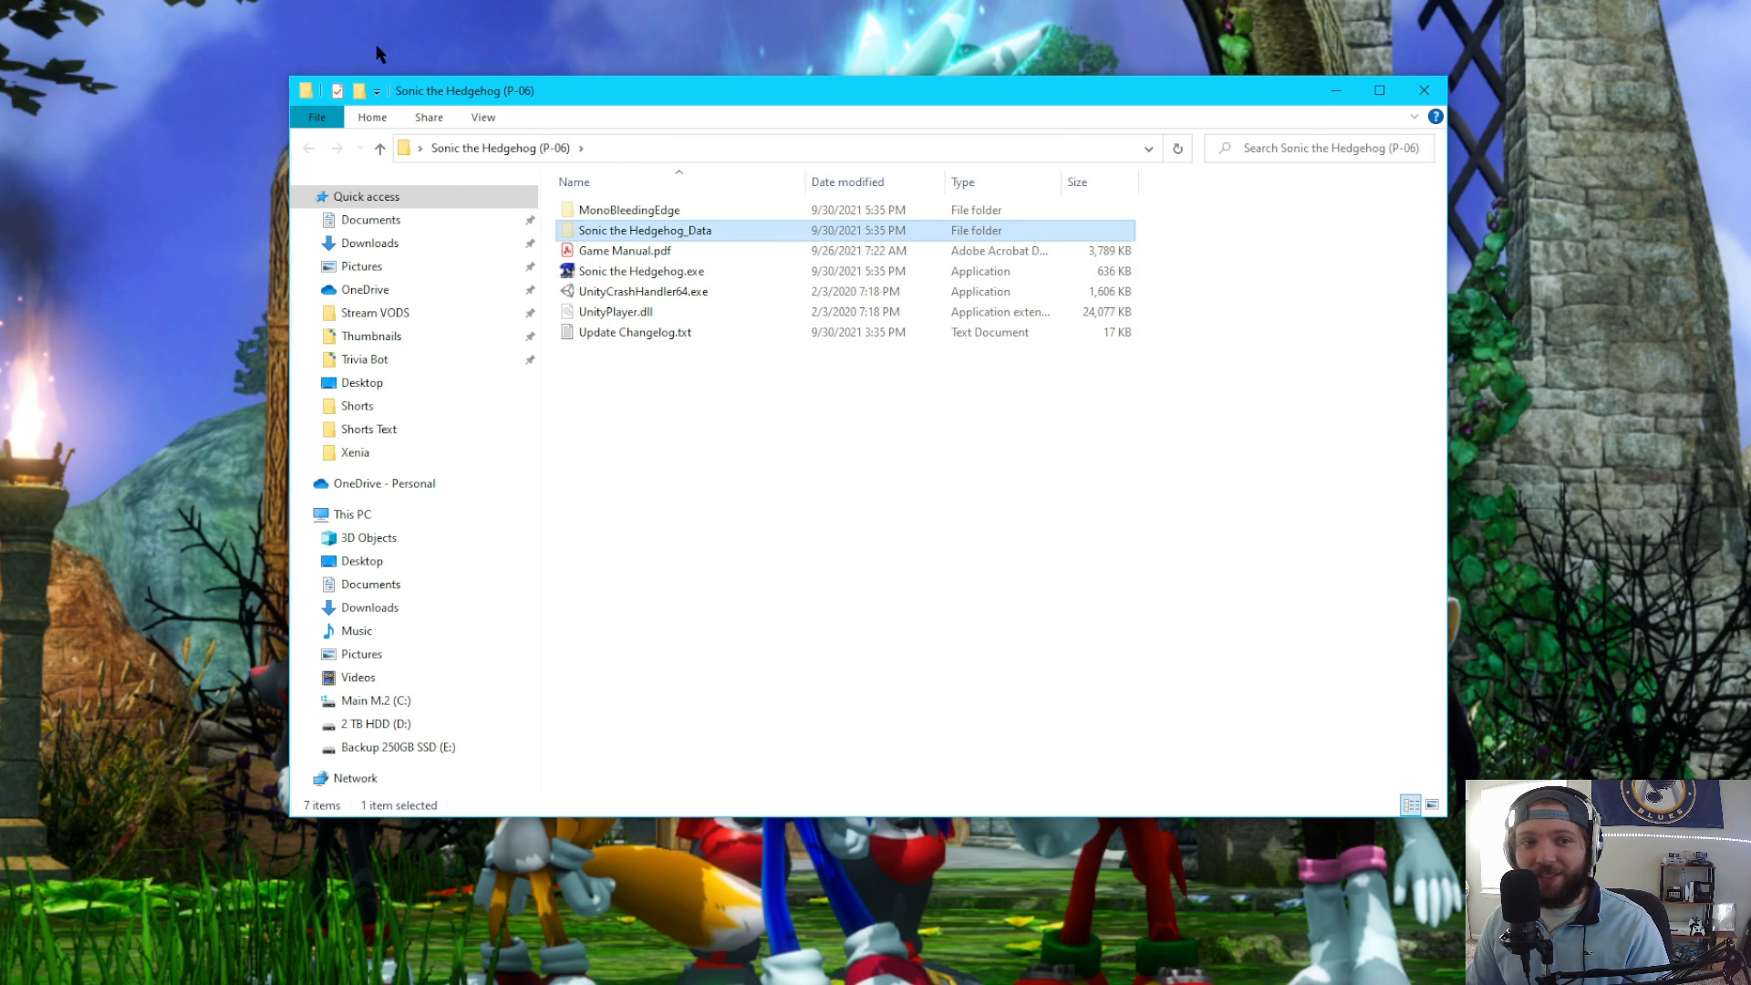
- Select GameData.bin and Settings.bin in the old V1.6 data folder for copying to the new install
double_click(644, 230)
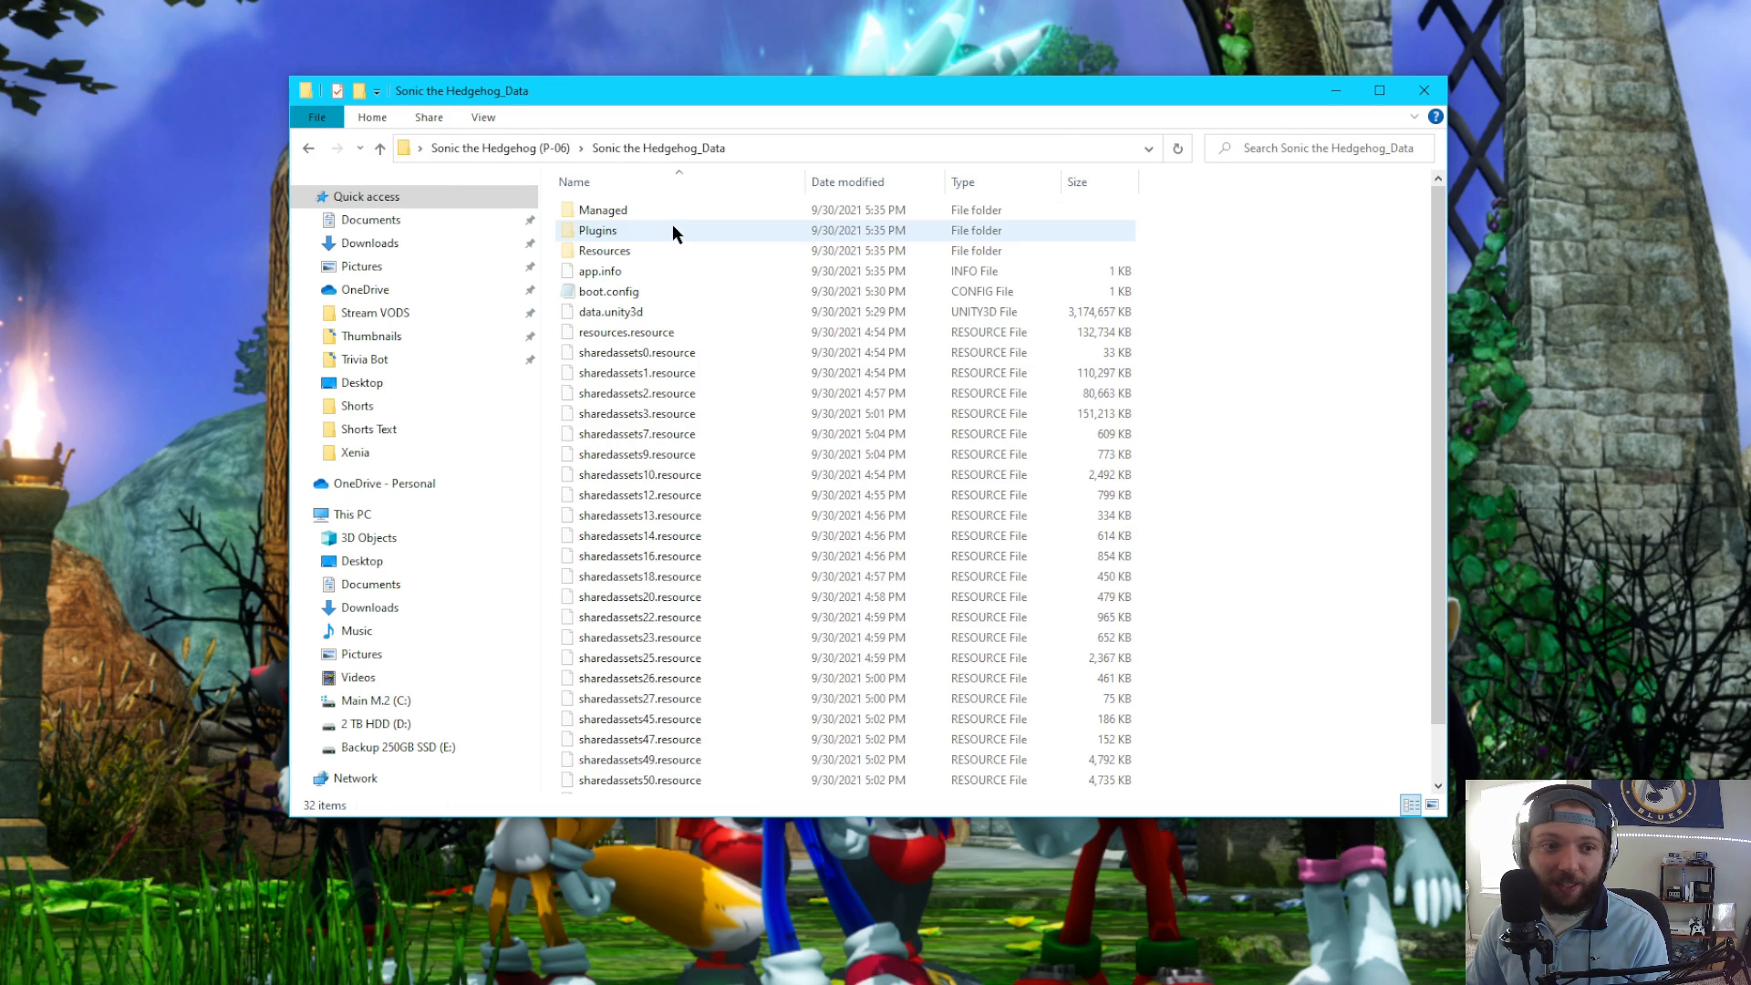
mouse_move(942, 100)
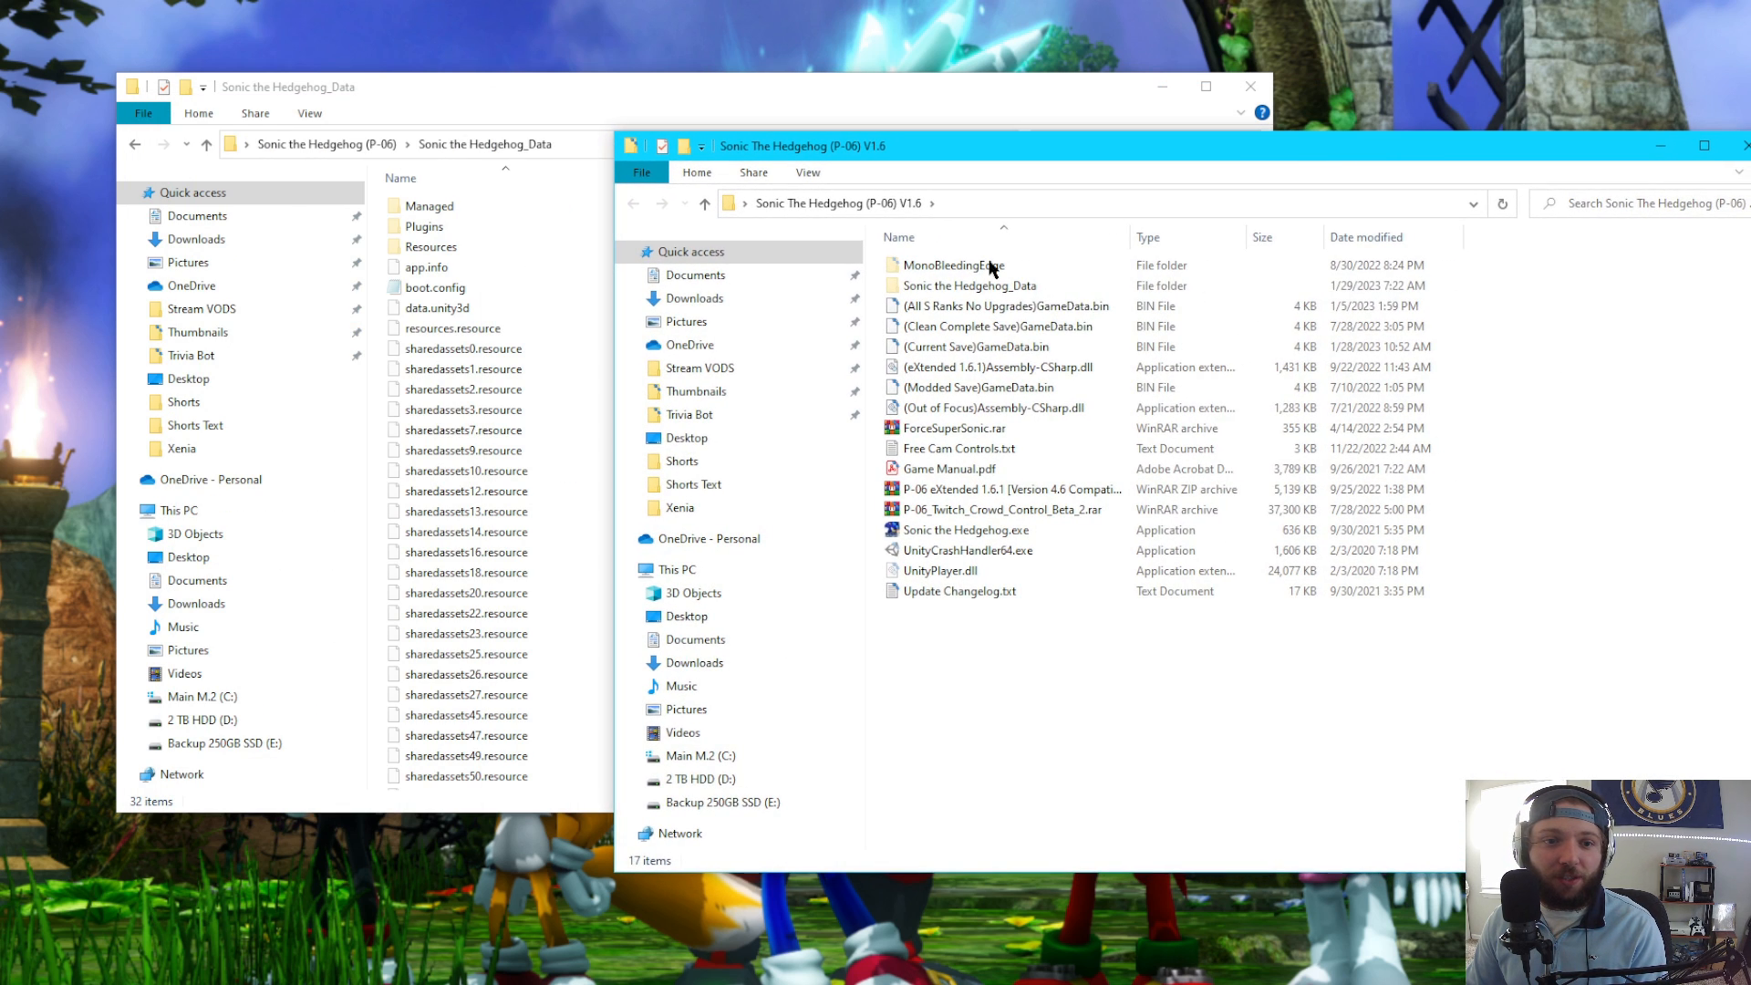
double_click(969, 284)
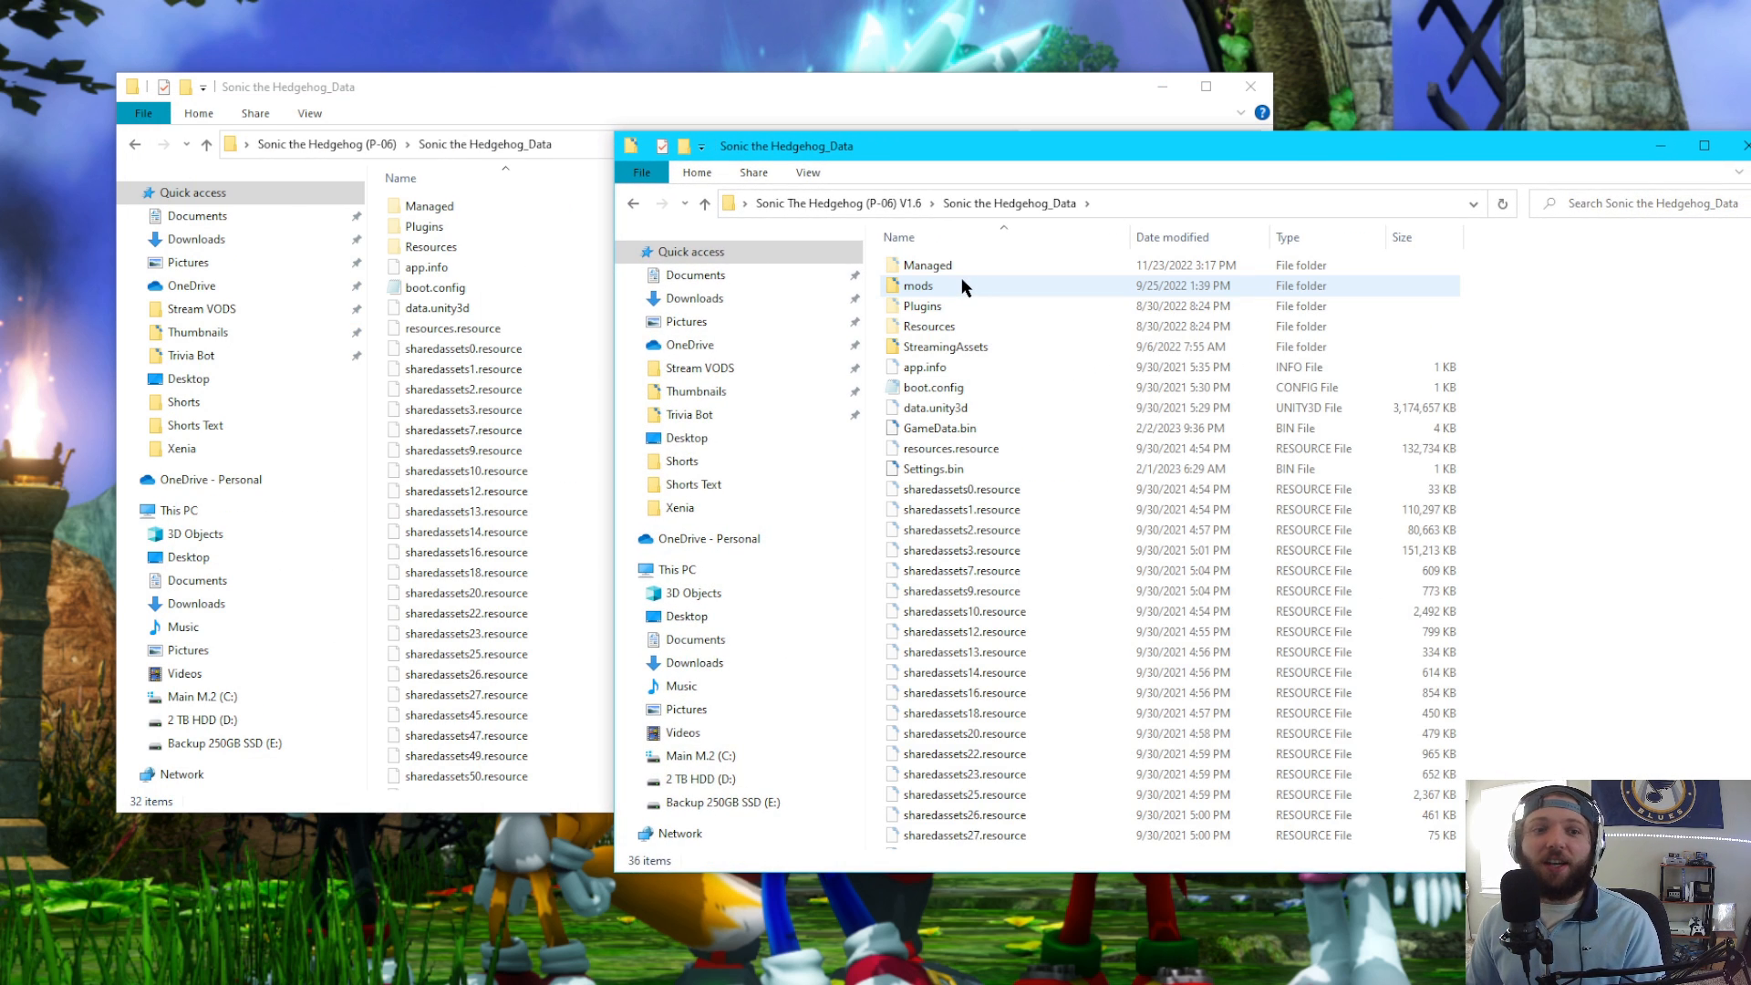
click(942, 427)
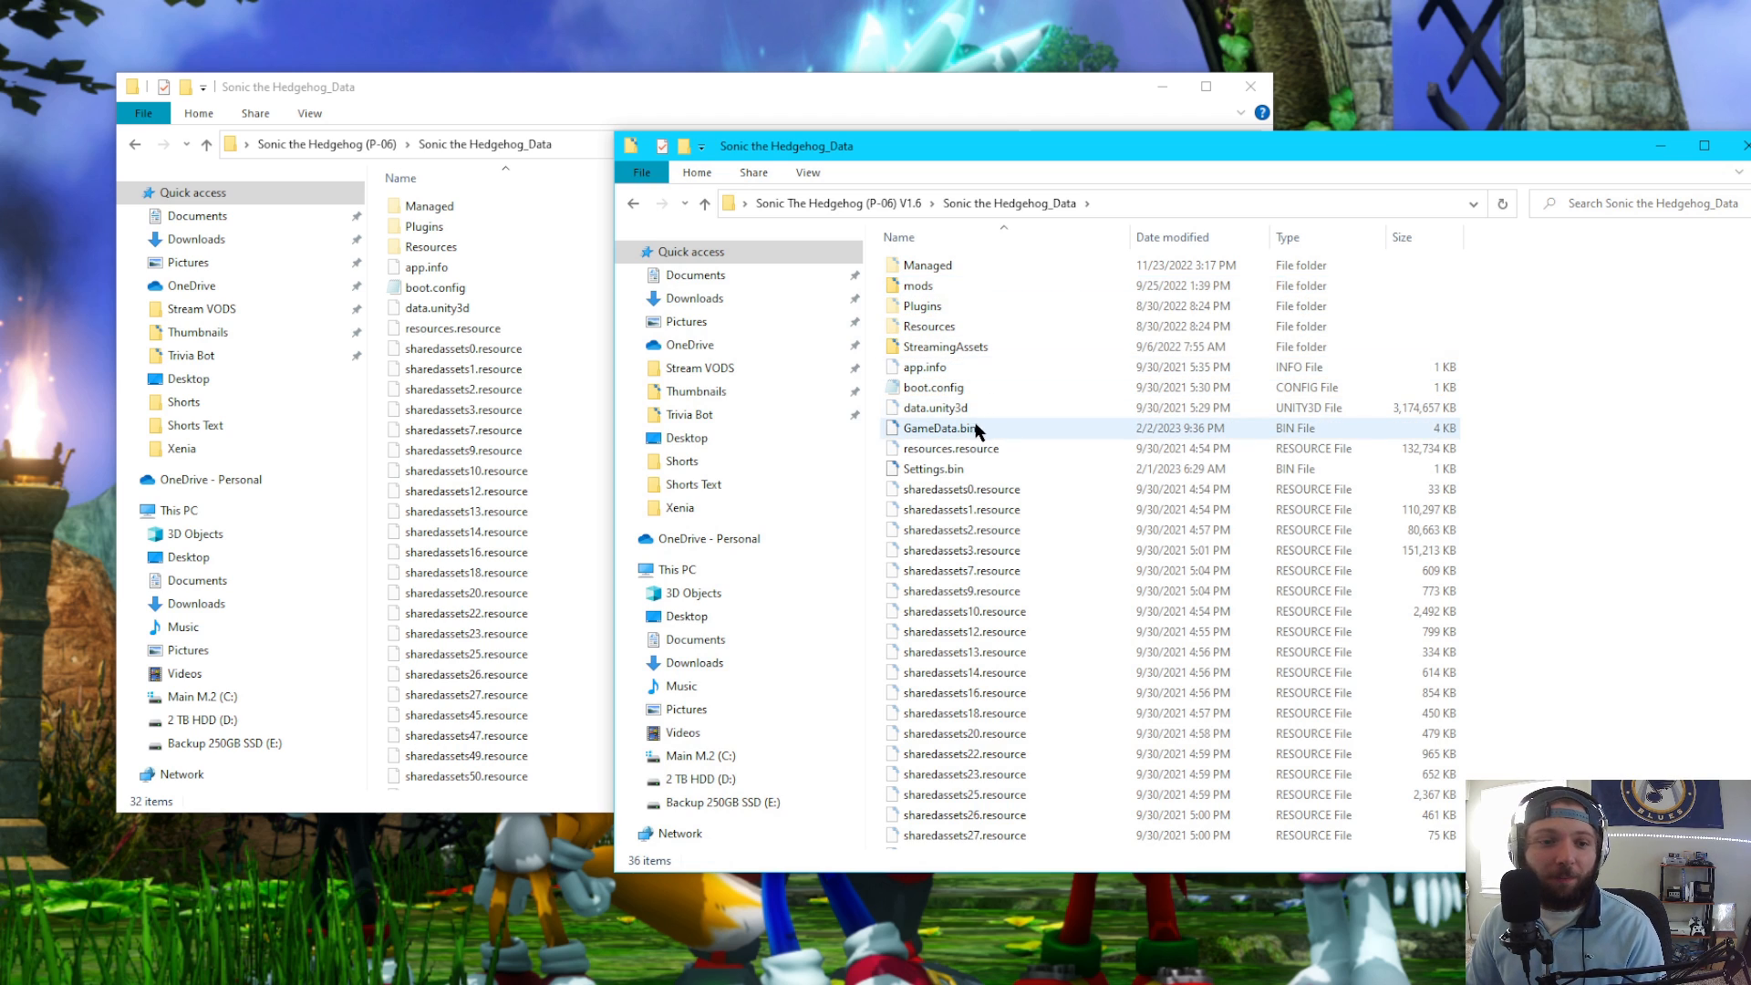
click(940, 427)
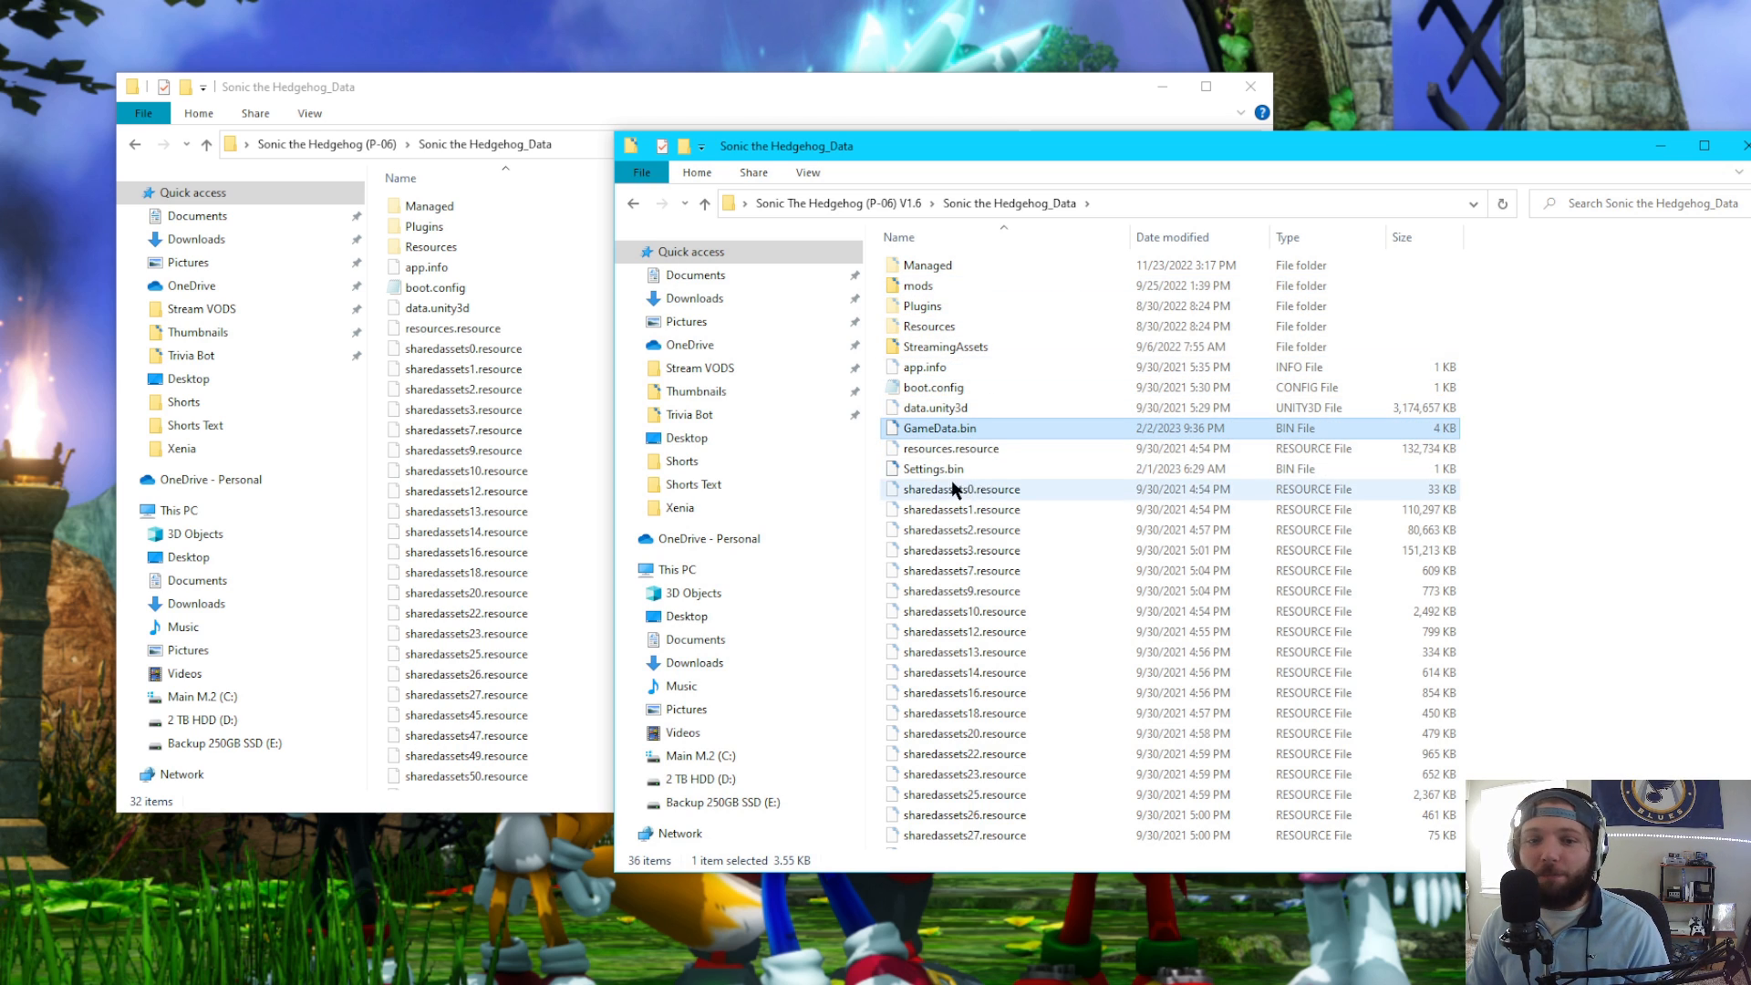
click(934, 469)
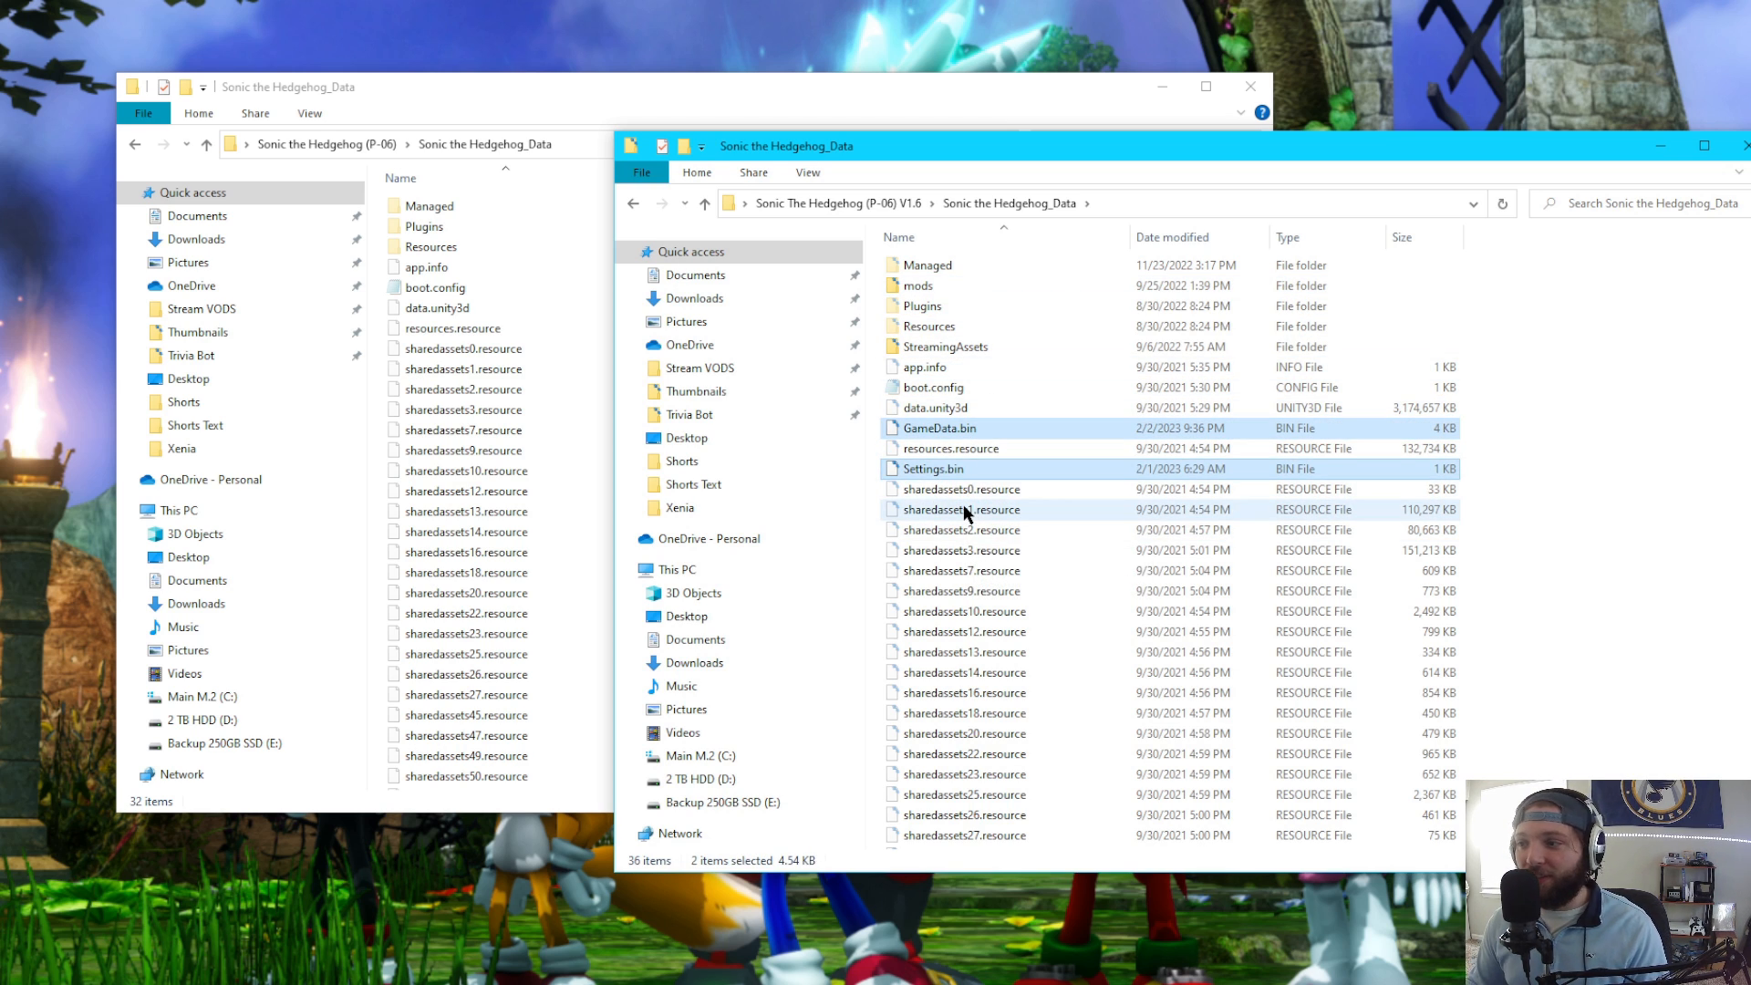
click(934, 468)
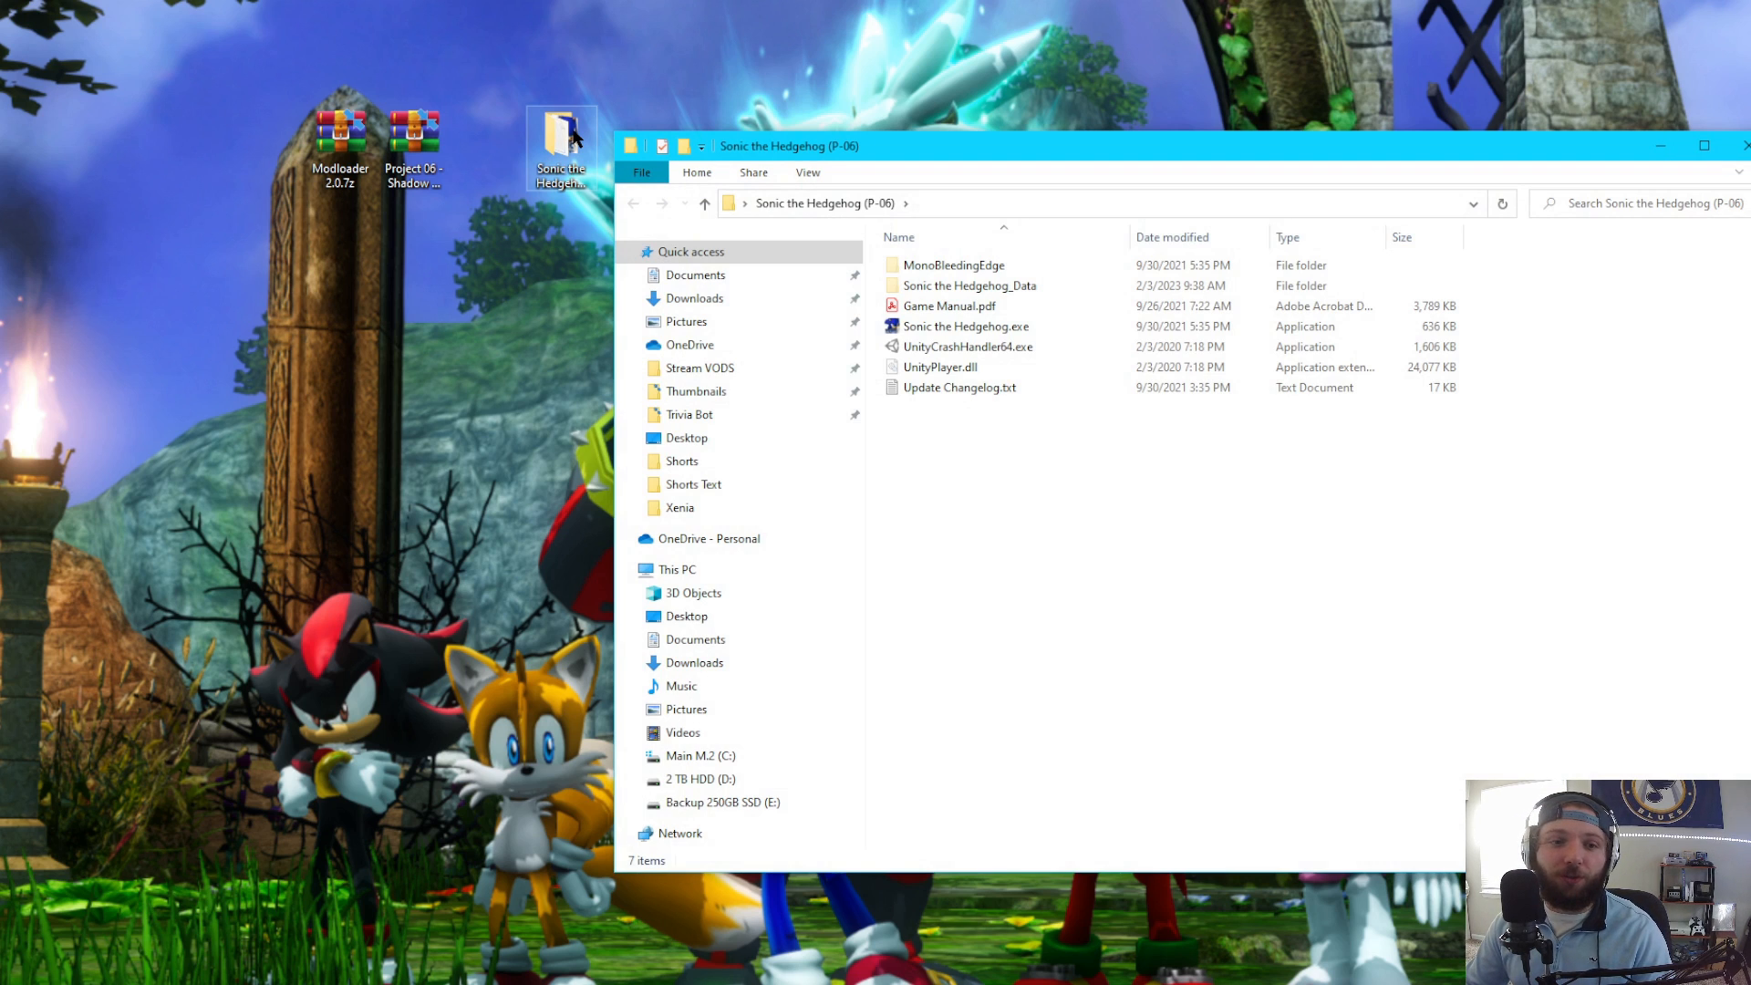
mouse_move(680, 214)
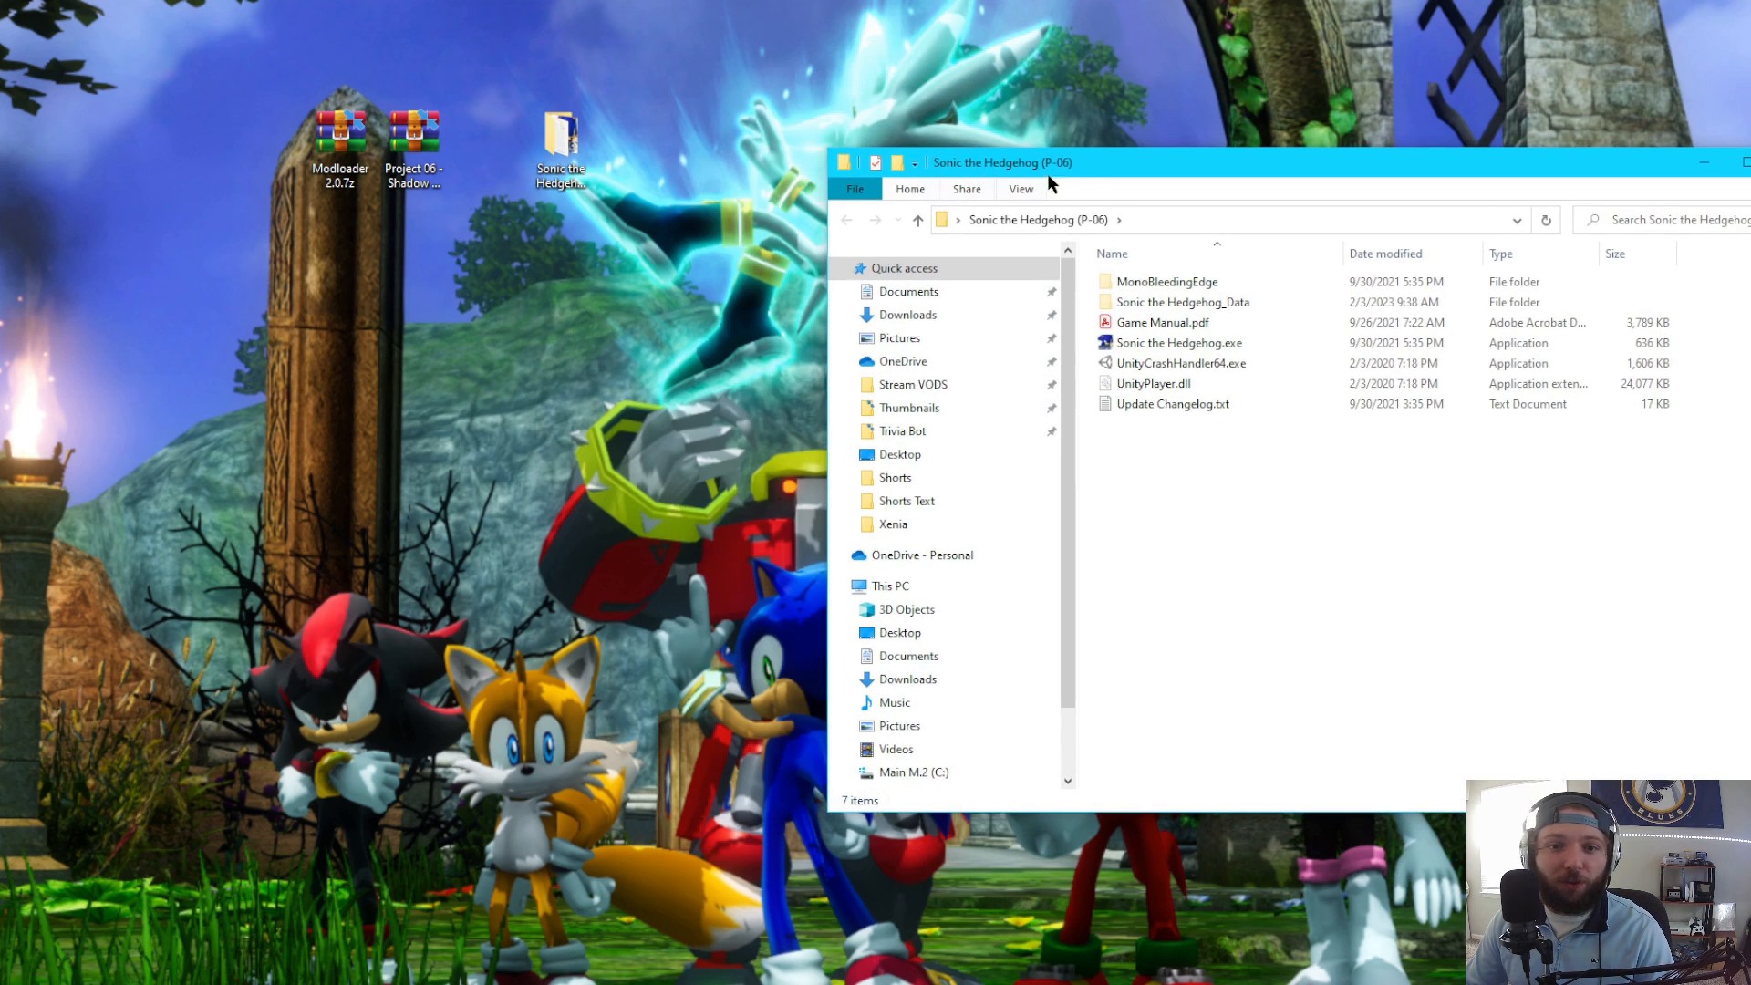
- Open Modloader 2.0.7z in WinRAR showing MelonLoader, Mods, UserLibs and version.dll
double_click(340, 122)
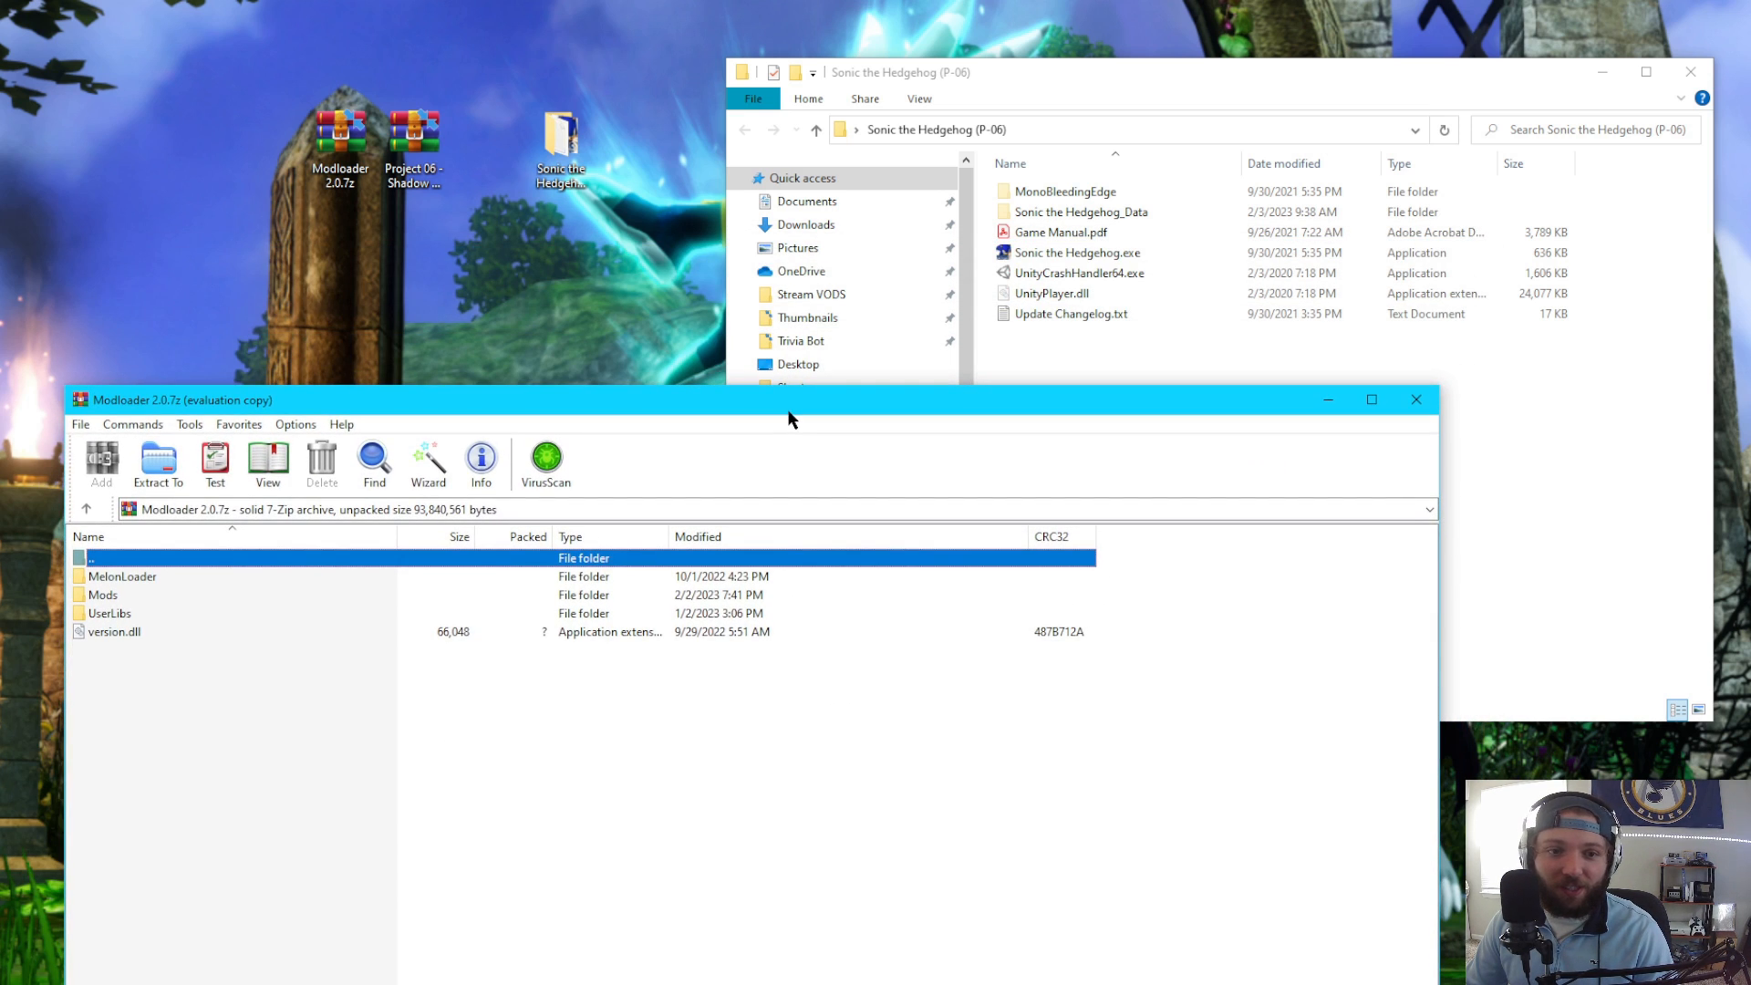
mouse_move(779, 408)
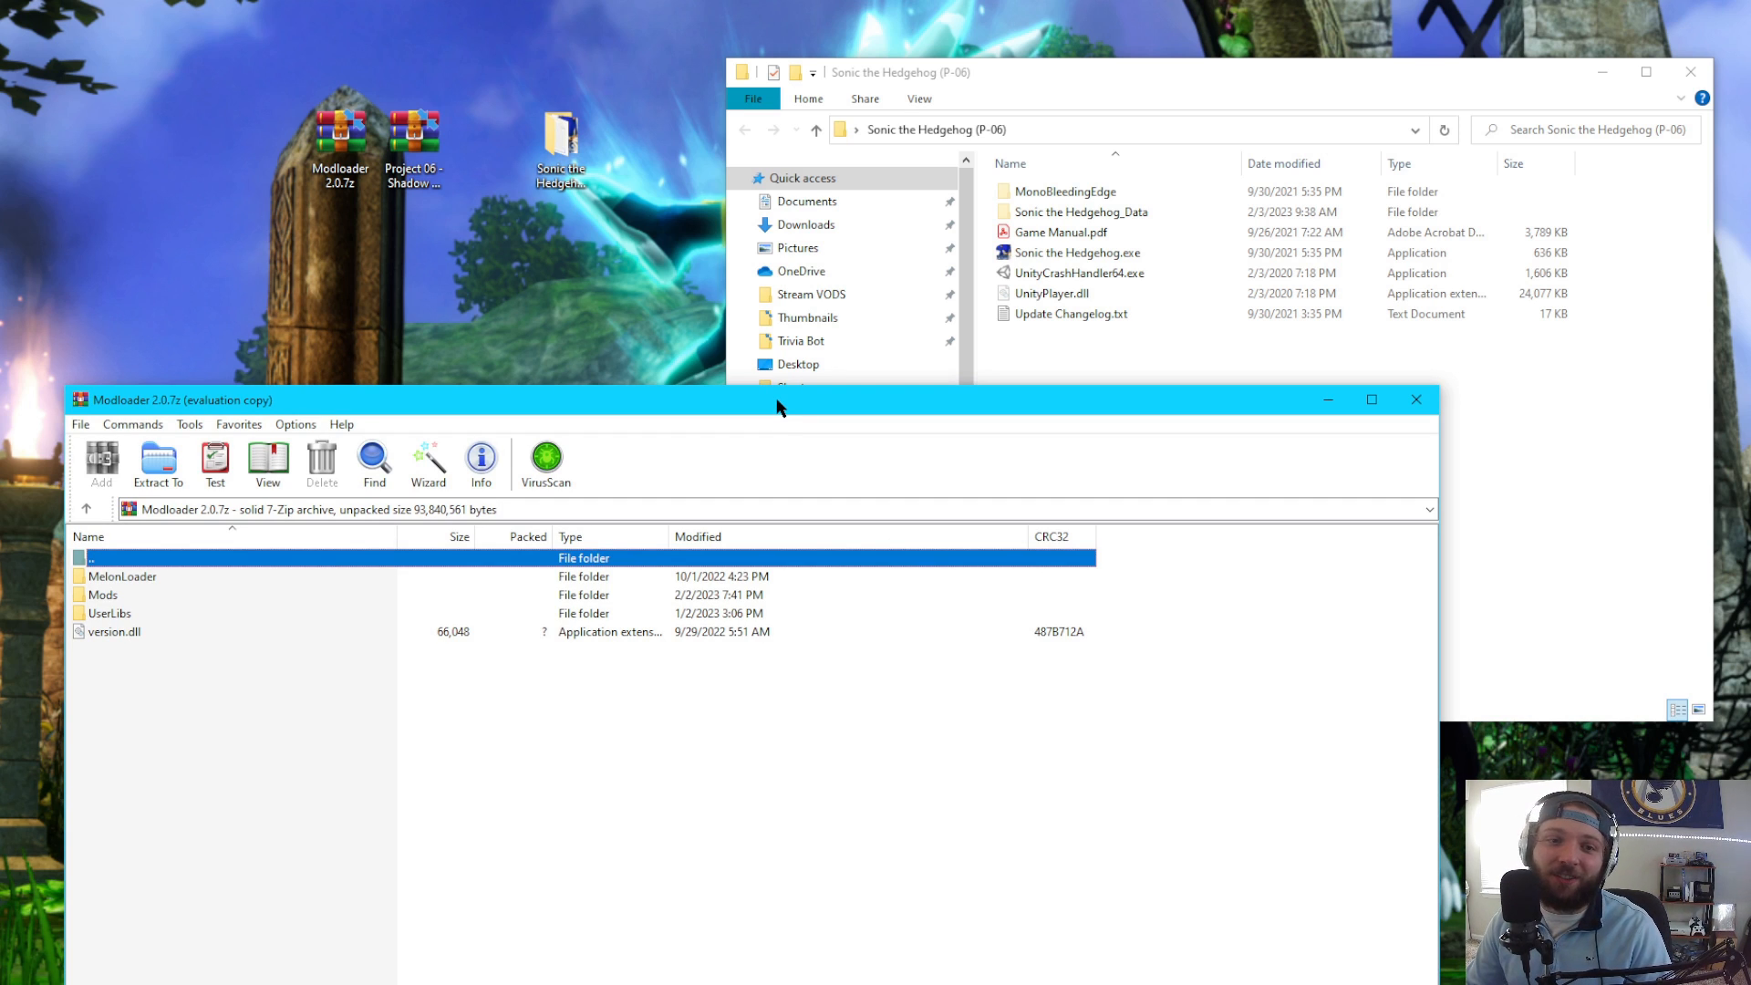
mouse_move(146, 622)
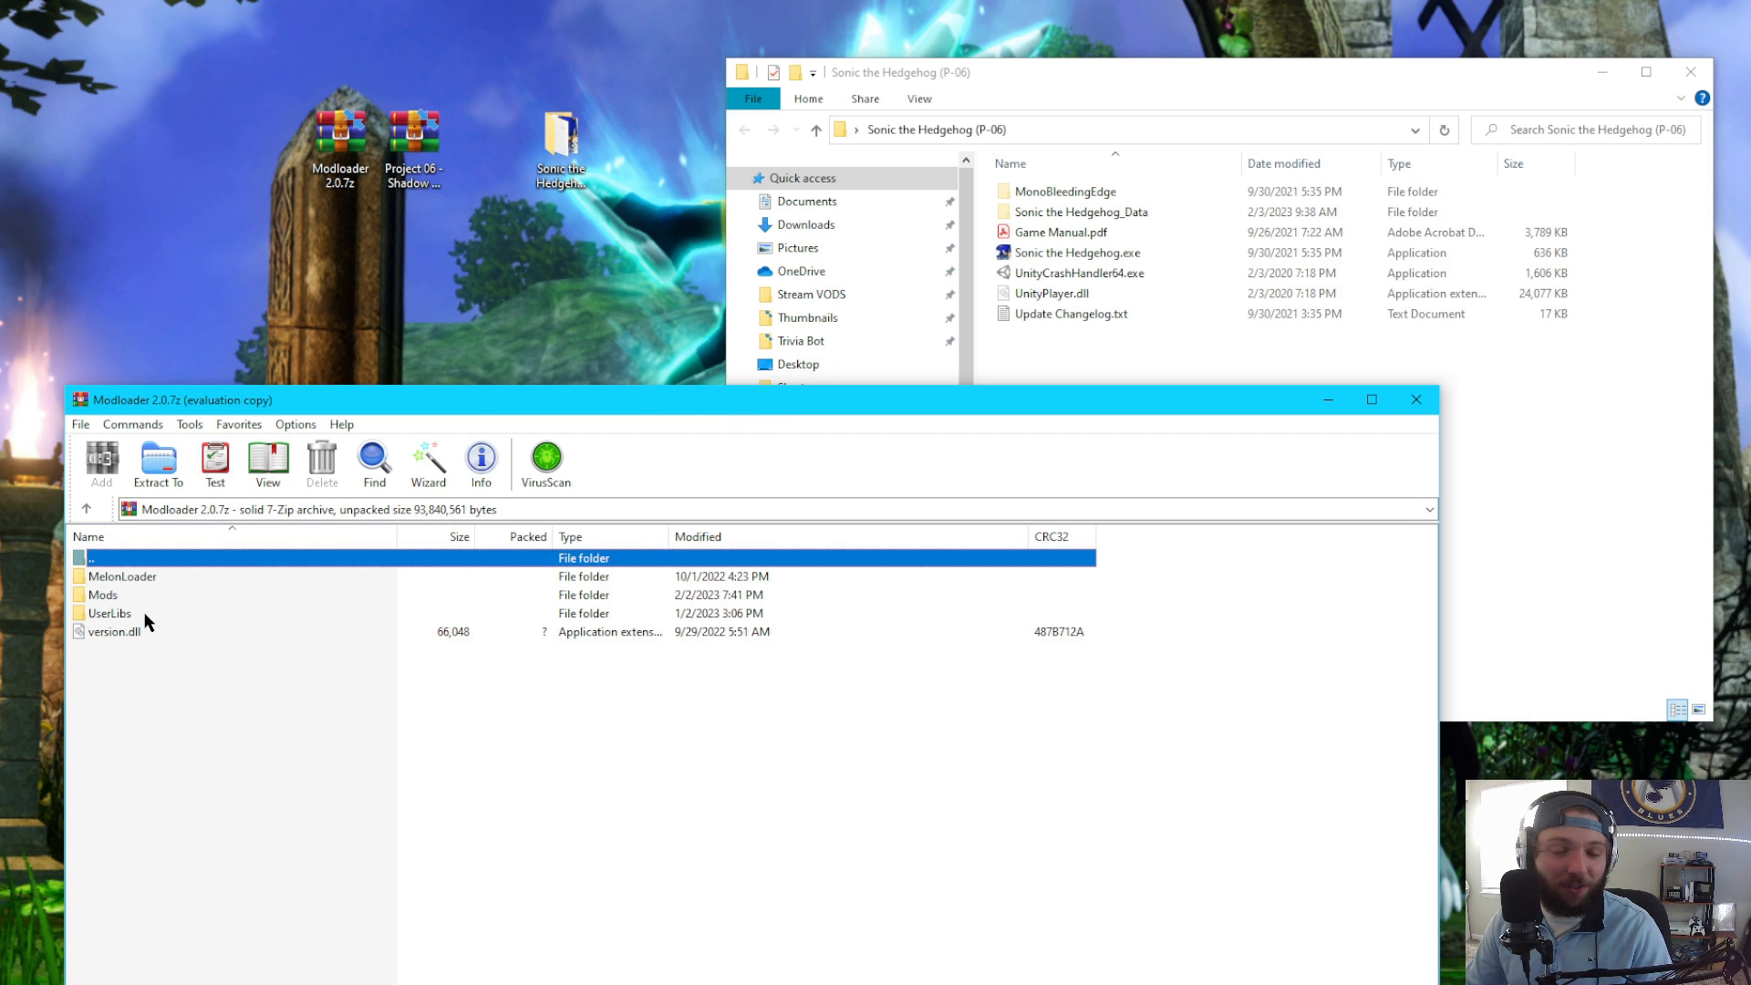
mouse_move(128, 679)
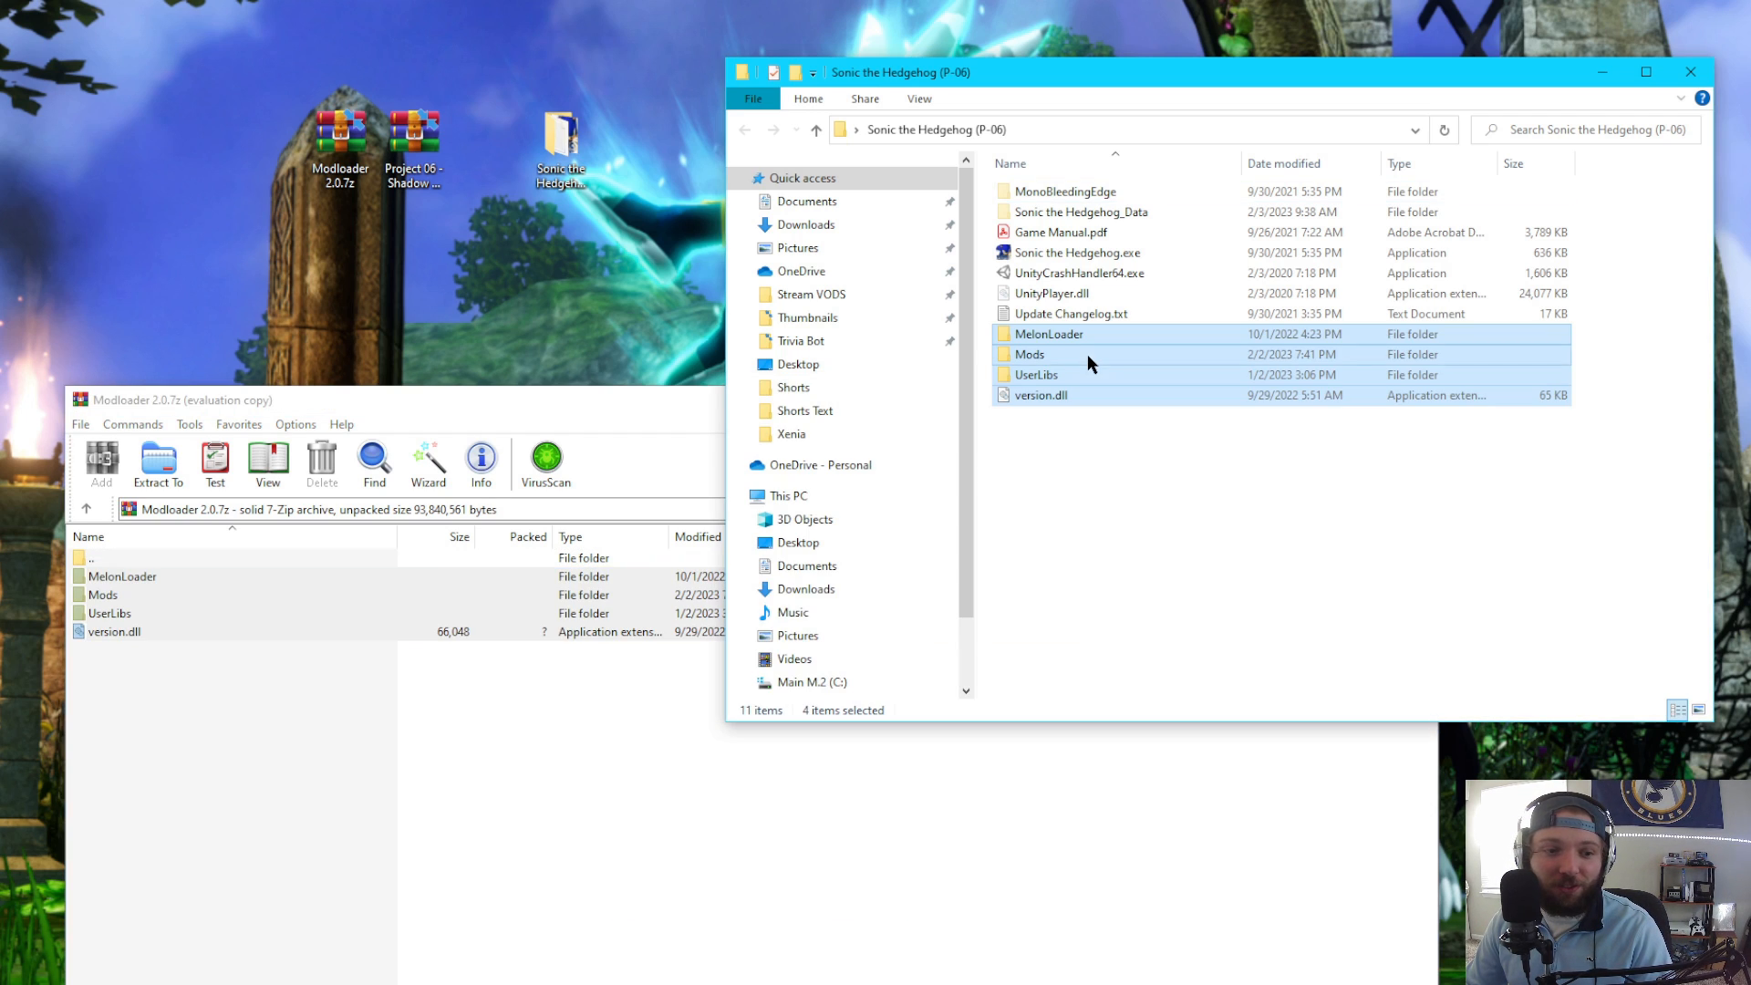
mouse_move(1151, 456)
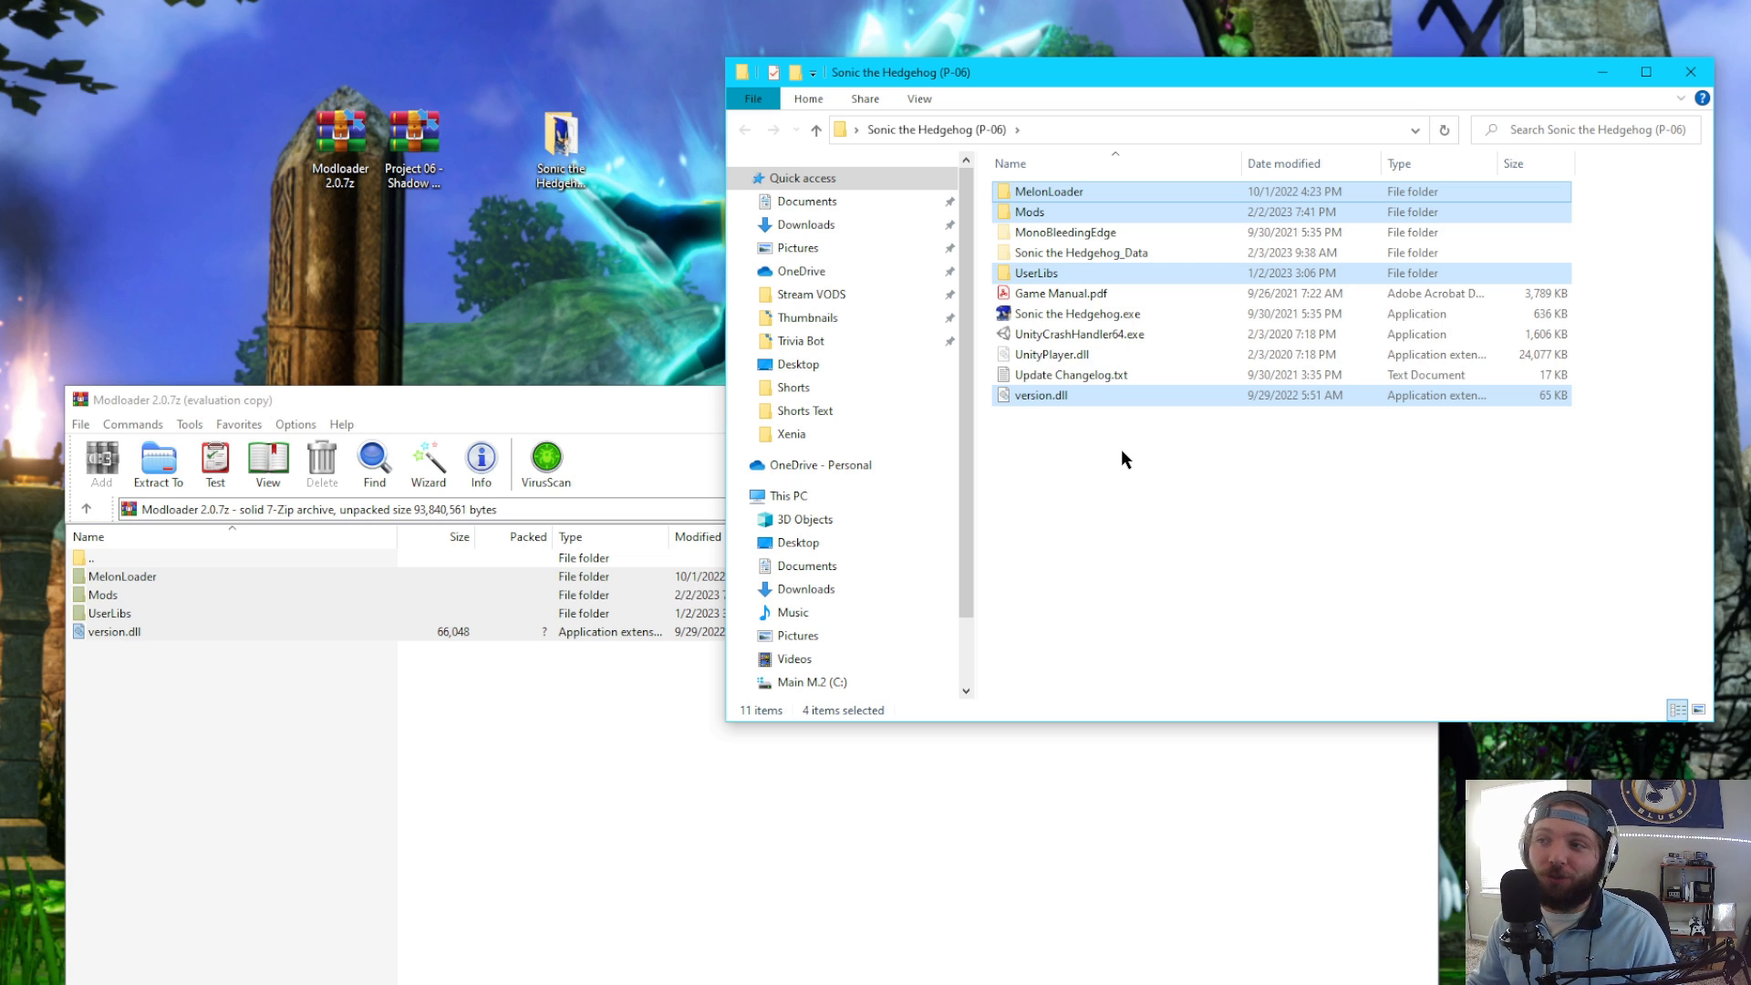
mouse_move(1105, 447)
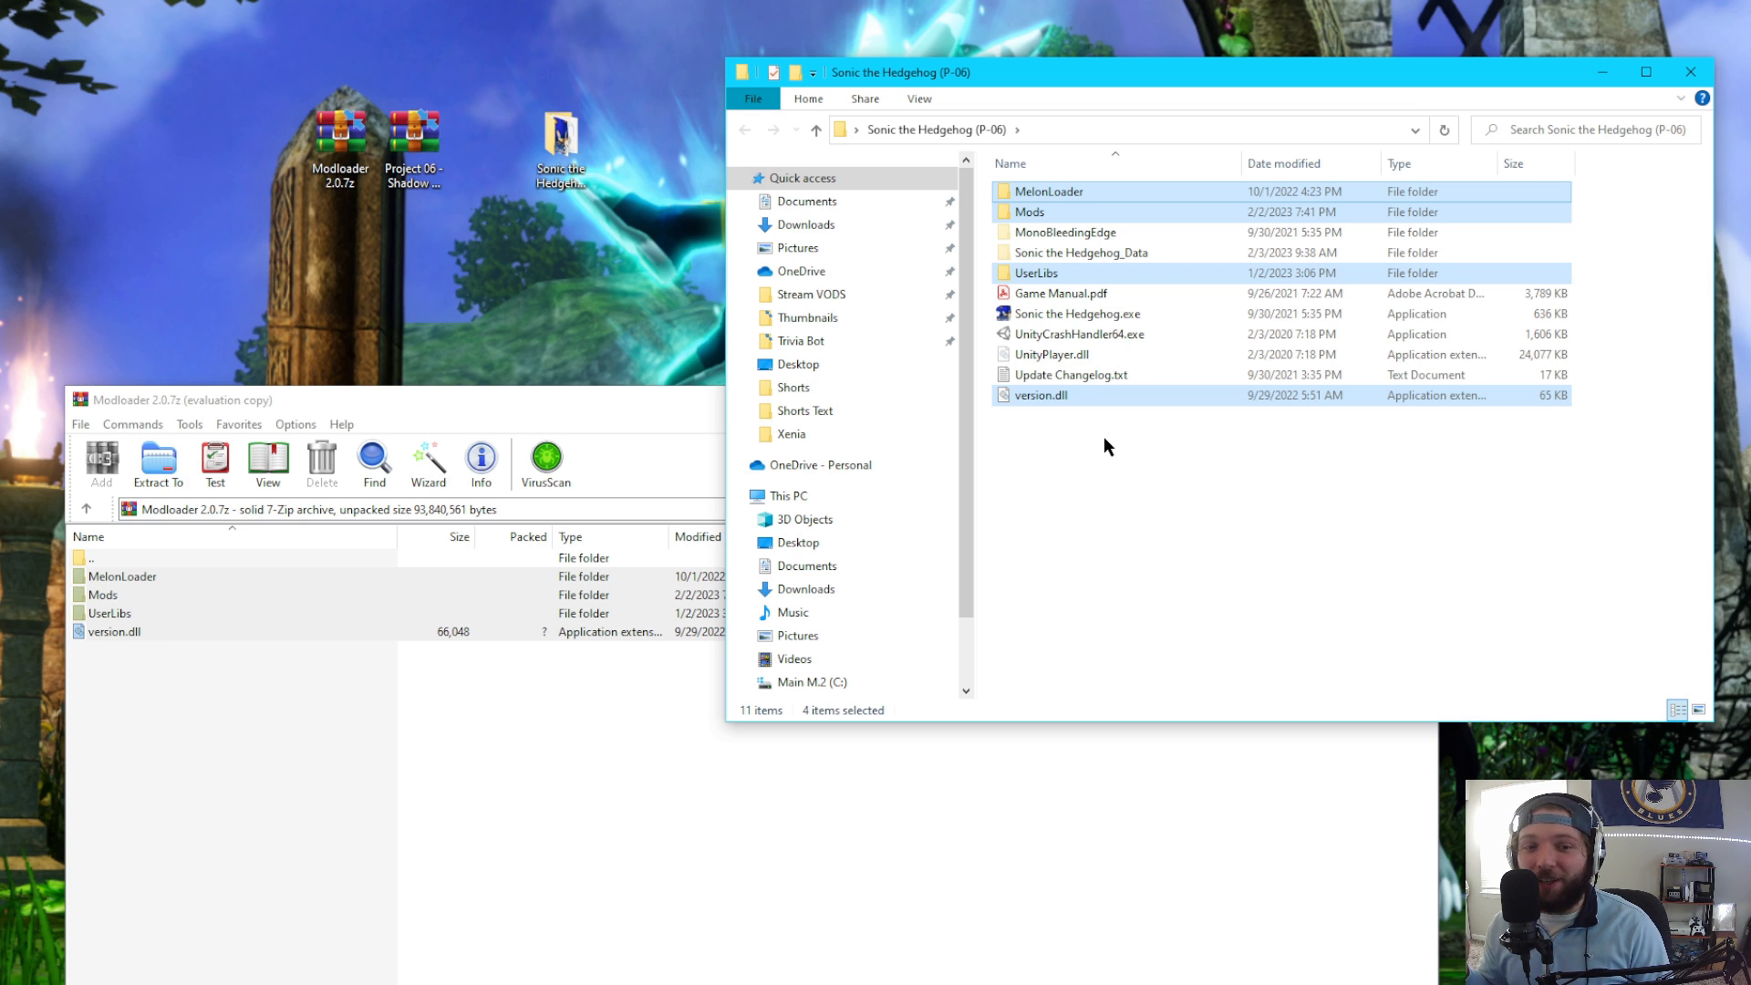
- Run Sonic the Hedgehog.exe from the modded game folder
click(1074, 314)
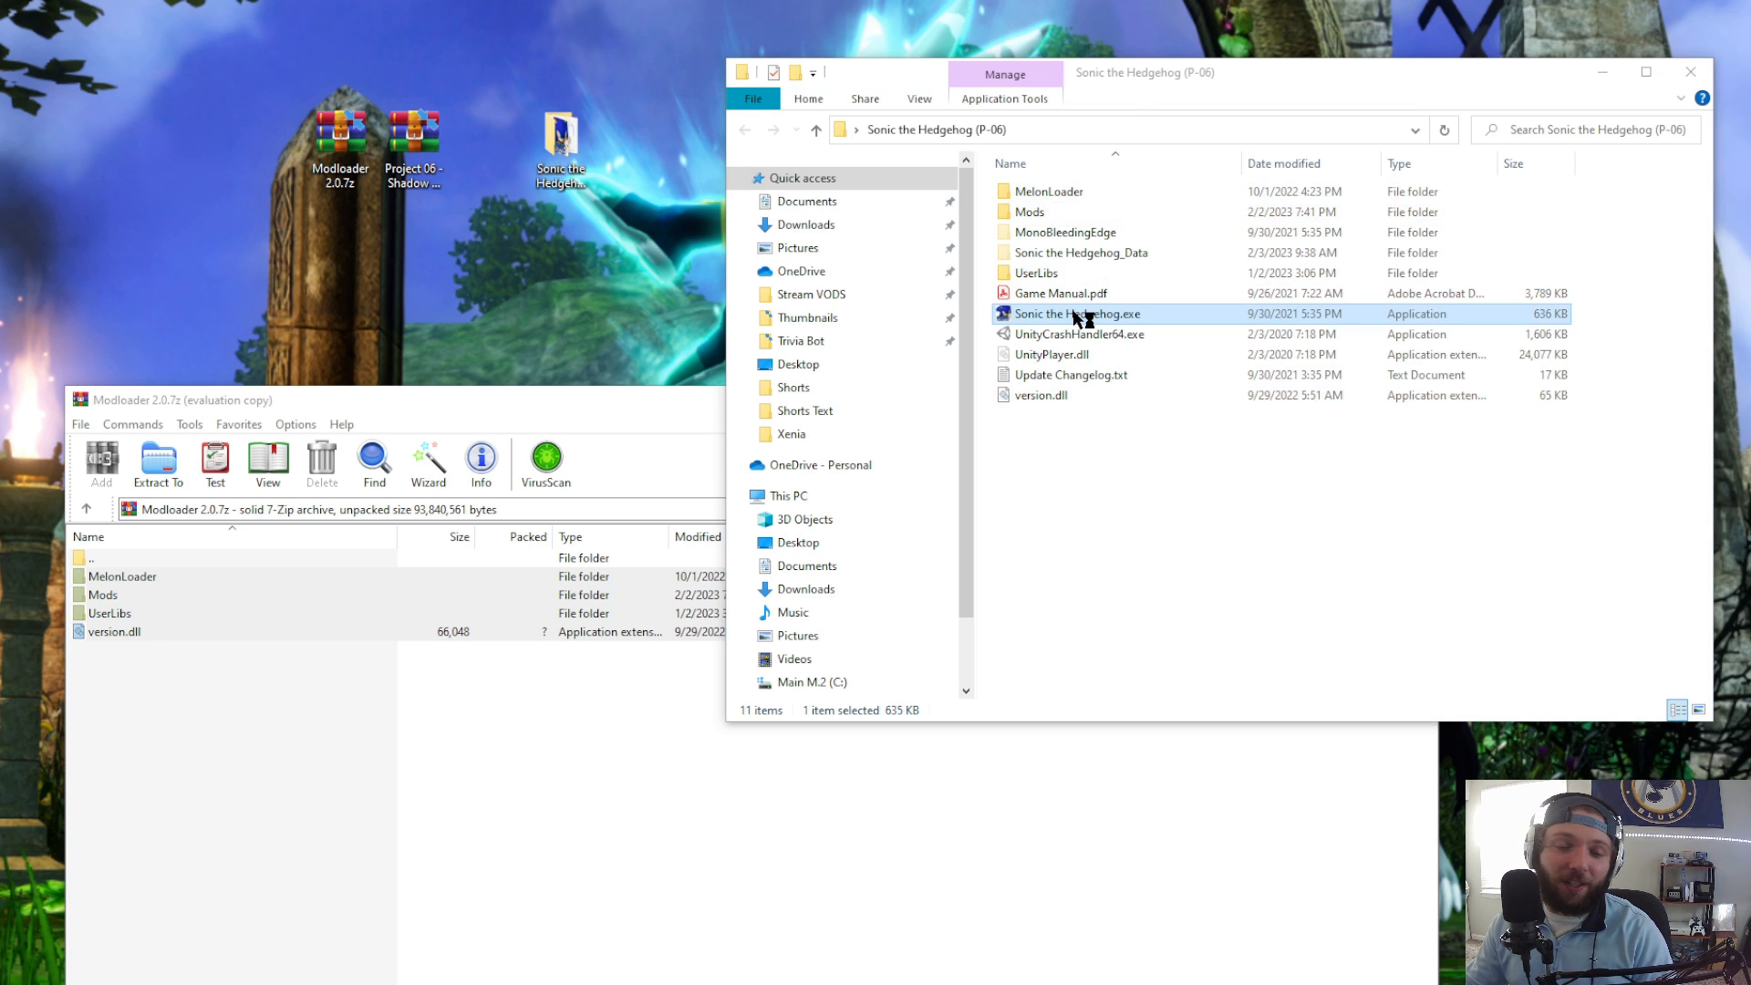
double_click(1077, 314)
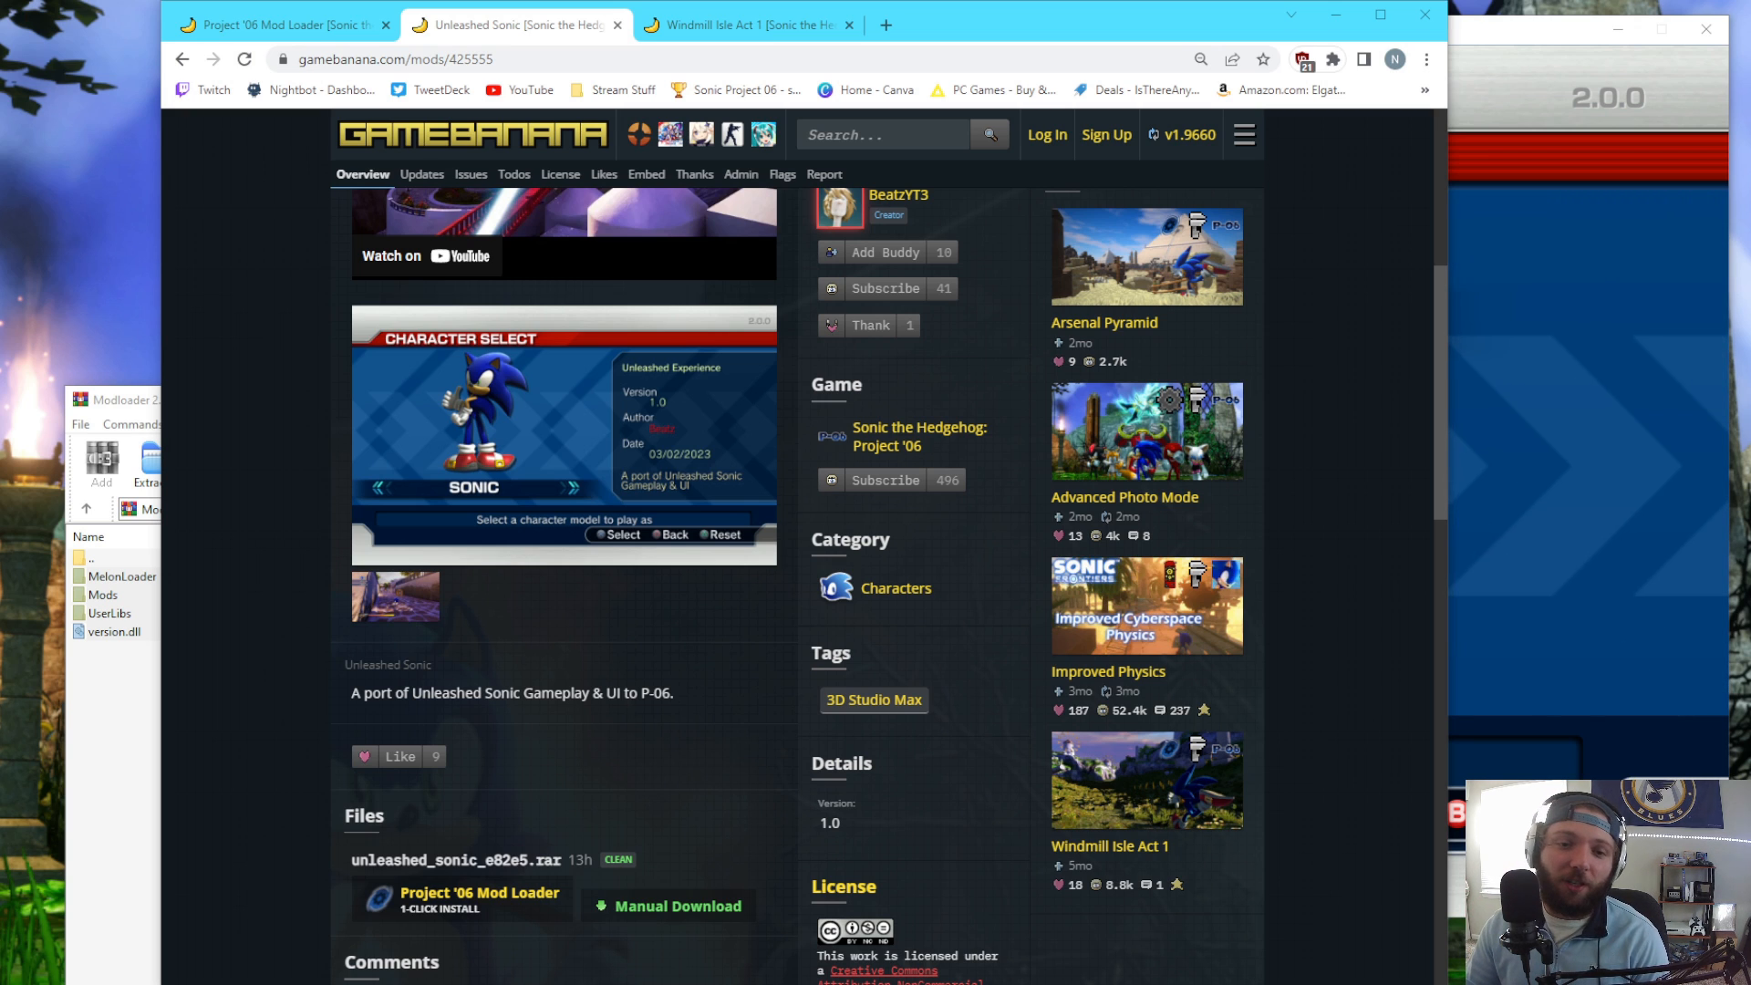
mouse_move(465, 792)
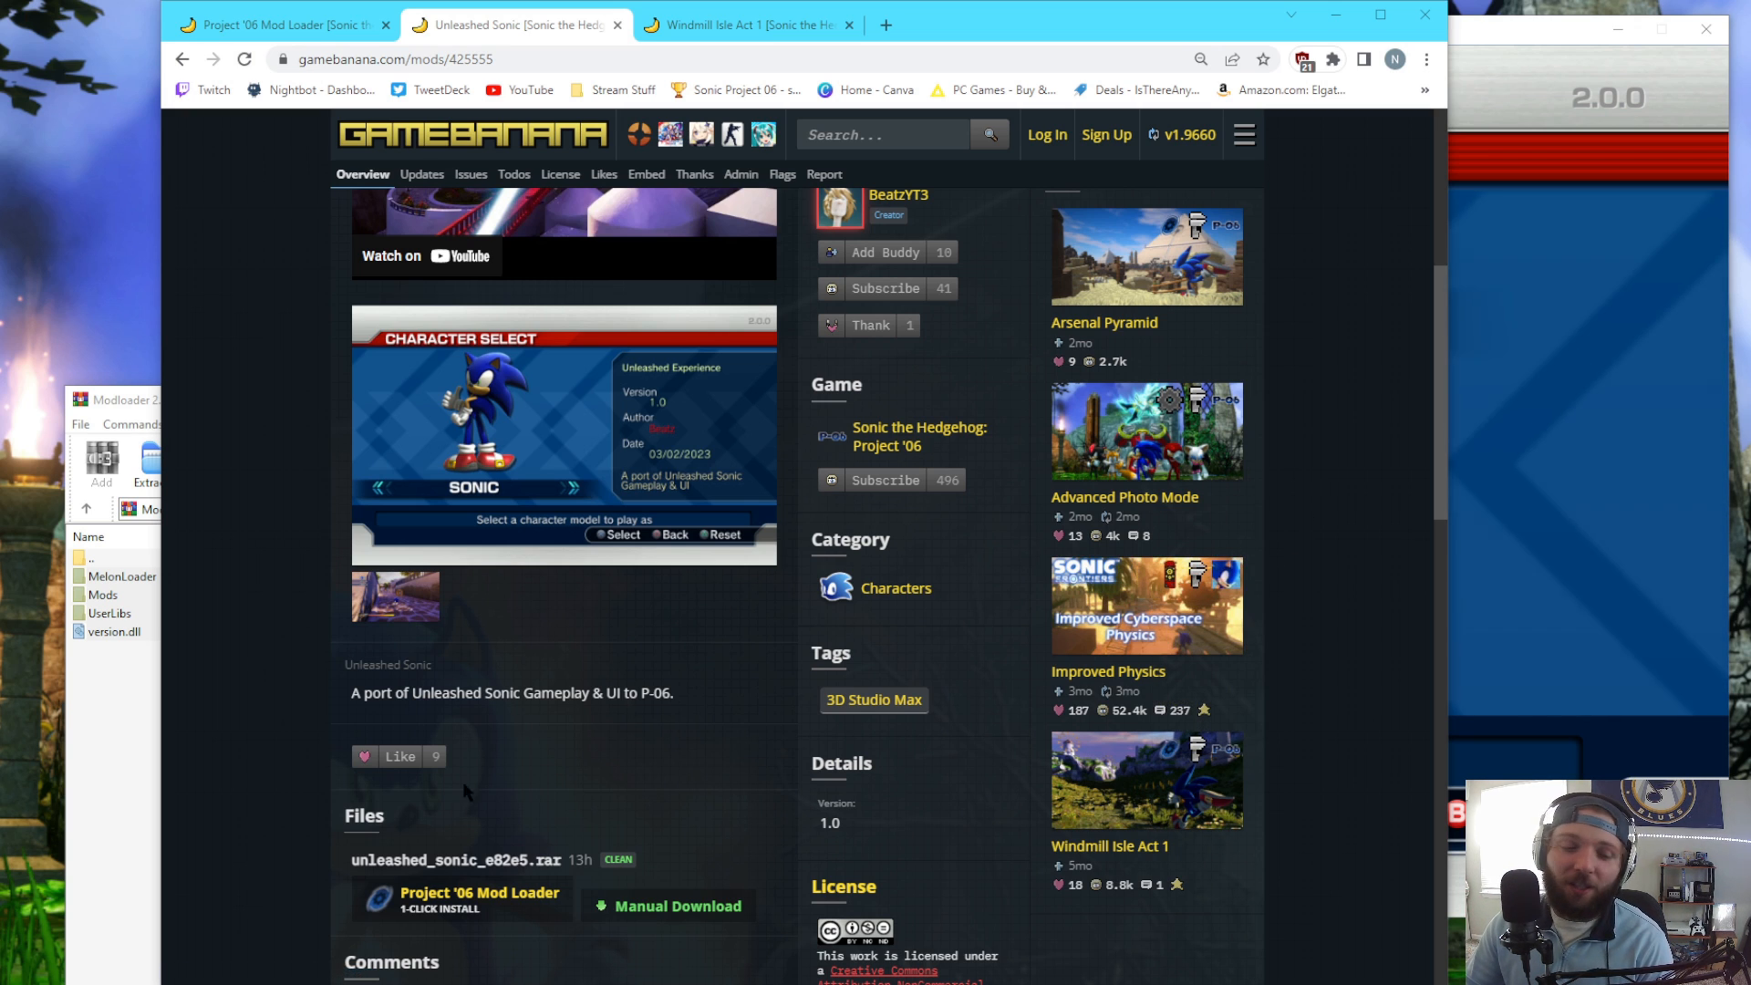
- Scroll the Unleashed Sonic page down to the .rar file's download options
scroll(down, 3)
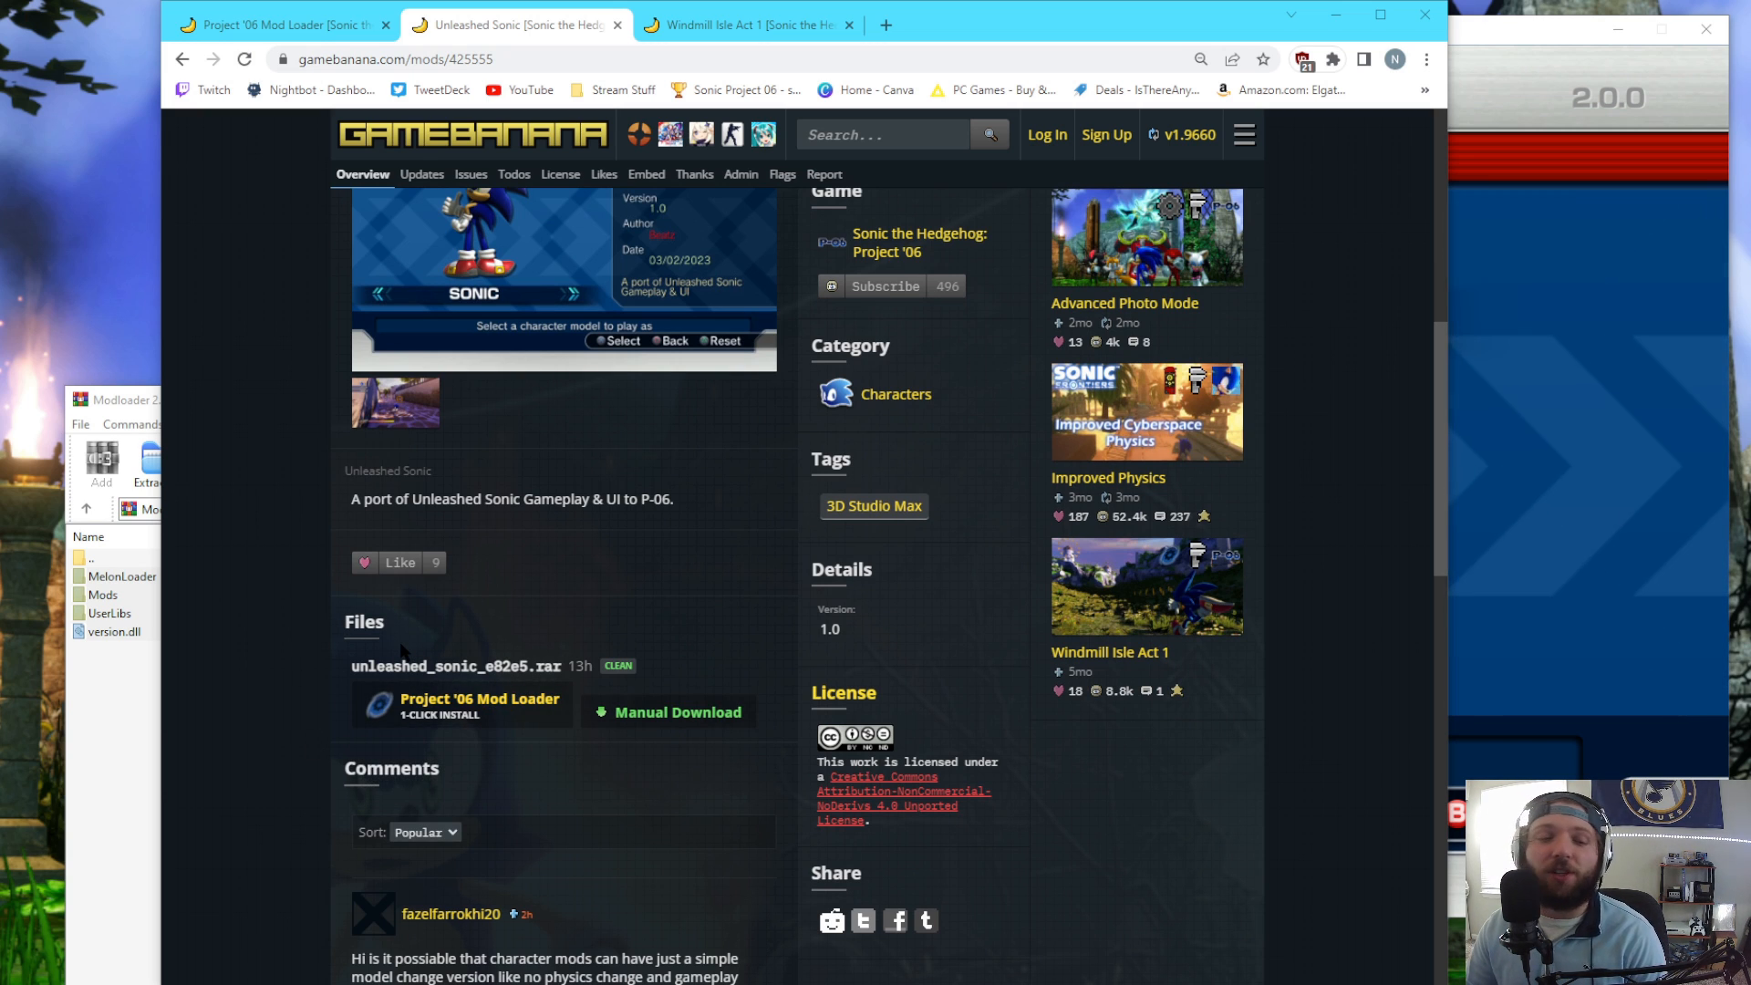
mouse_move(478, 705)
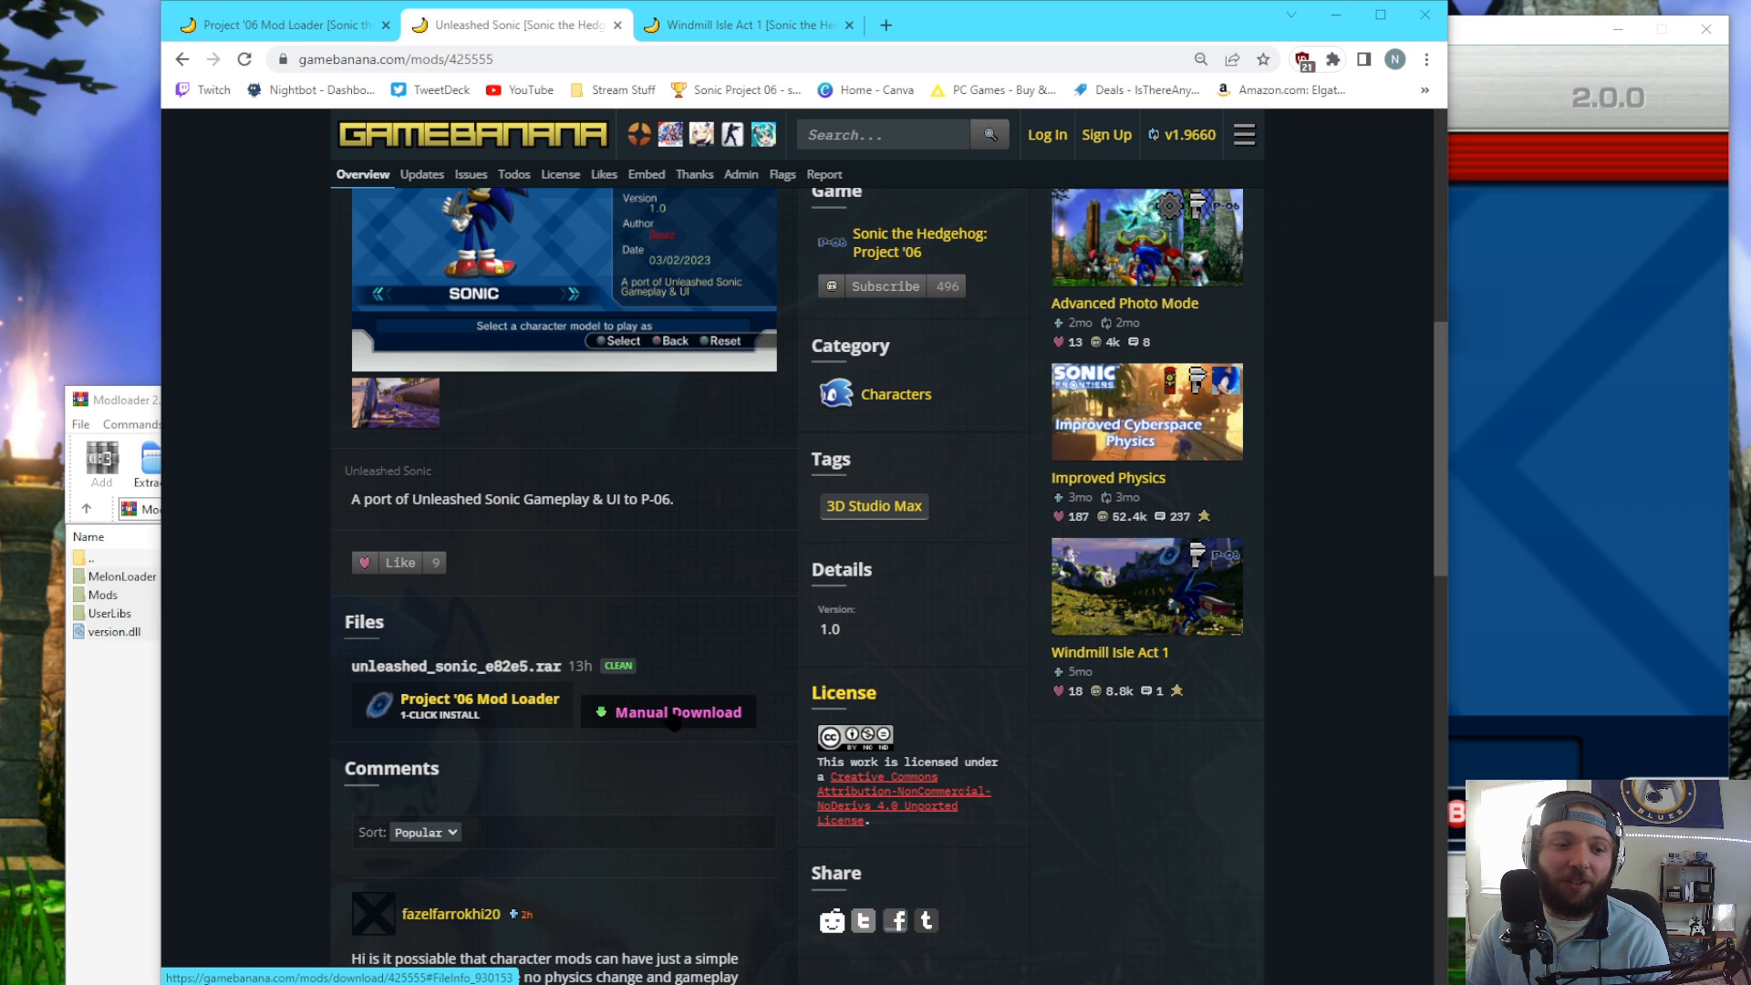
mouse_move(1338, 16)
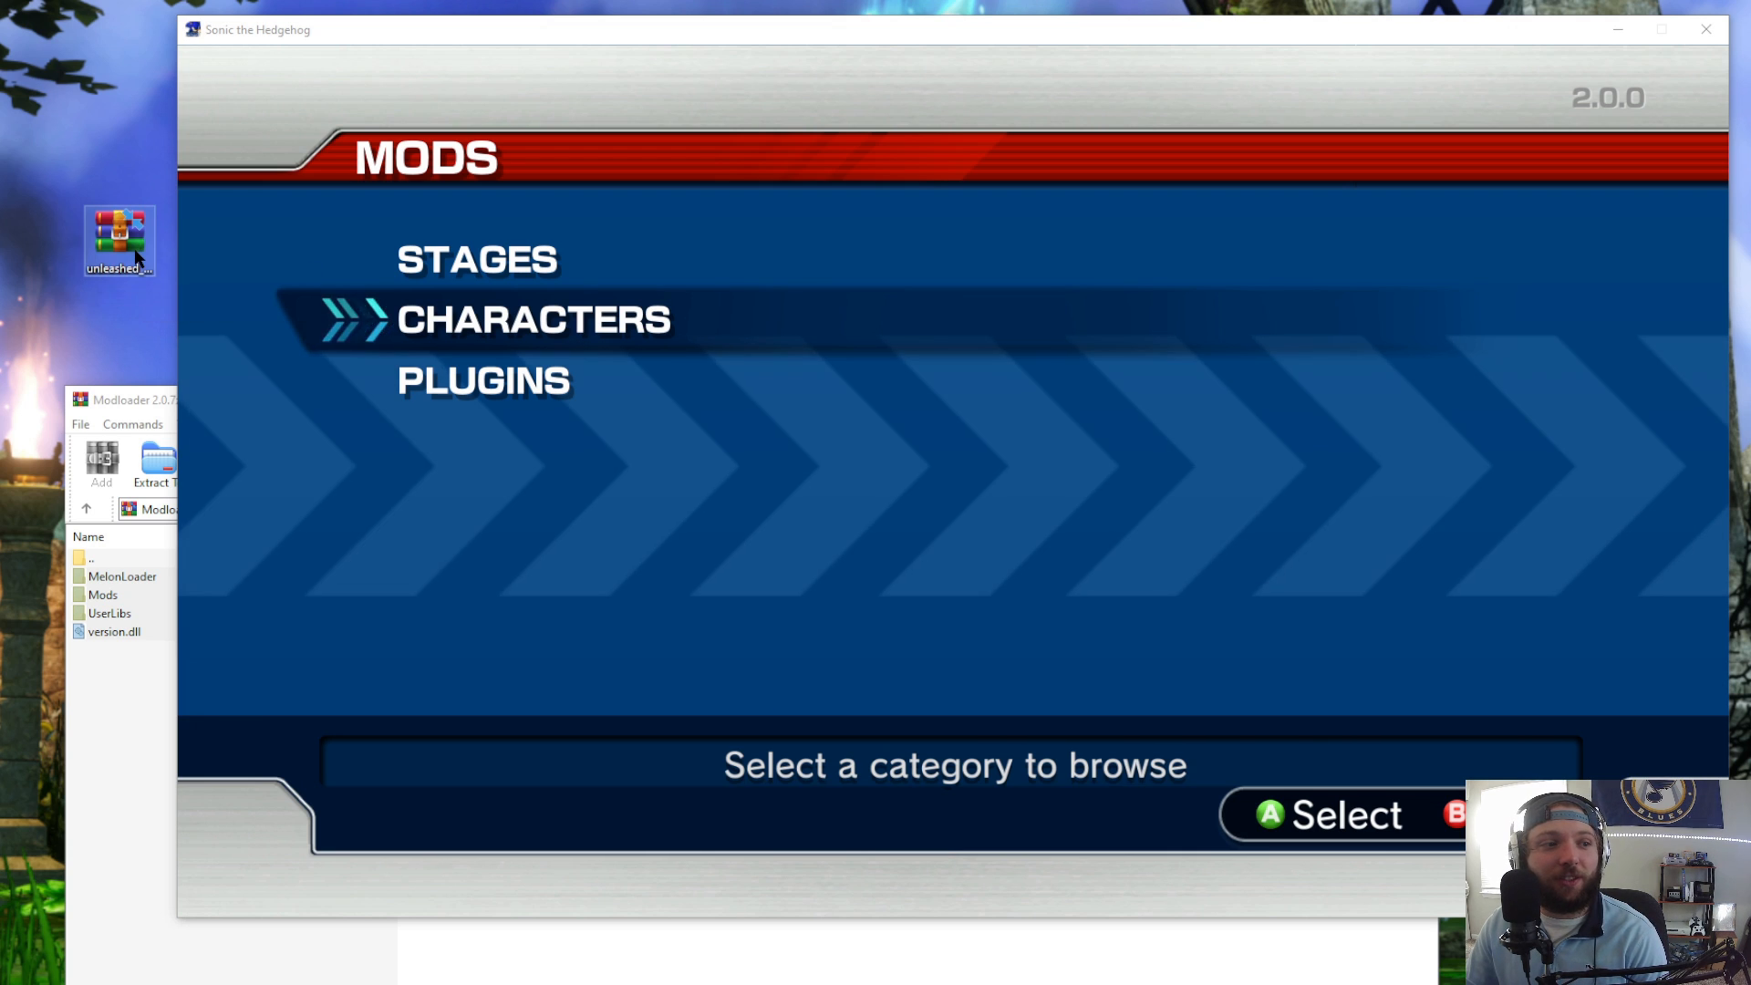
- Open the unleashed_sonic .rar in WinRAR and minimize the game window
double_click(118, 241)
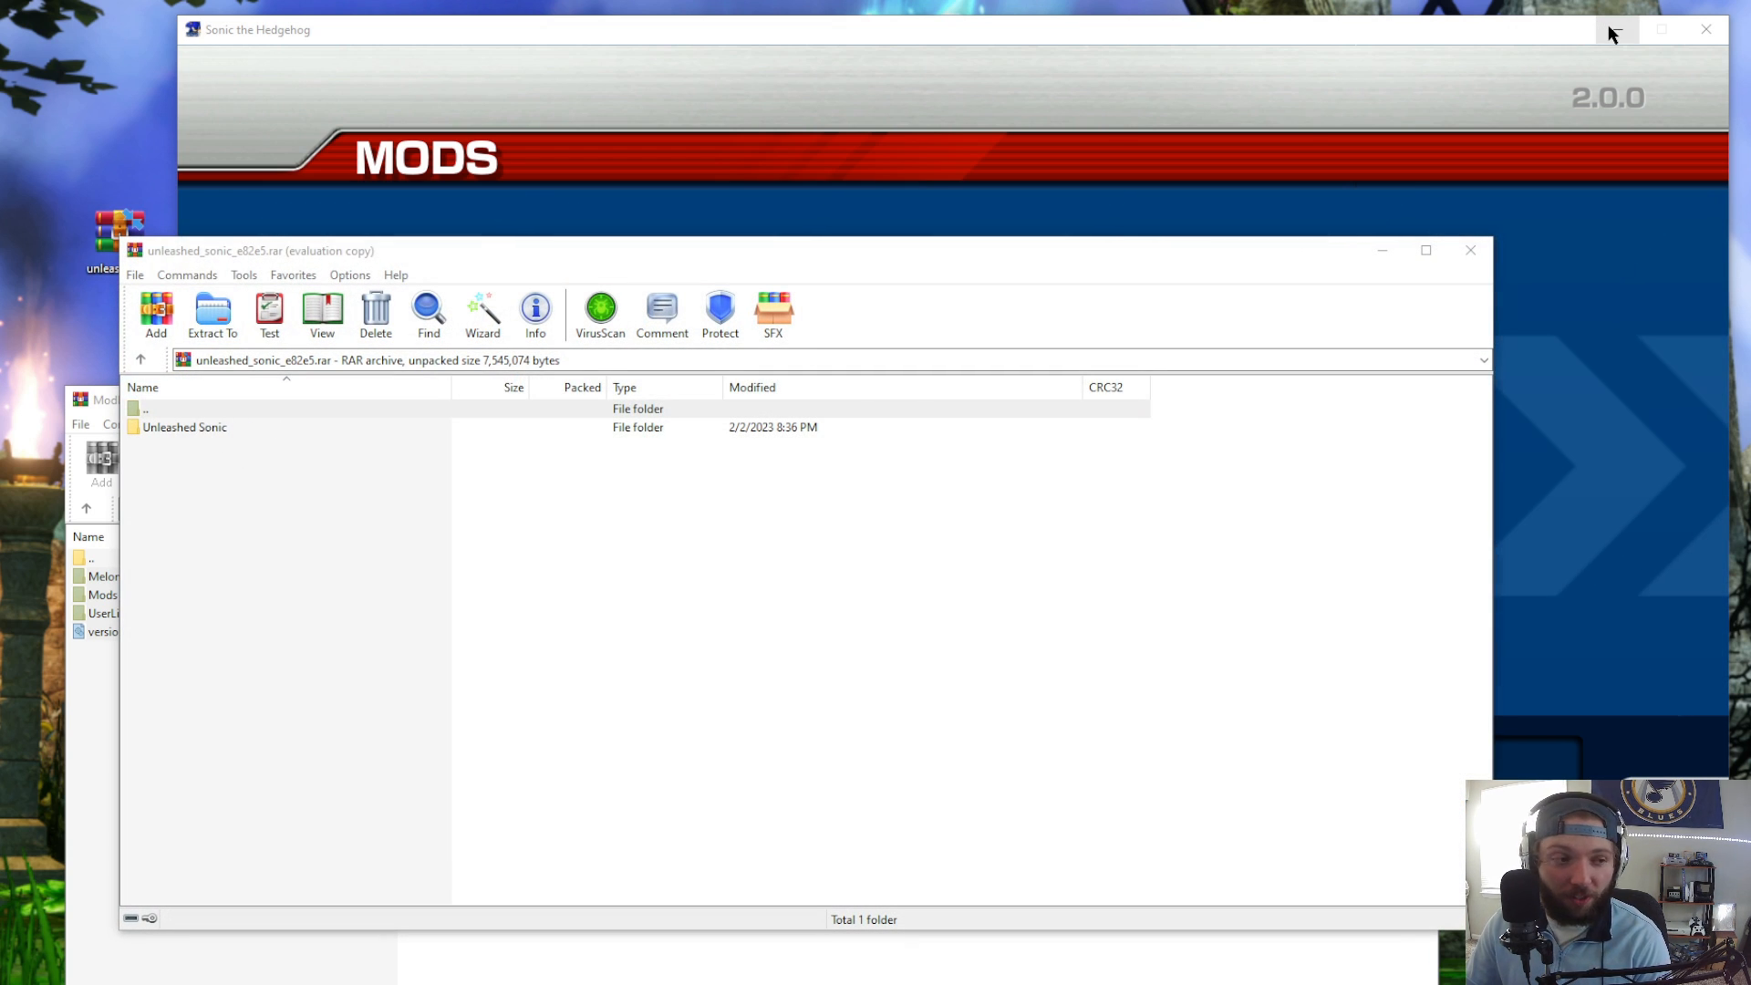
mouse_move(1614, 31)
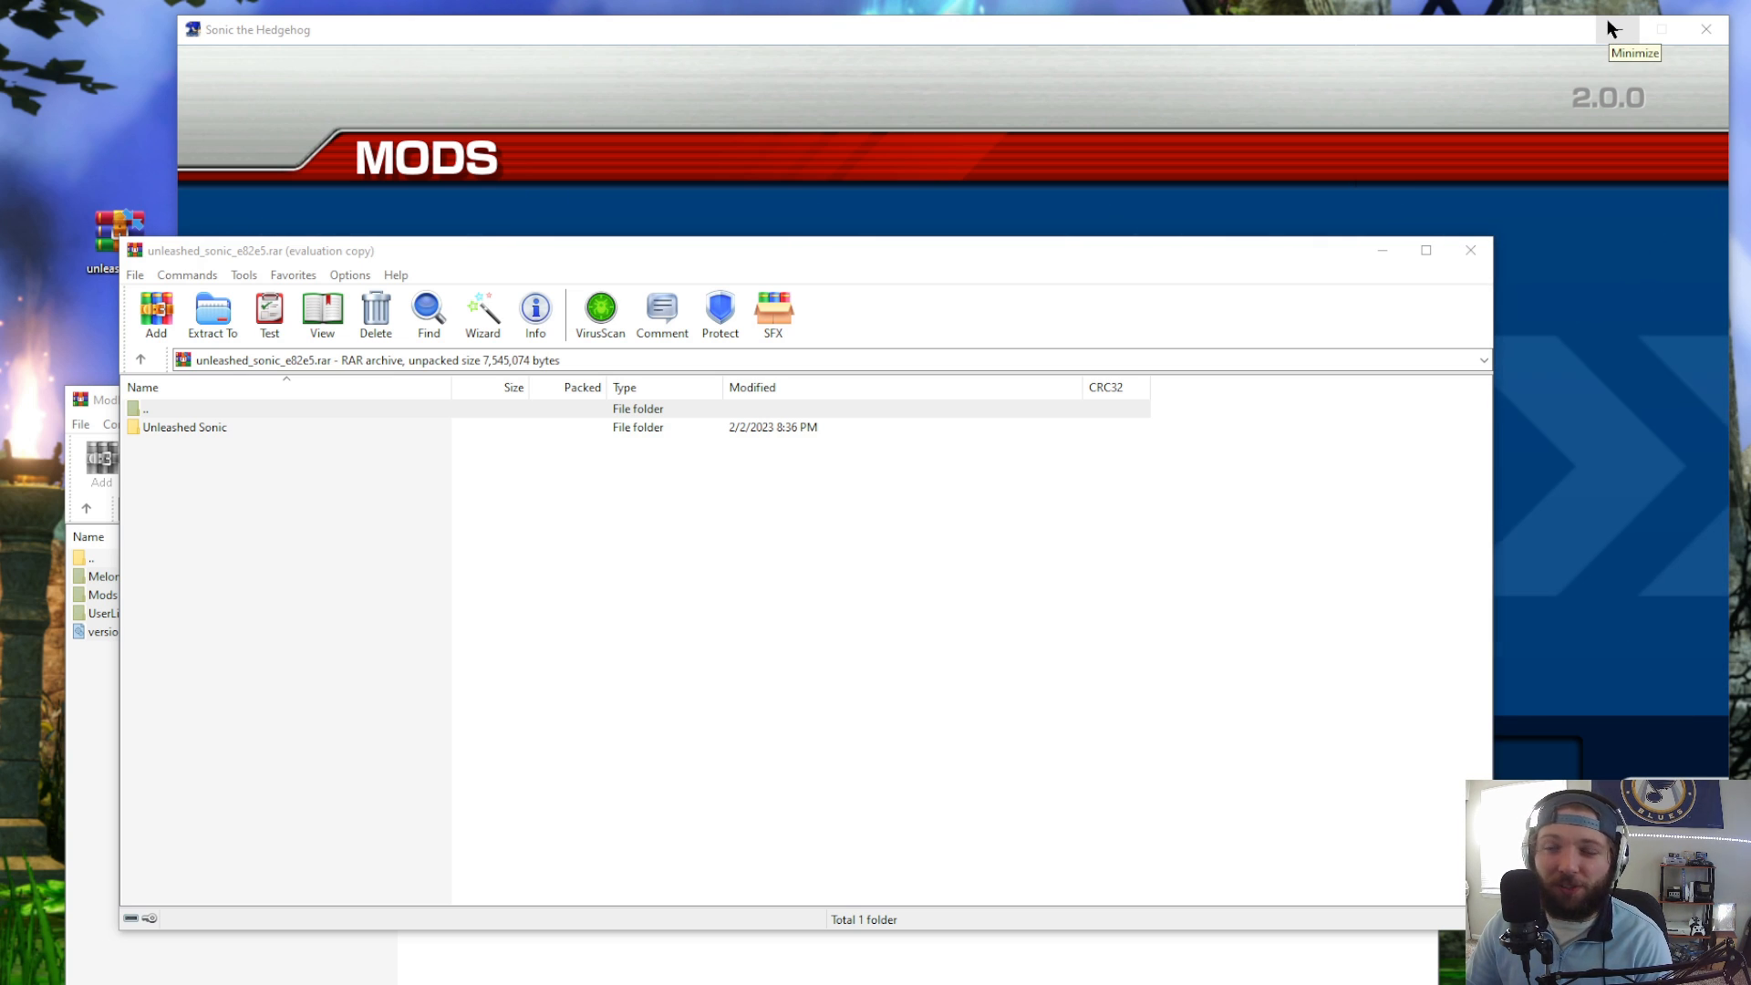
click(1624, 29)
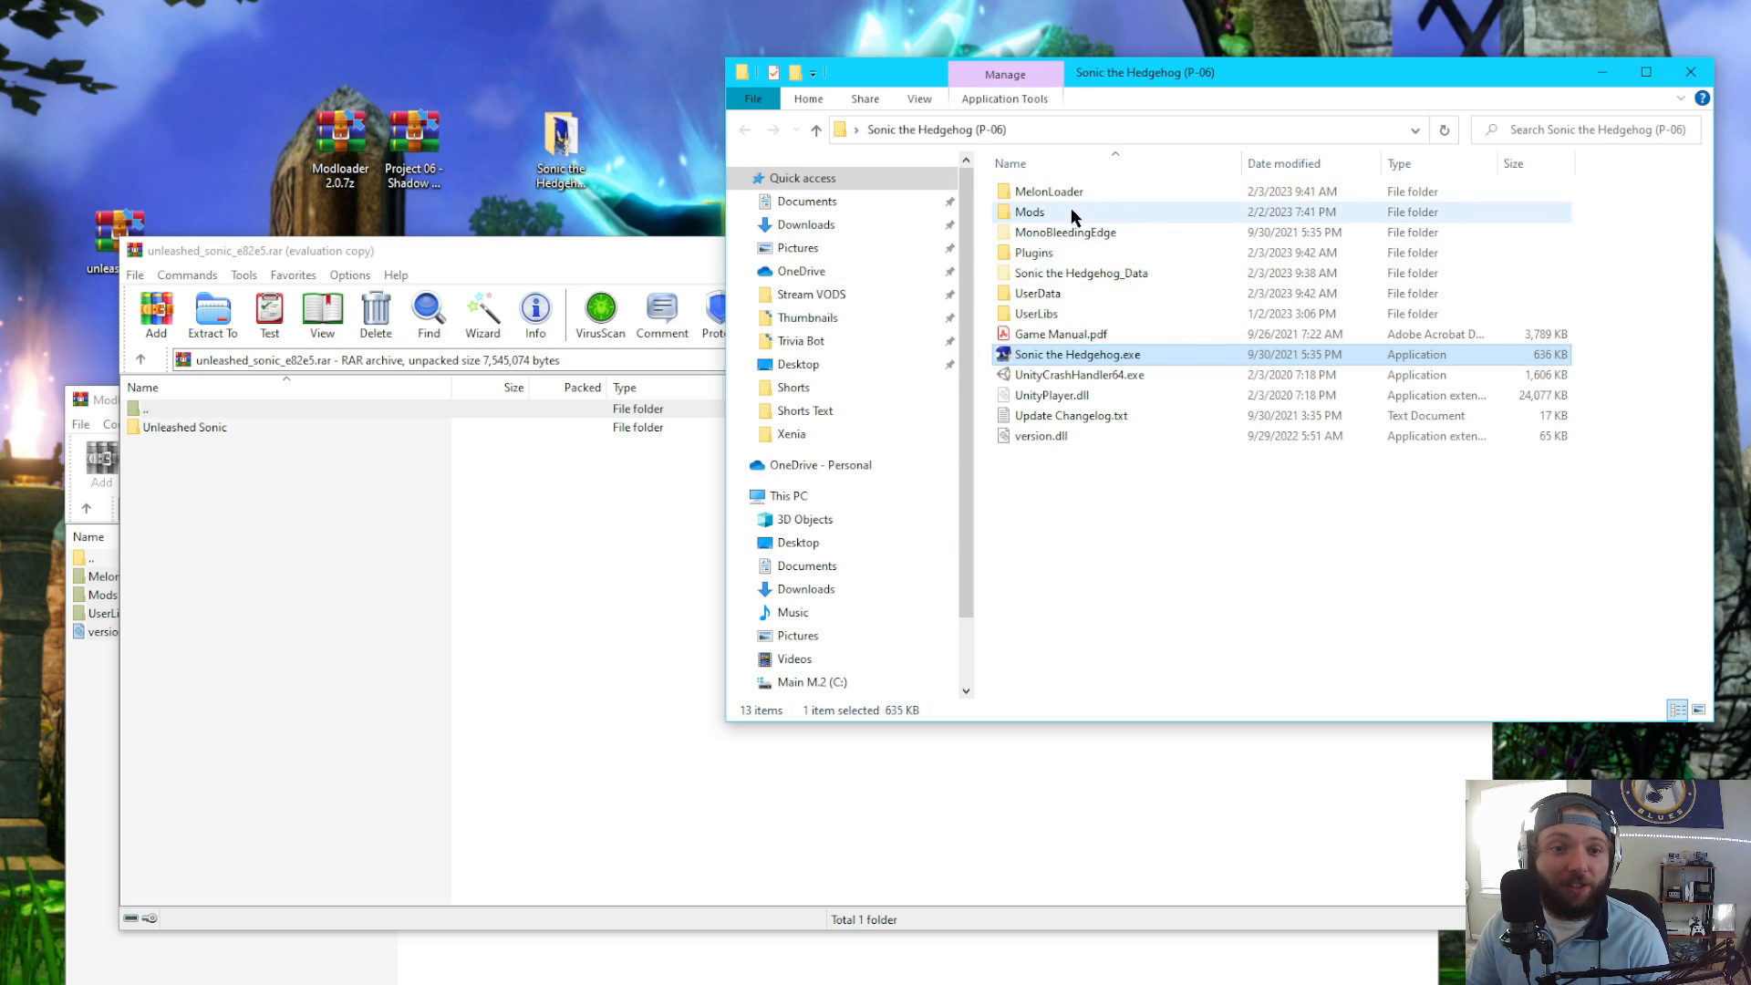
mouse_move(1047, 352)
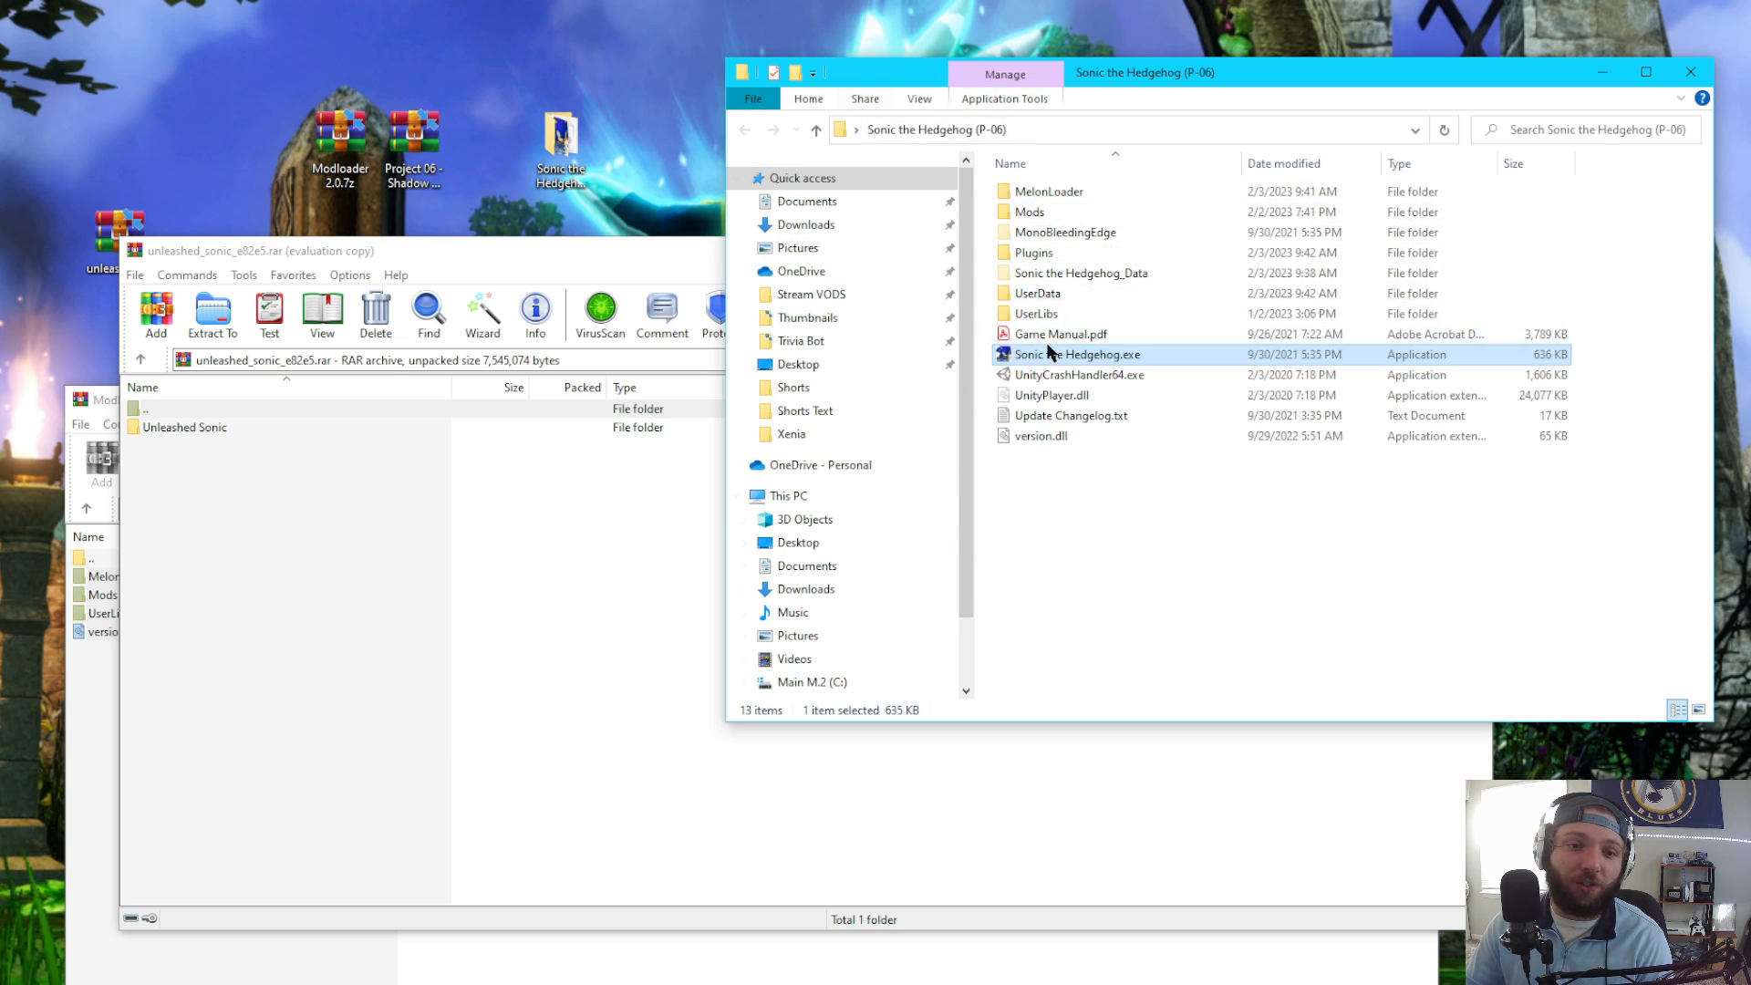
mouse_move(1058, 232)
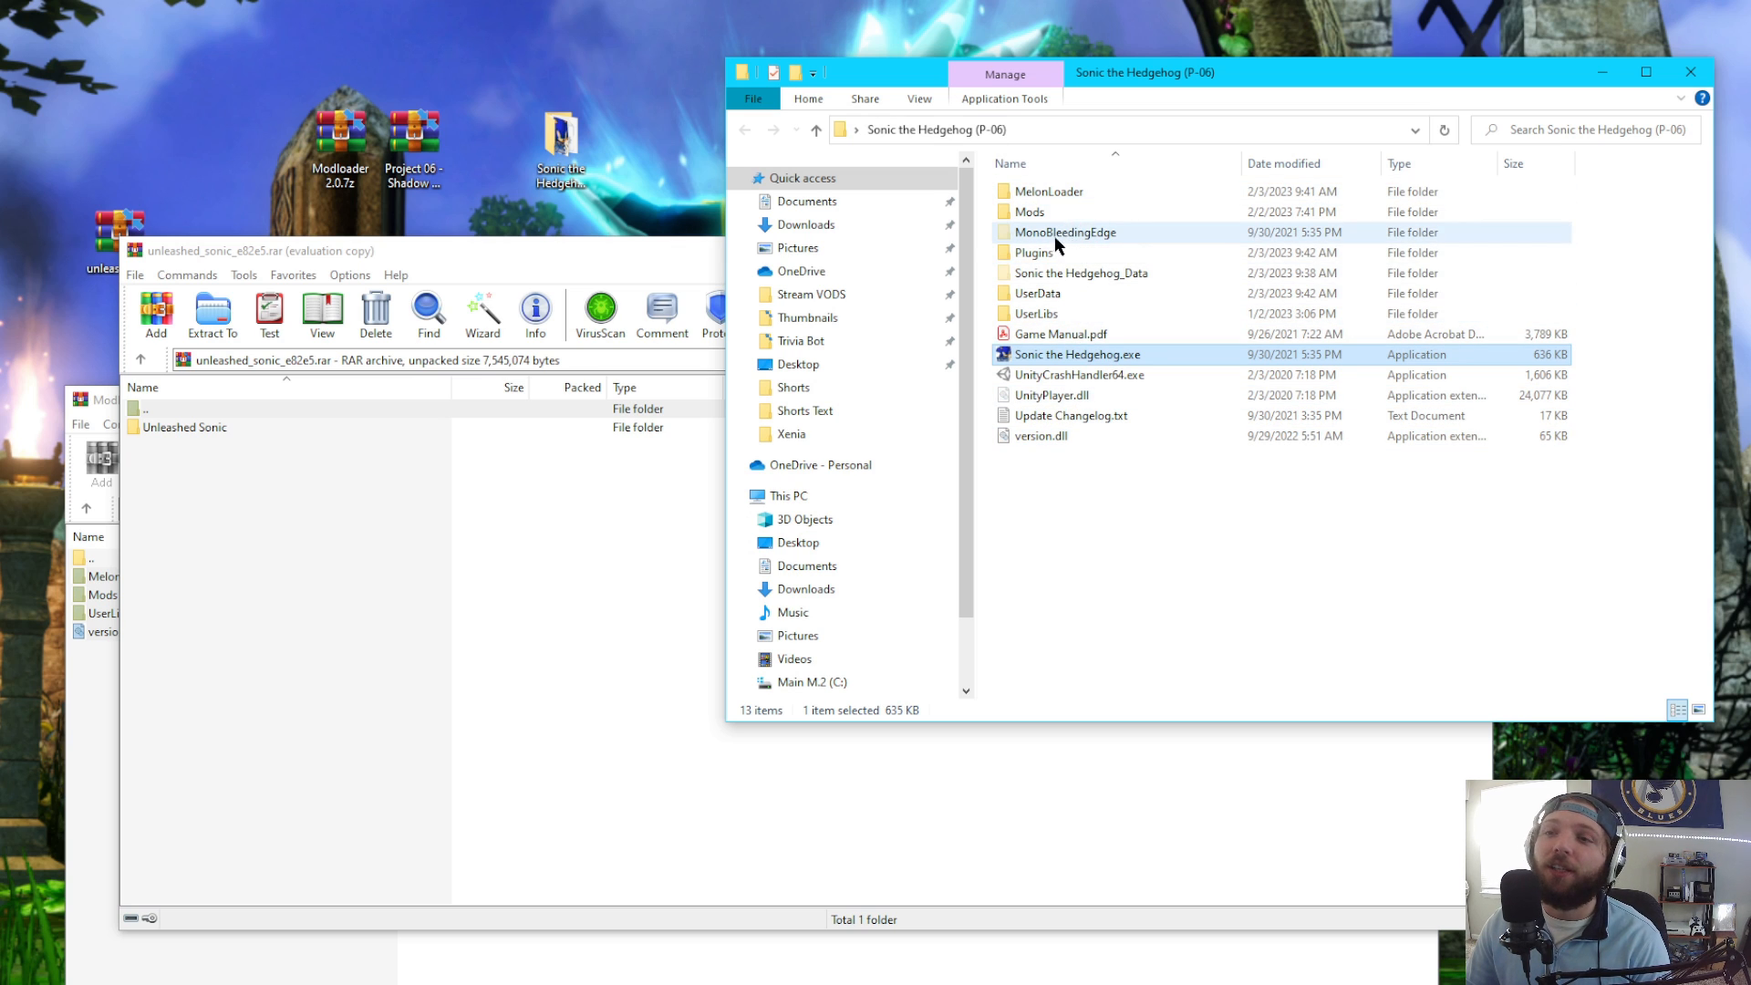
- Navigate into Mods > P06ML > Characters inside the game folder
double_click(1027, 212)
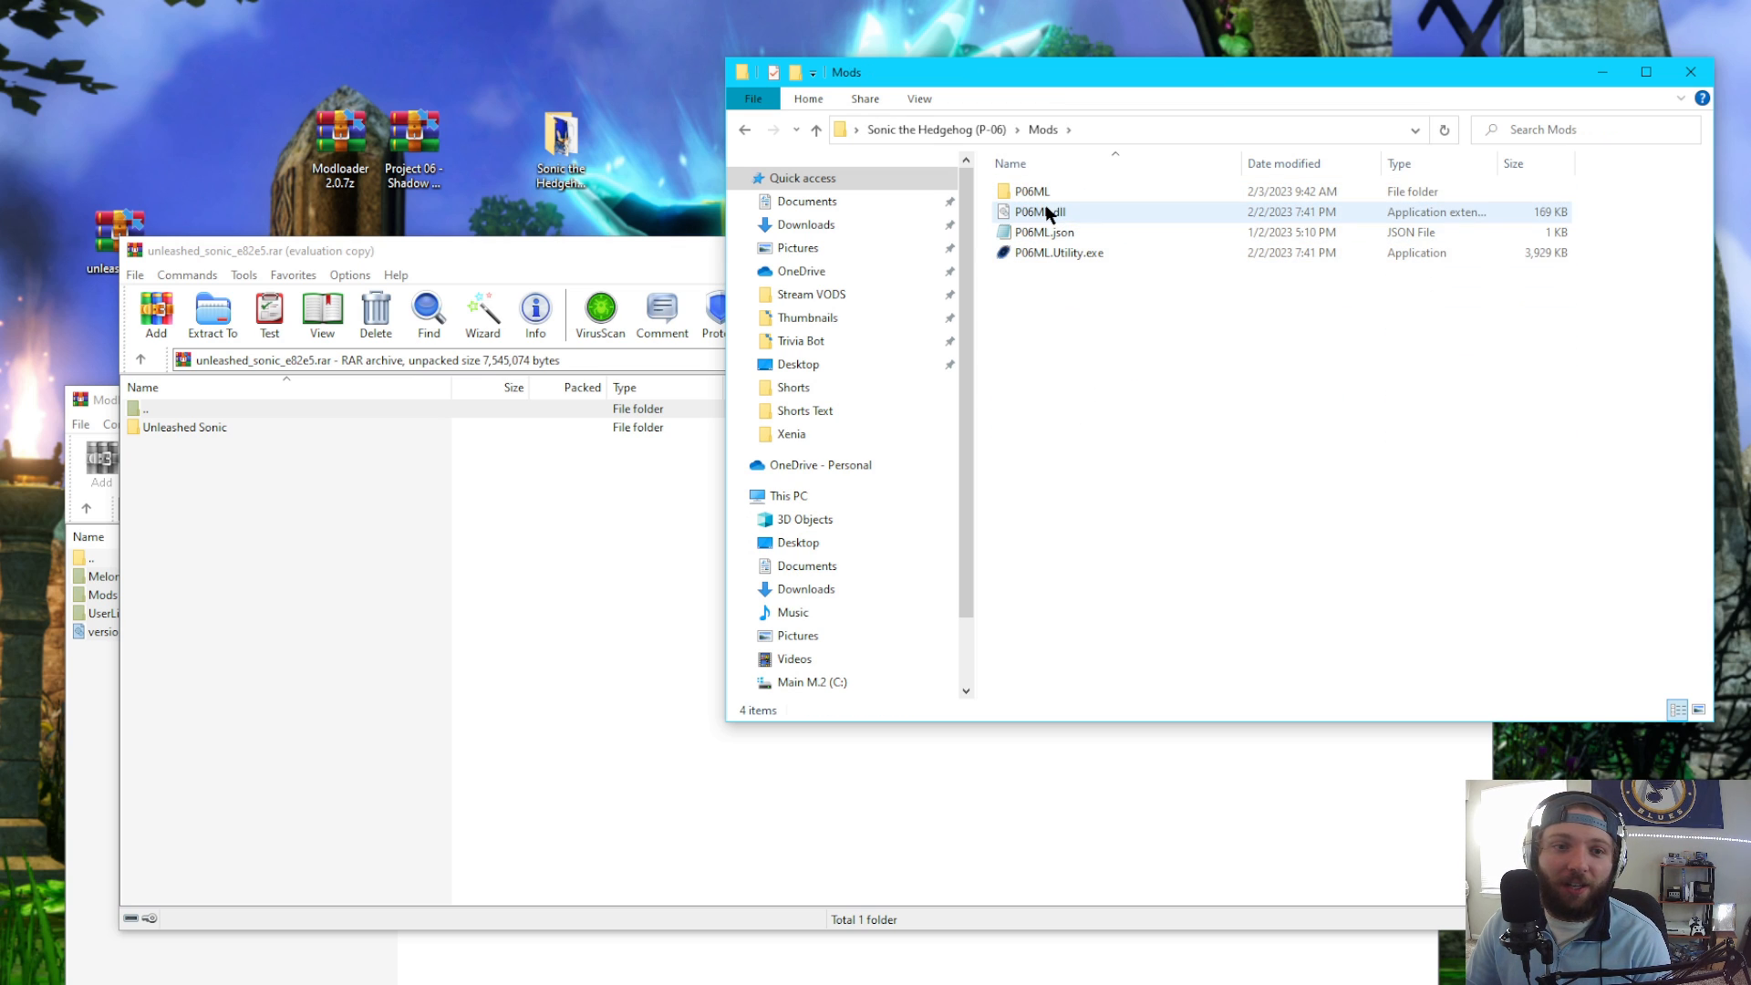
mouse_move(1029, 191)
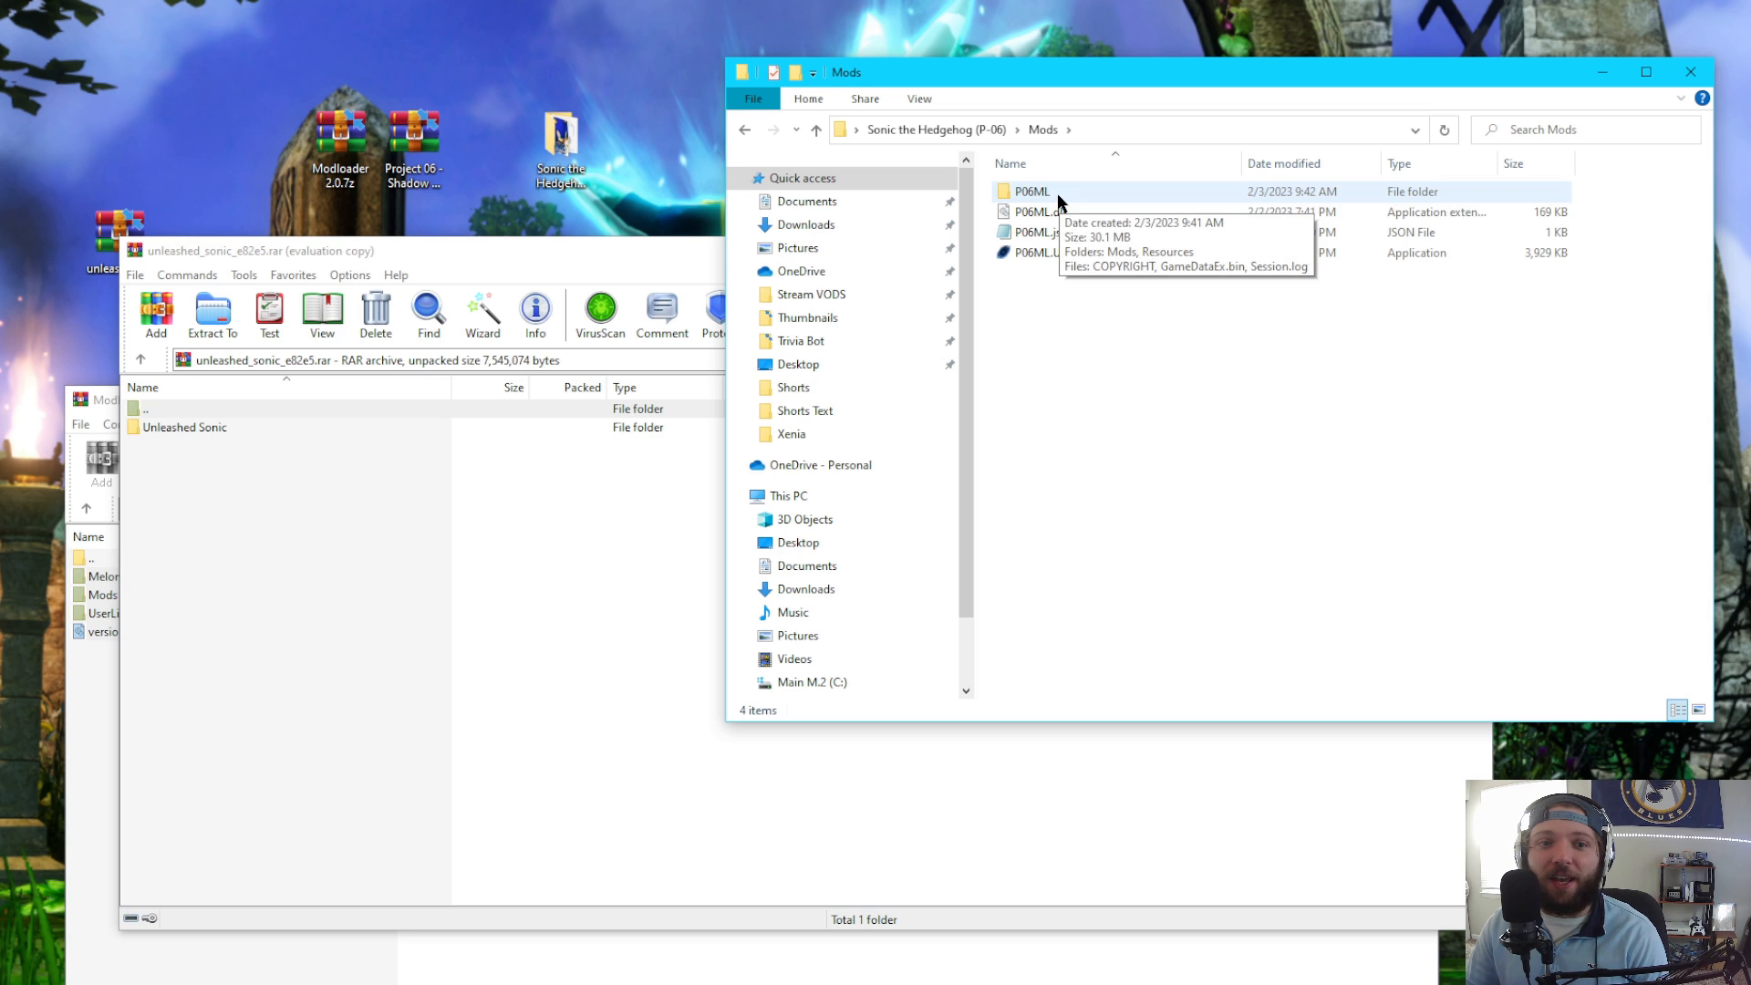
double_click(1029, 192)
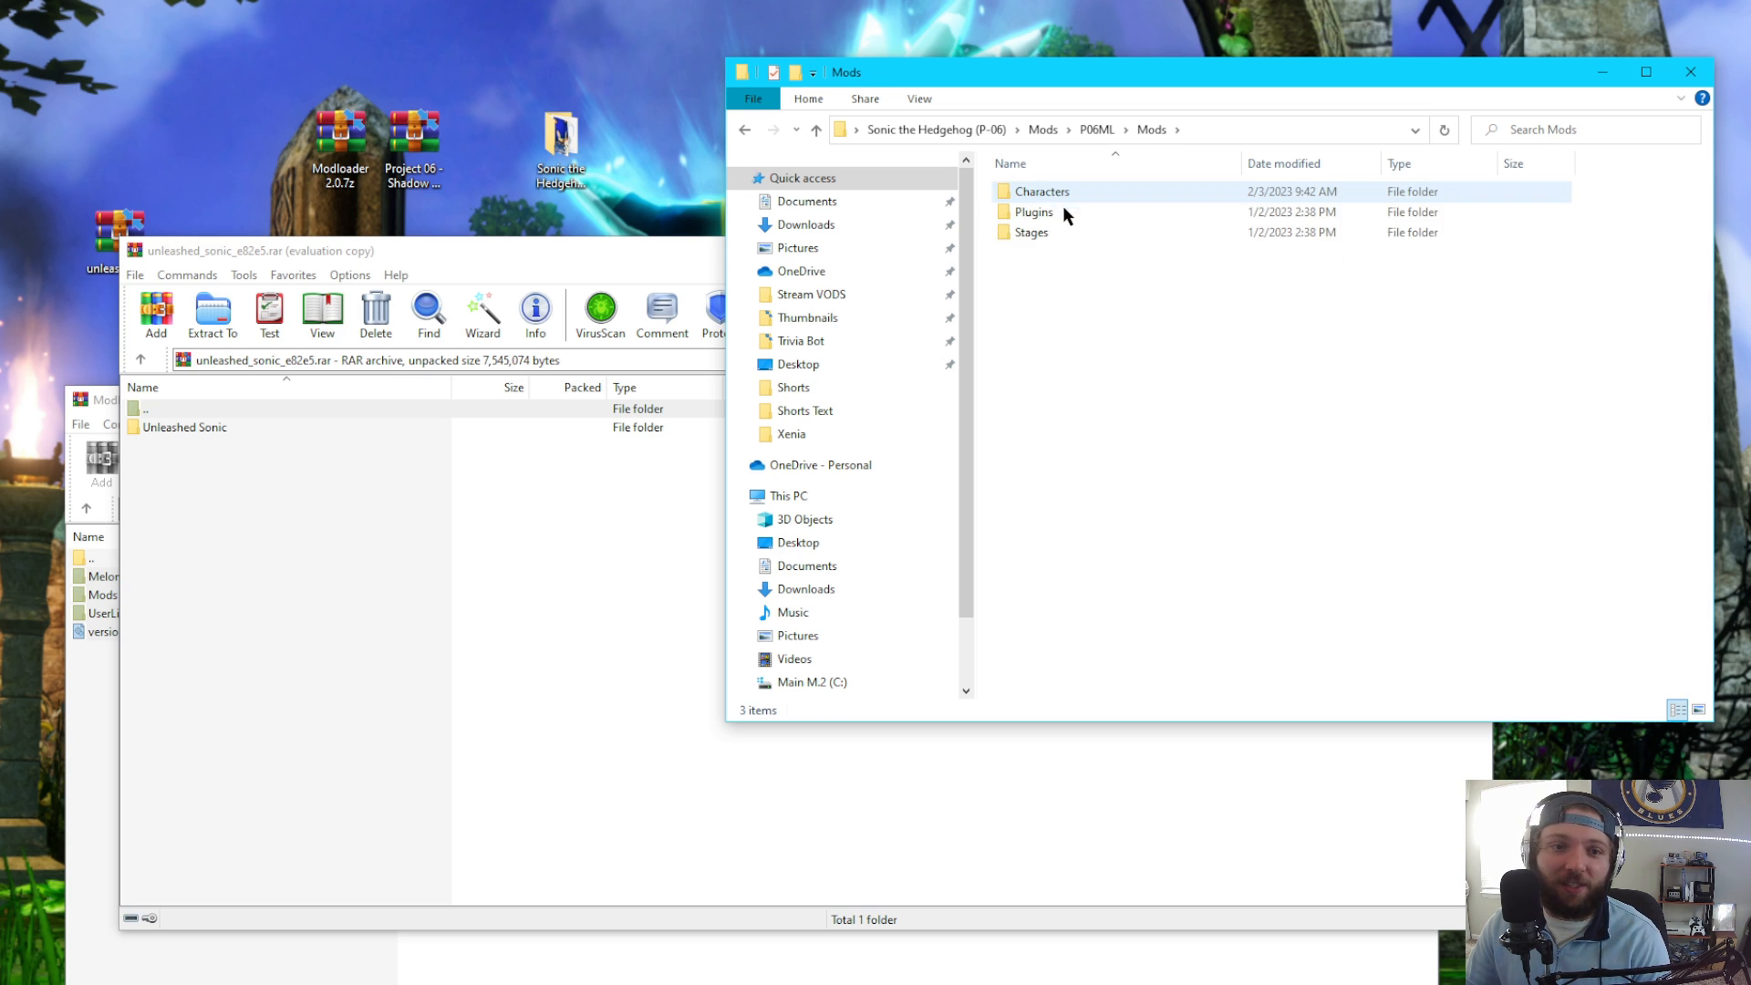
double_click(1042, 192)
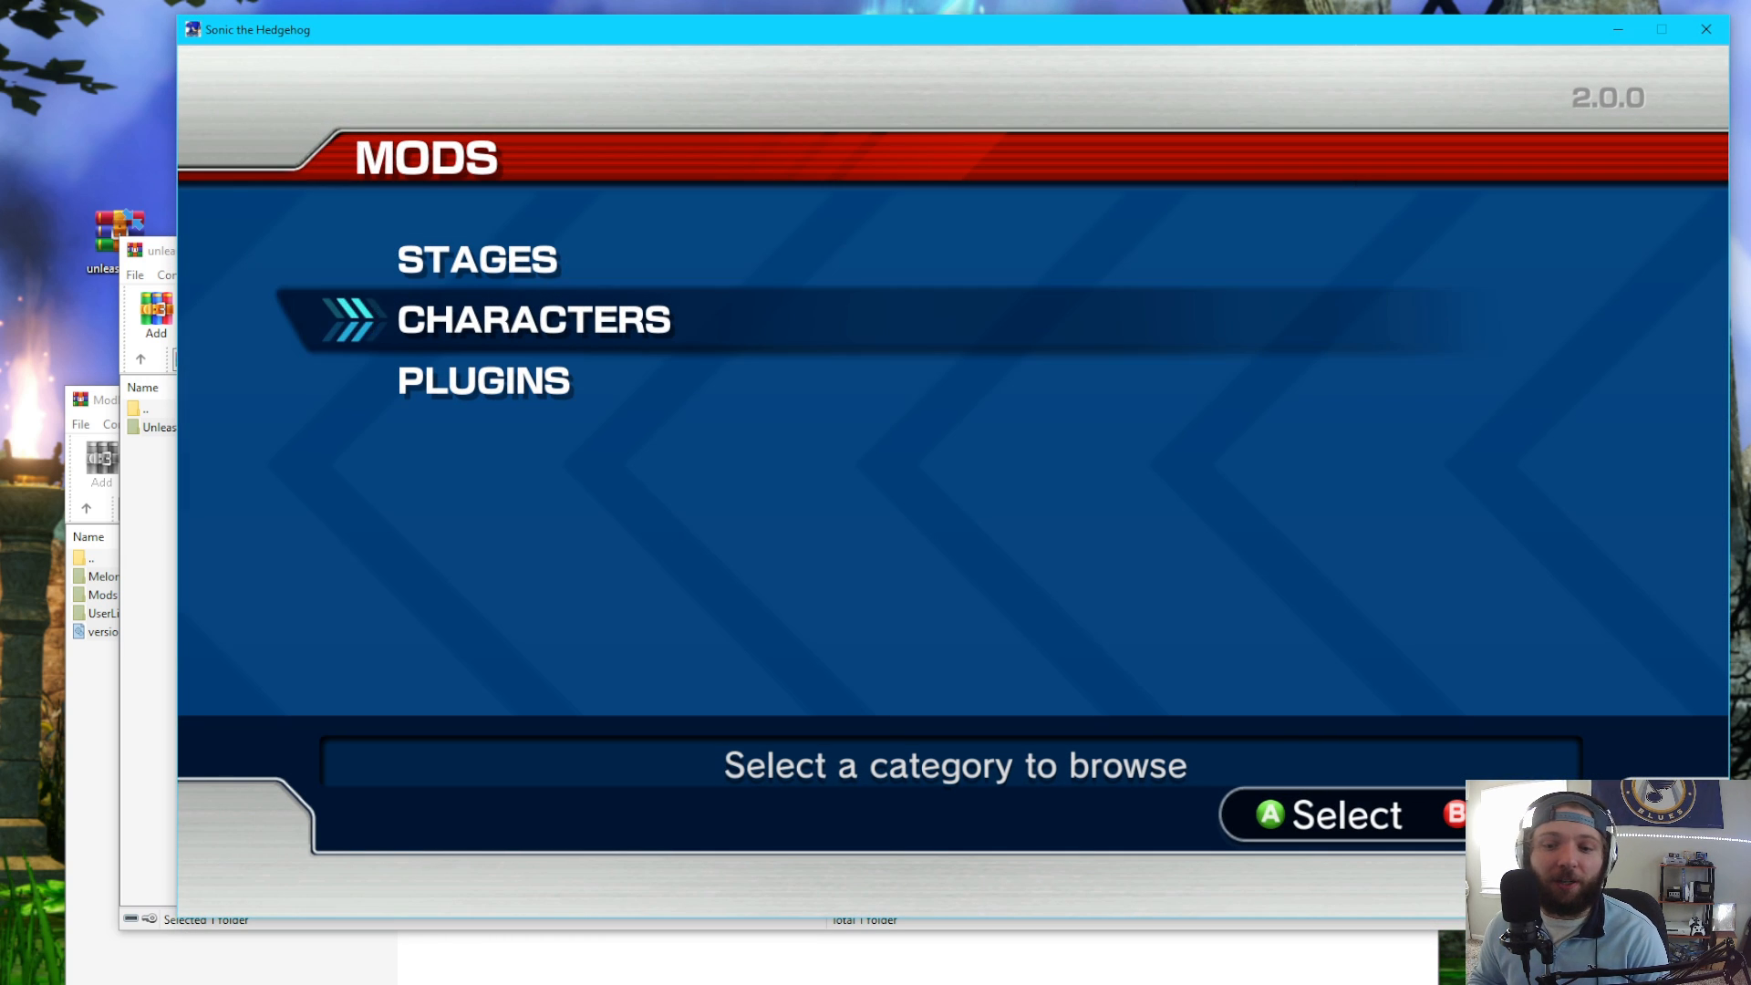
- Review the game's mod categories through Stages, then bring the GameBanana page back in front
click(533, 319)
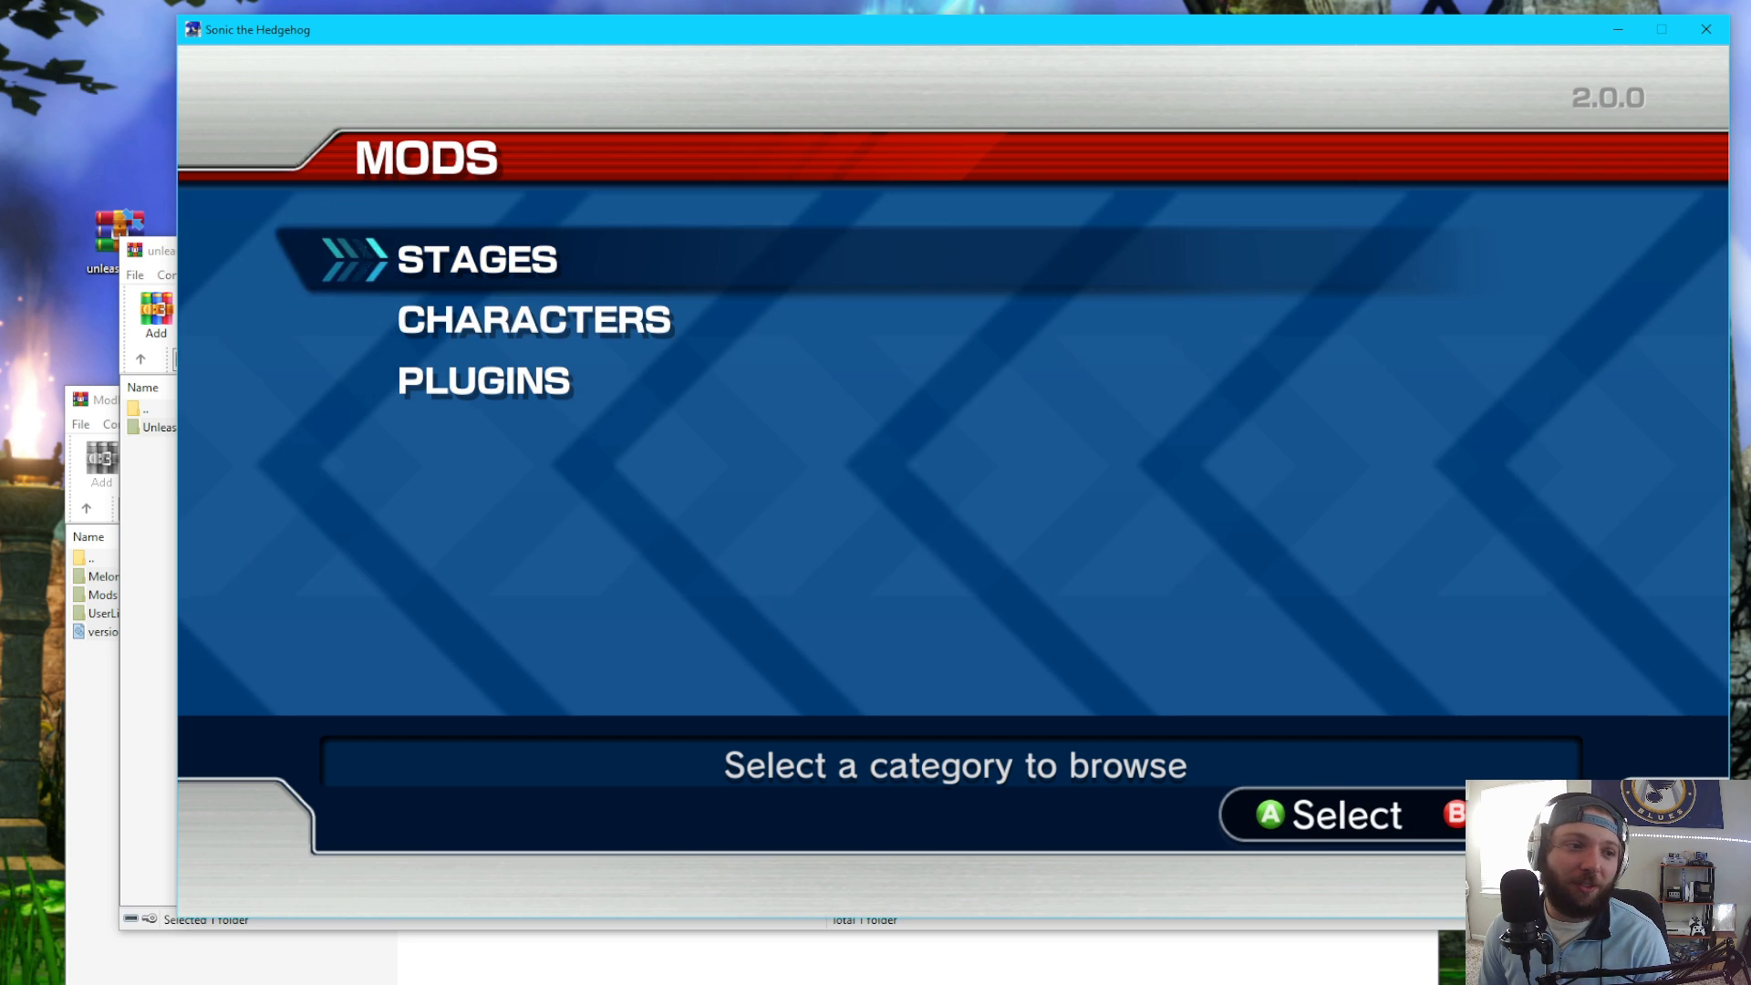
click(475, 257)
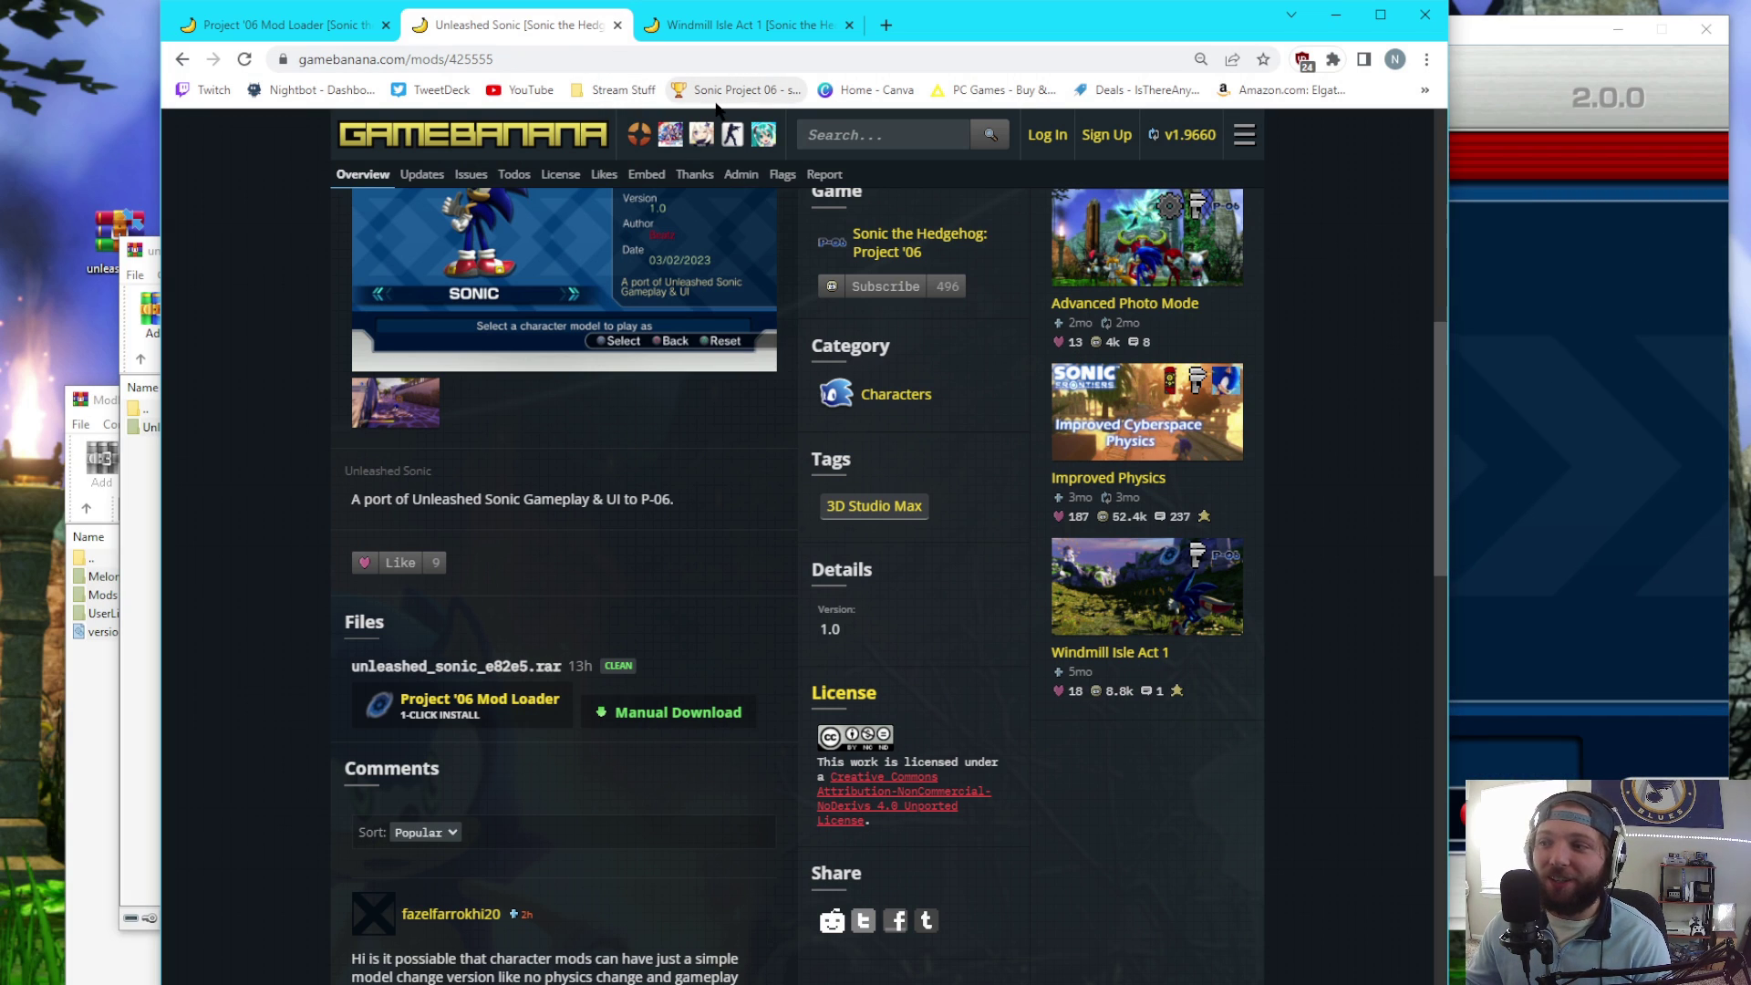
- Start the 1-Click Install of Windmill Isle Act 1 and let the site launch the Project '06 Mod Loader
click(743, 24)
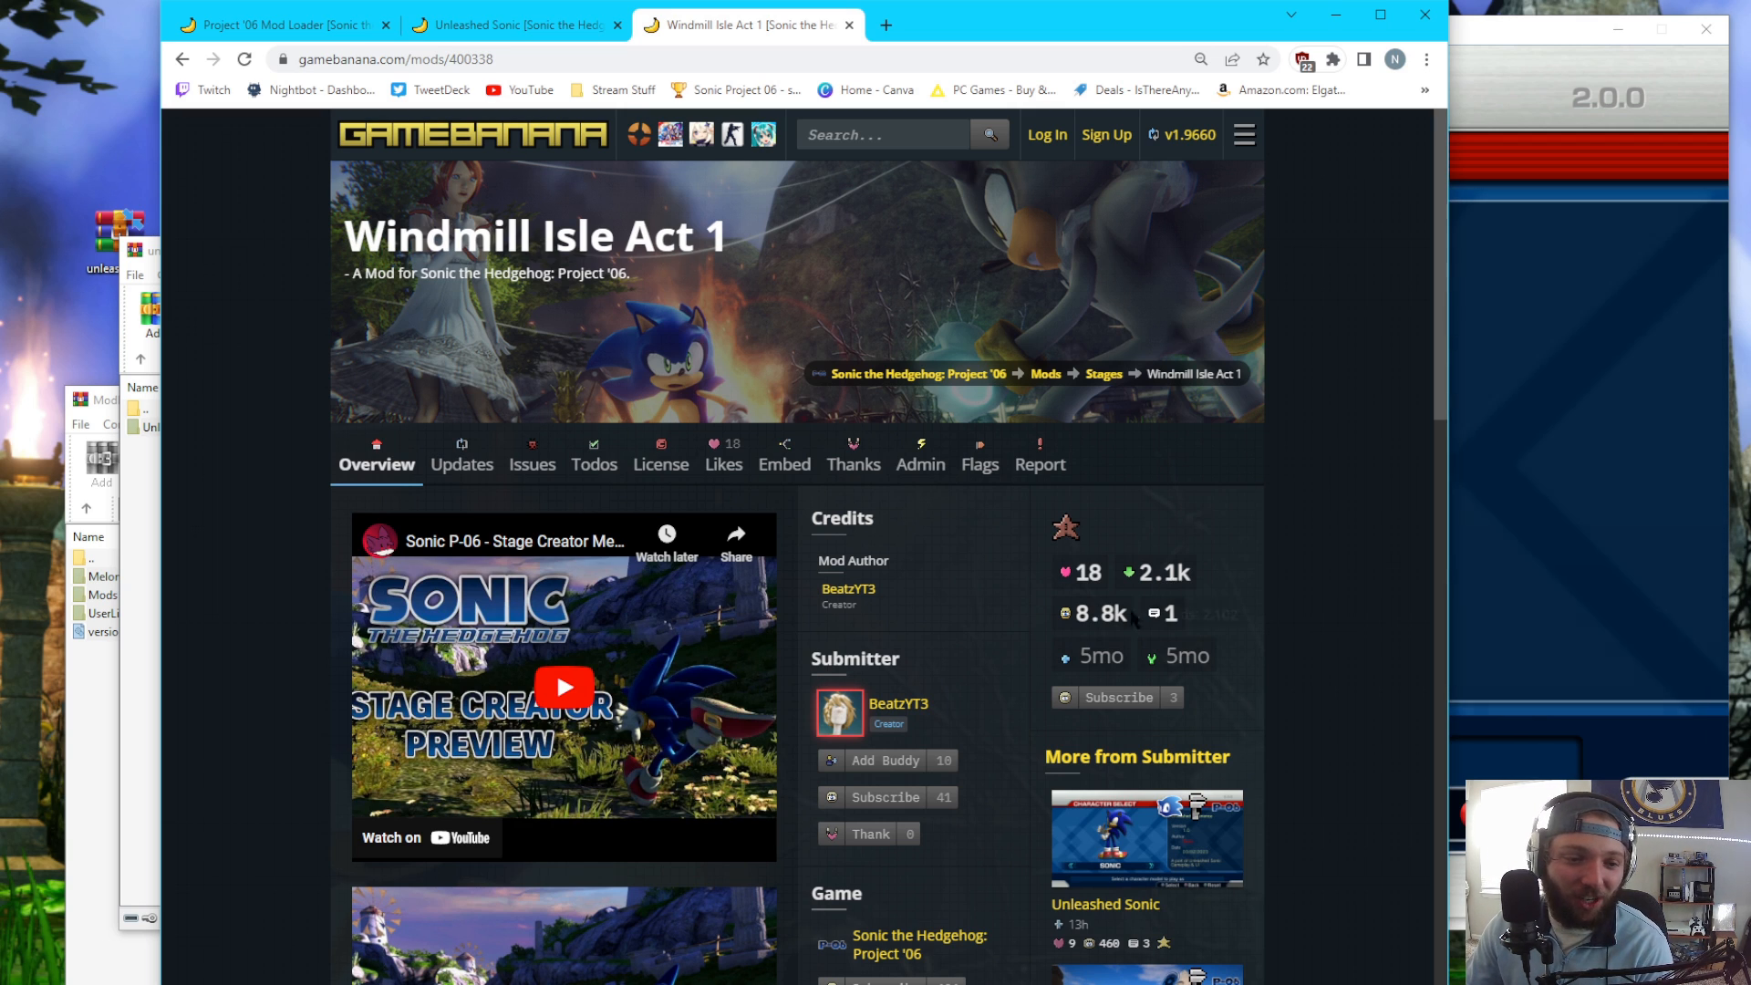
scroll(down, 3)
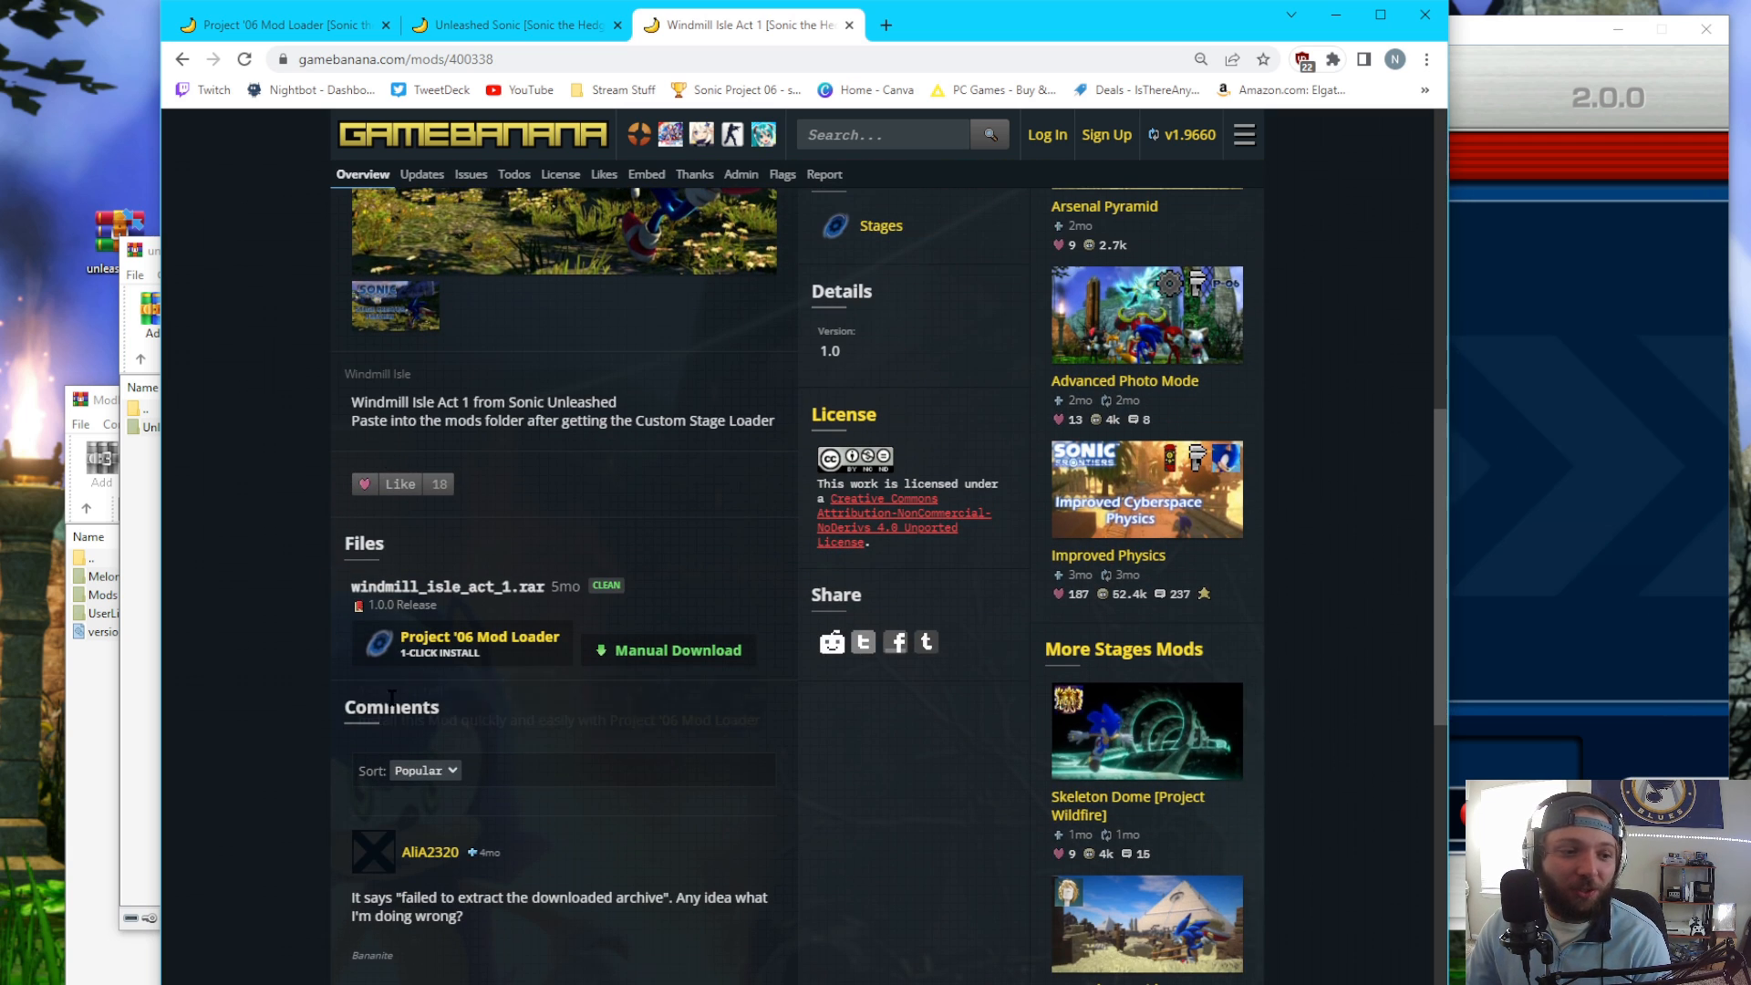
mouse_move(468, 644)
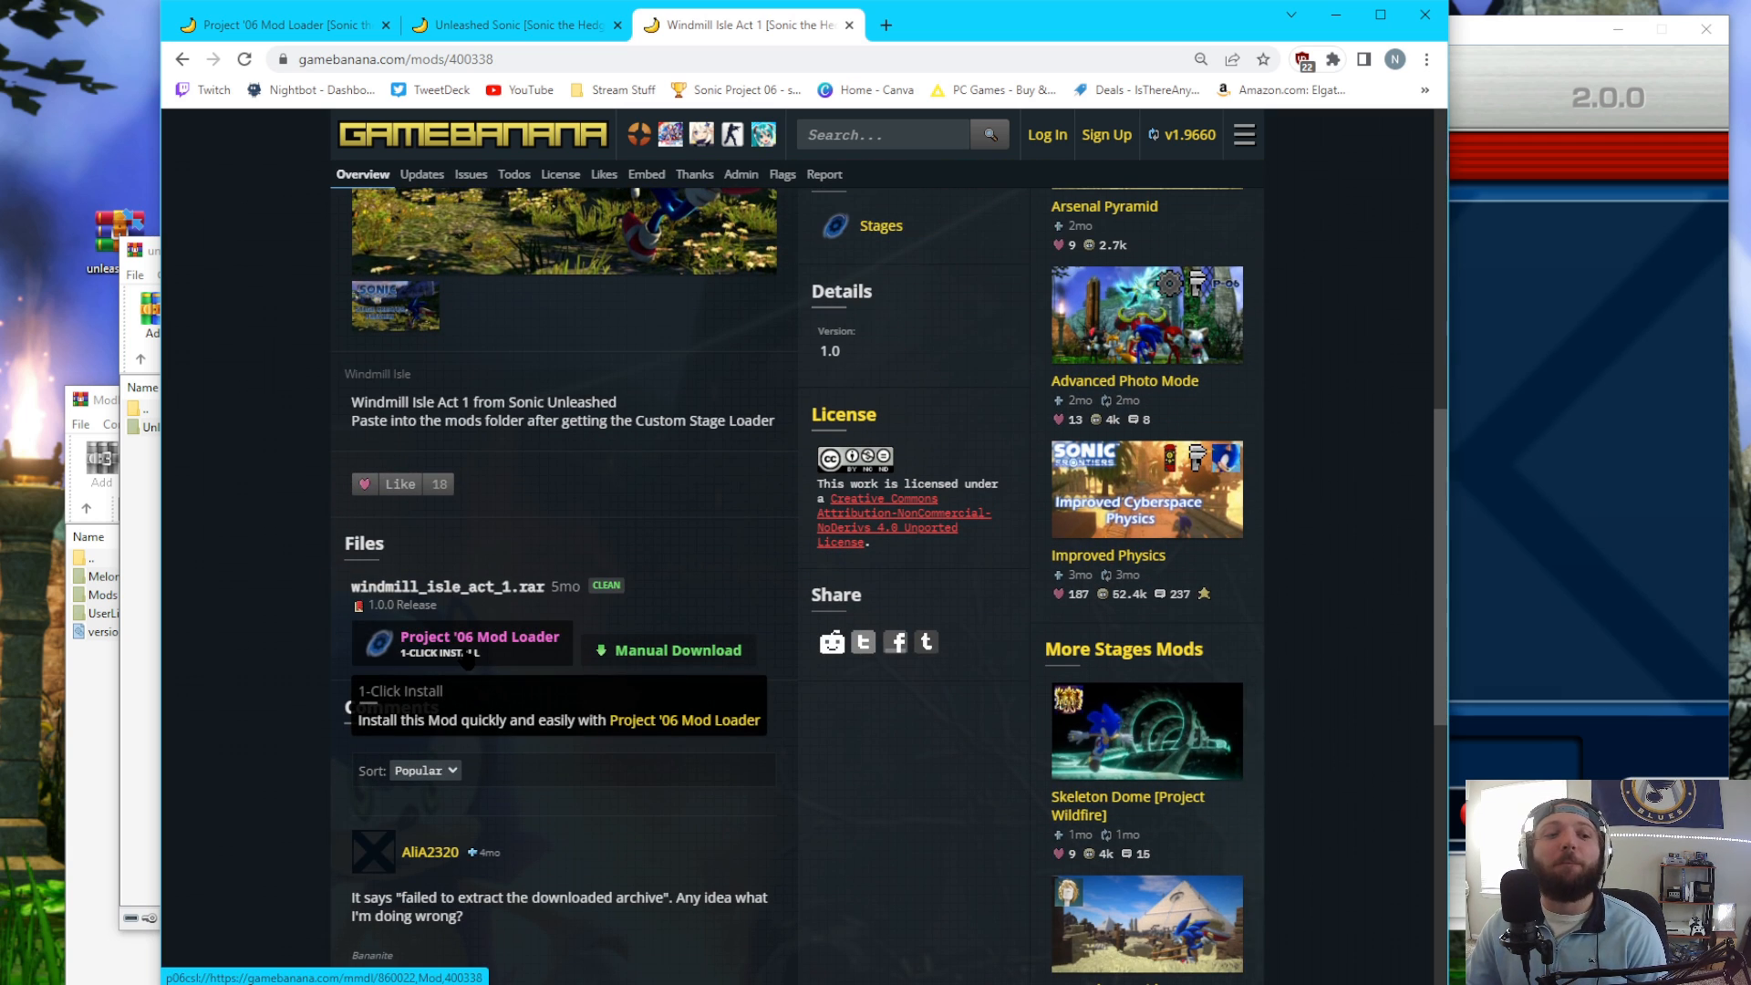
click(461, 642)
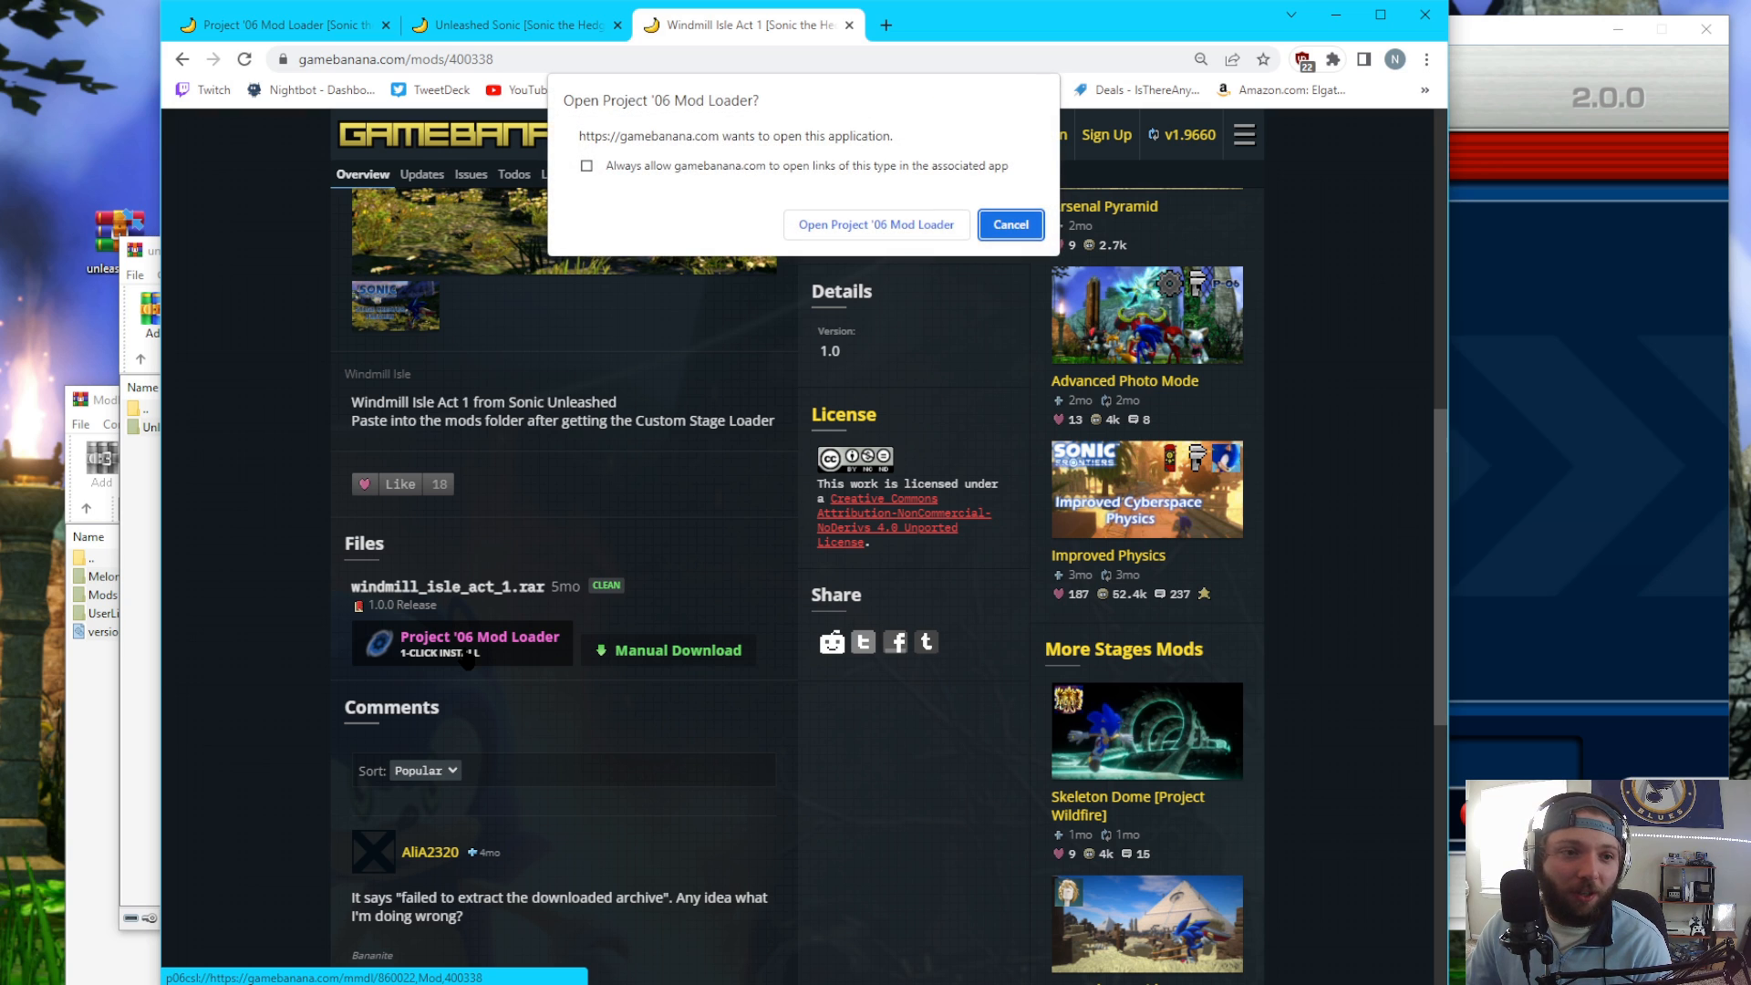
mouse_move(906, 220)
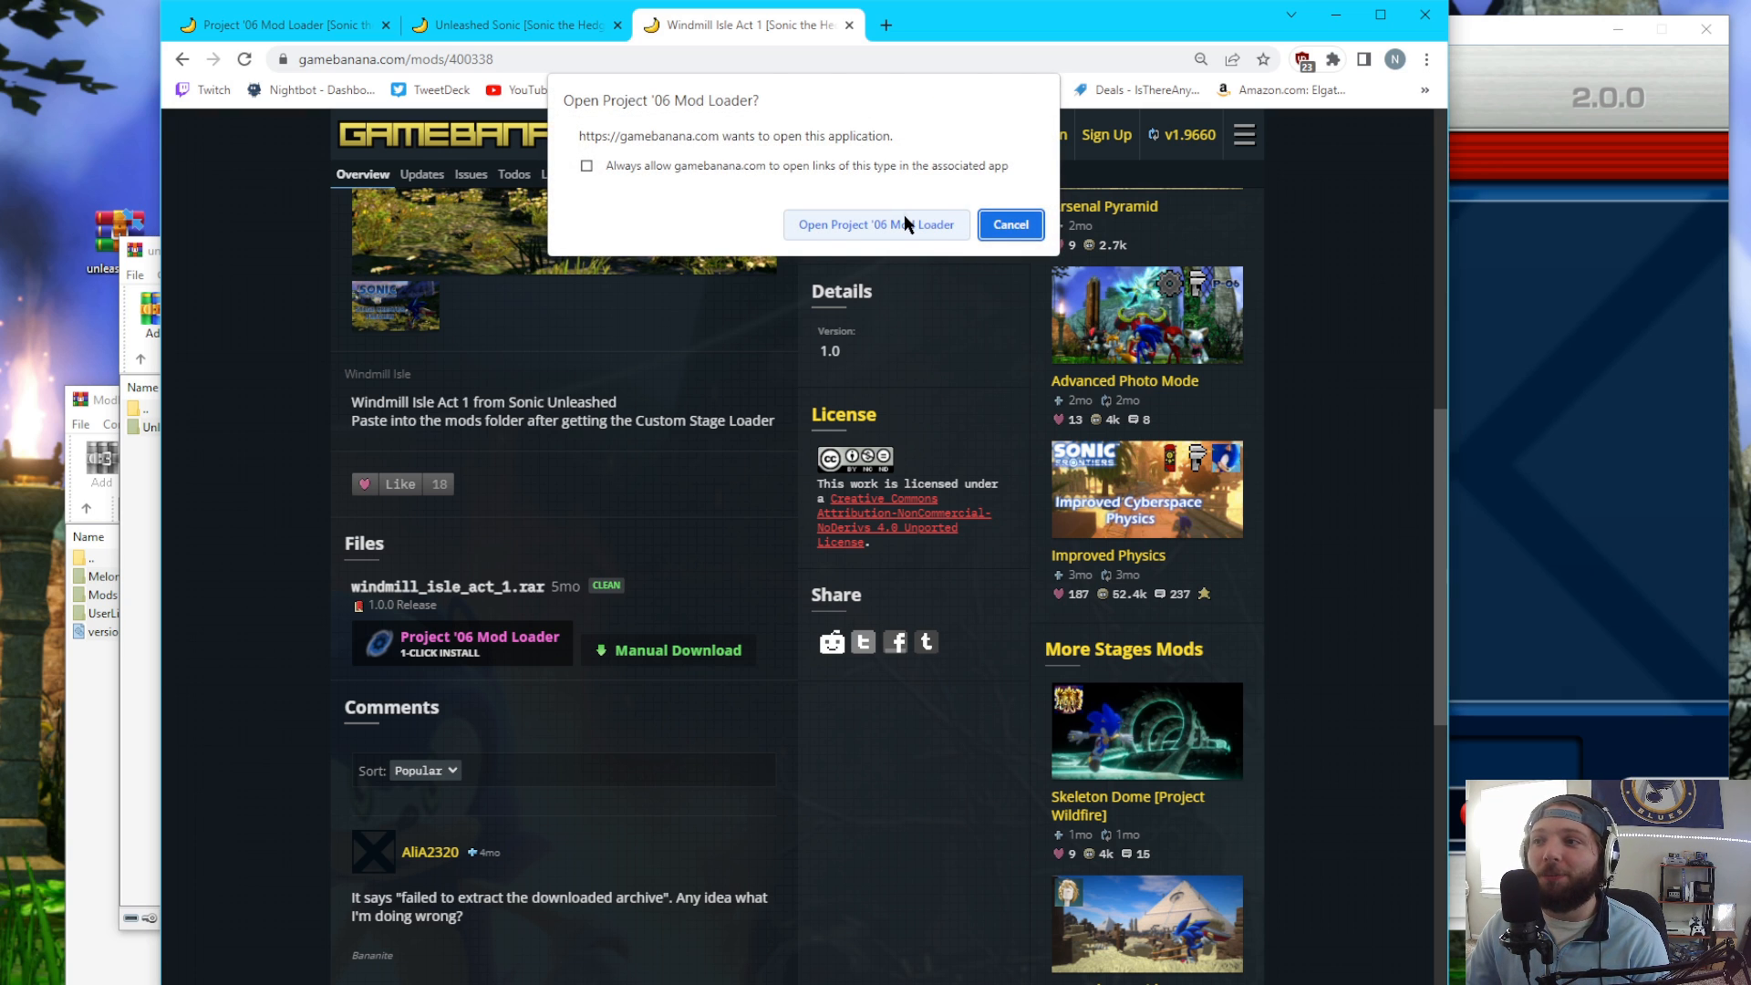
click(877, 224)
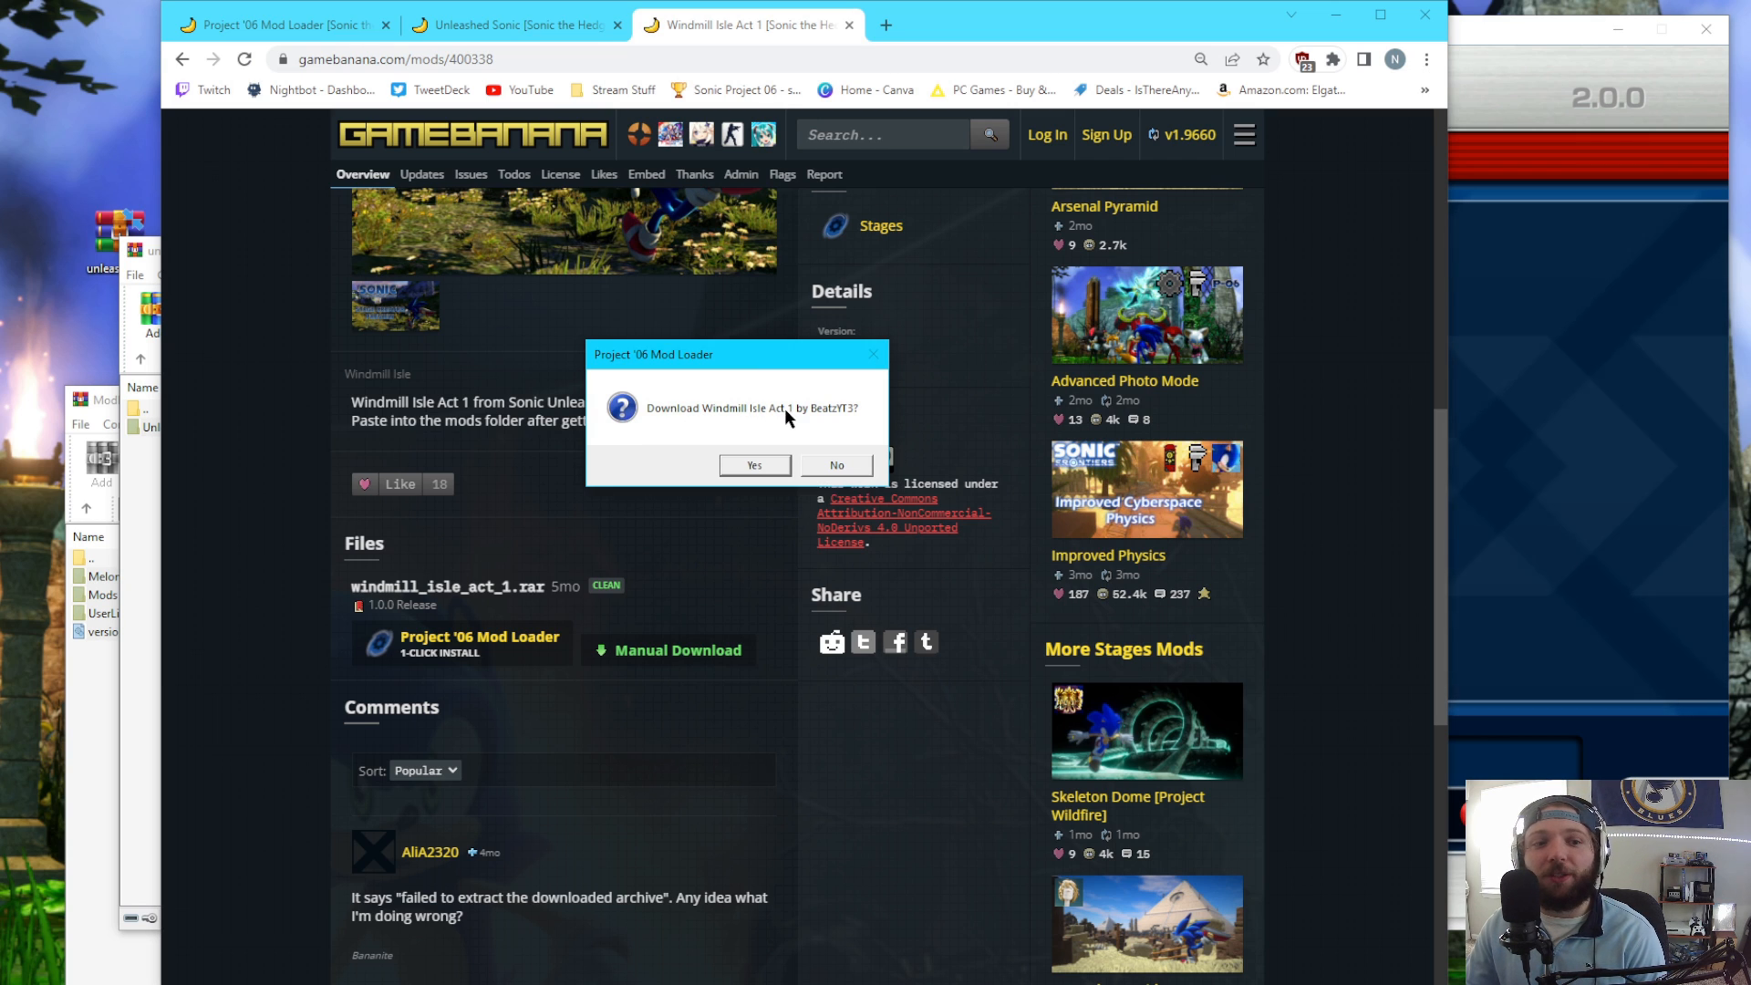
- Confirm downloading Windmill Isle Act 1 and dismiss the download success message
click(836, 466)
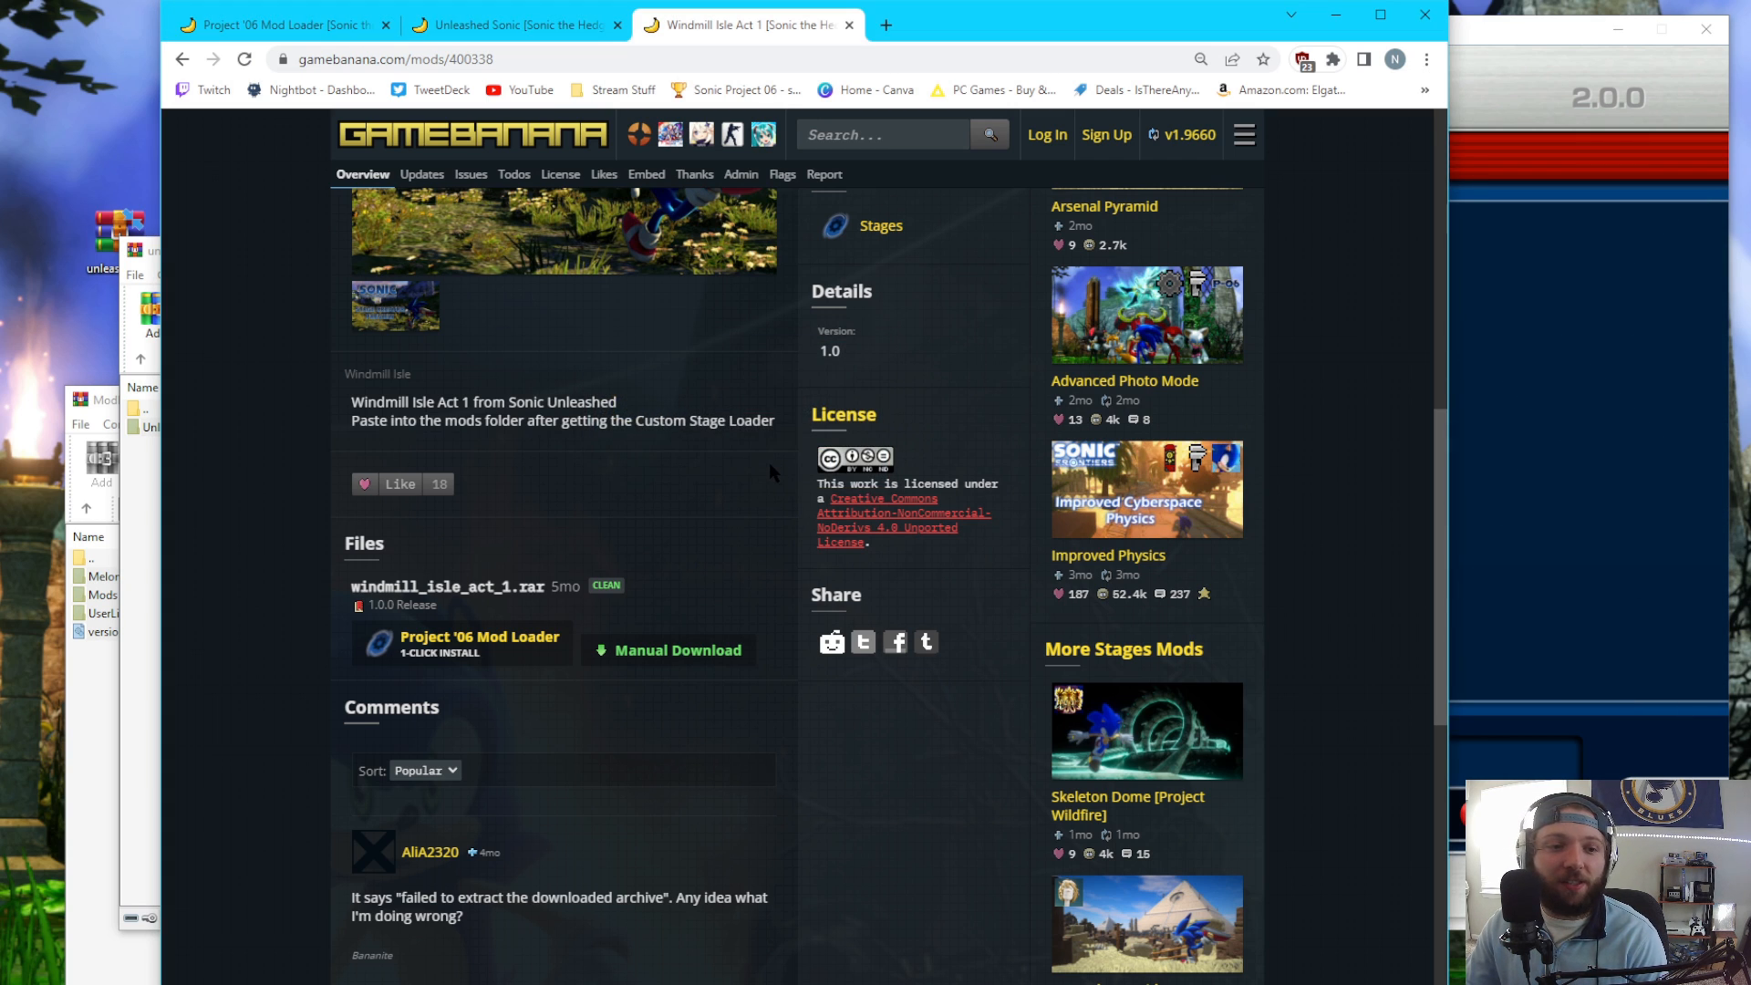
click(478, 650)
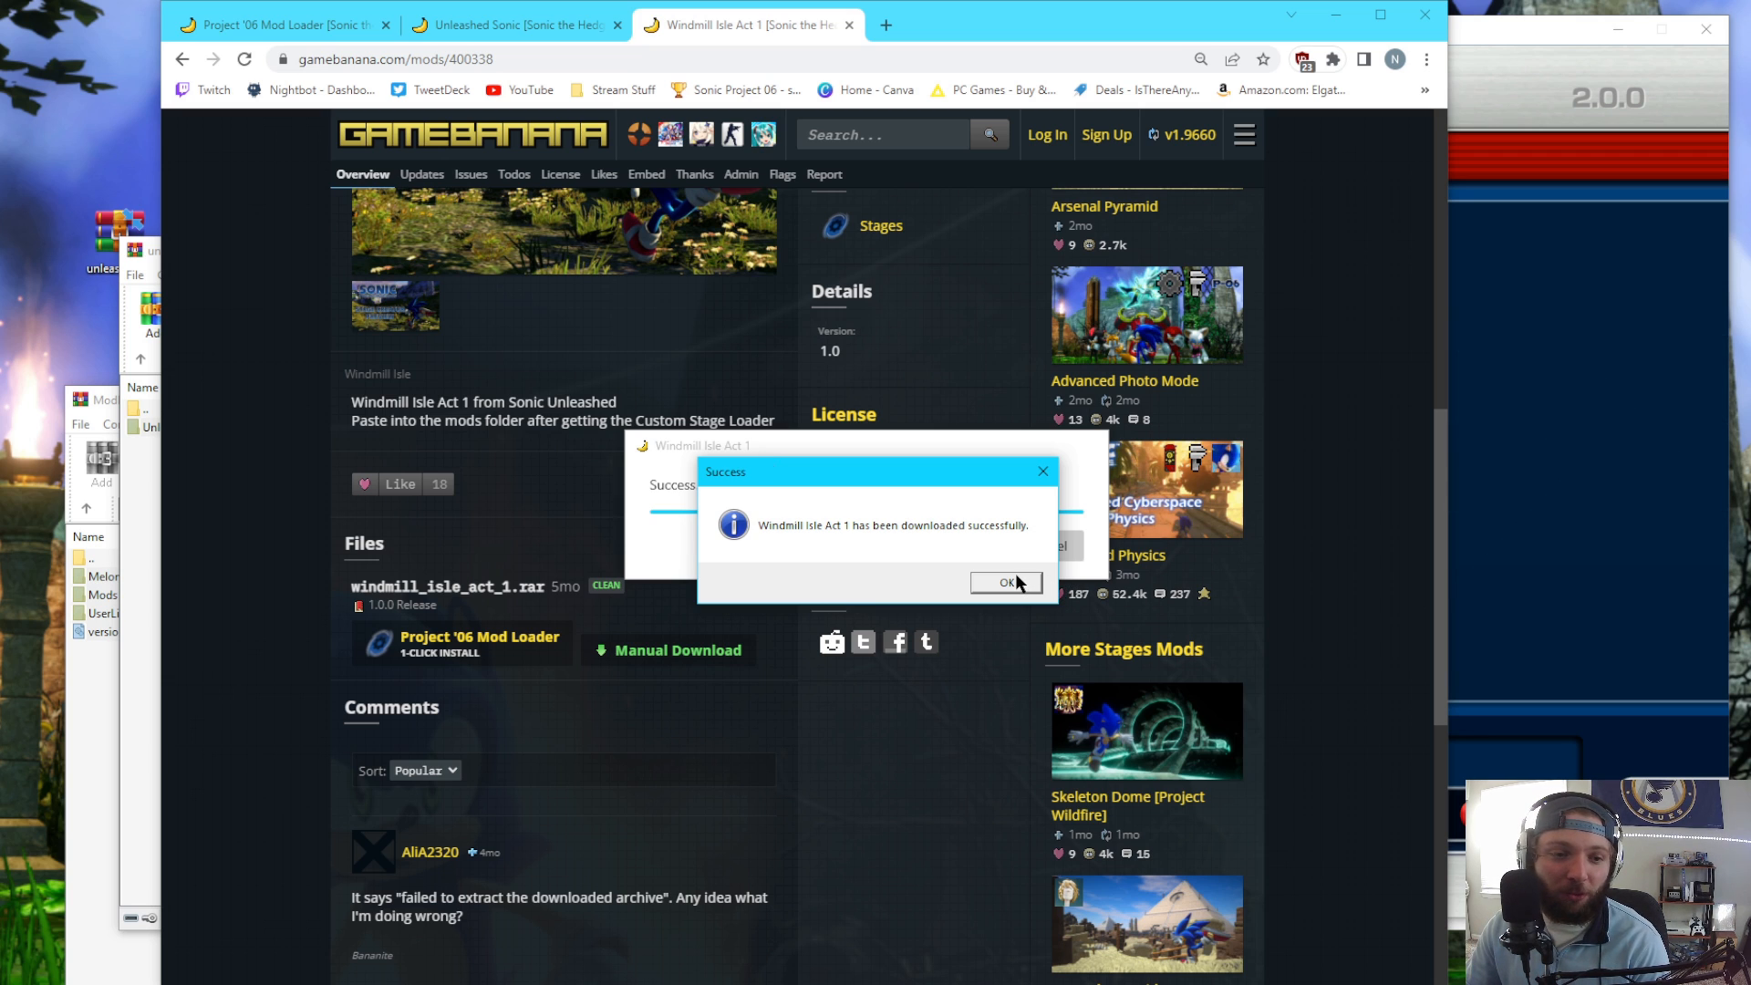
click(1003, 582)
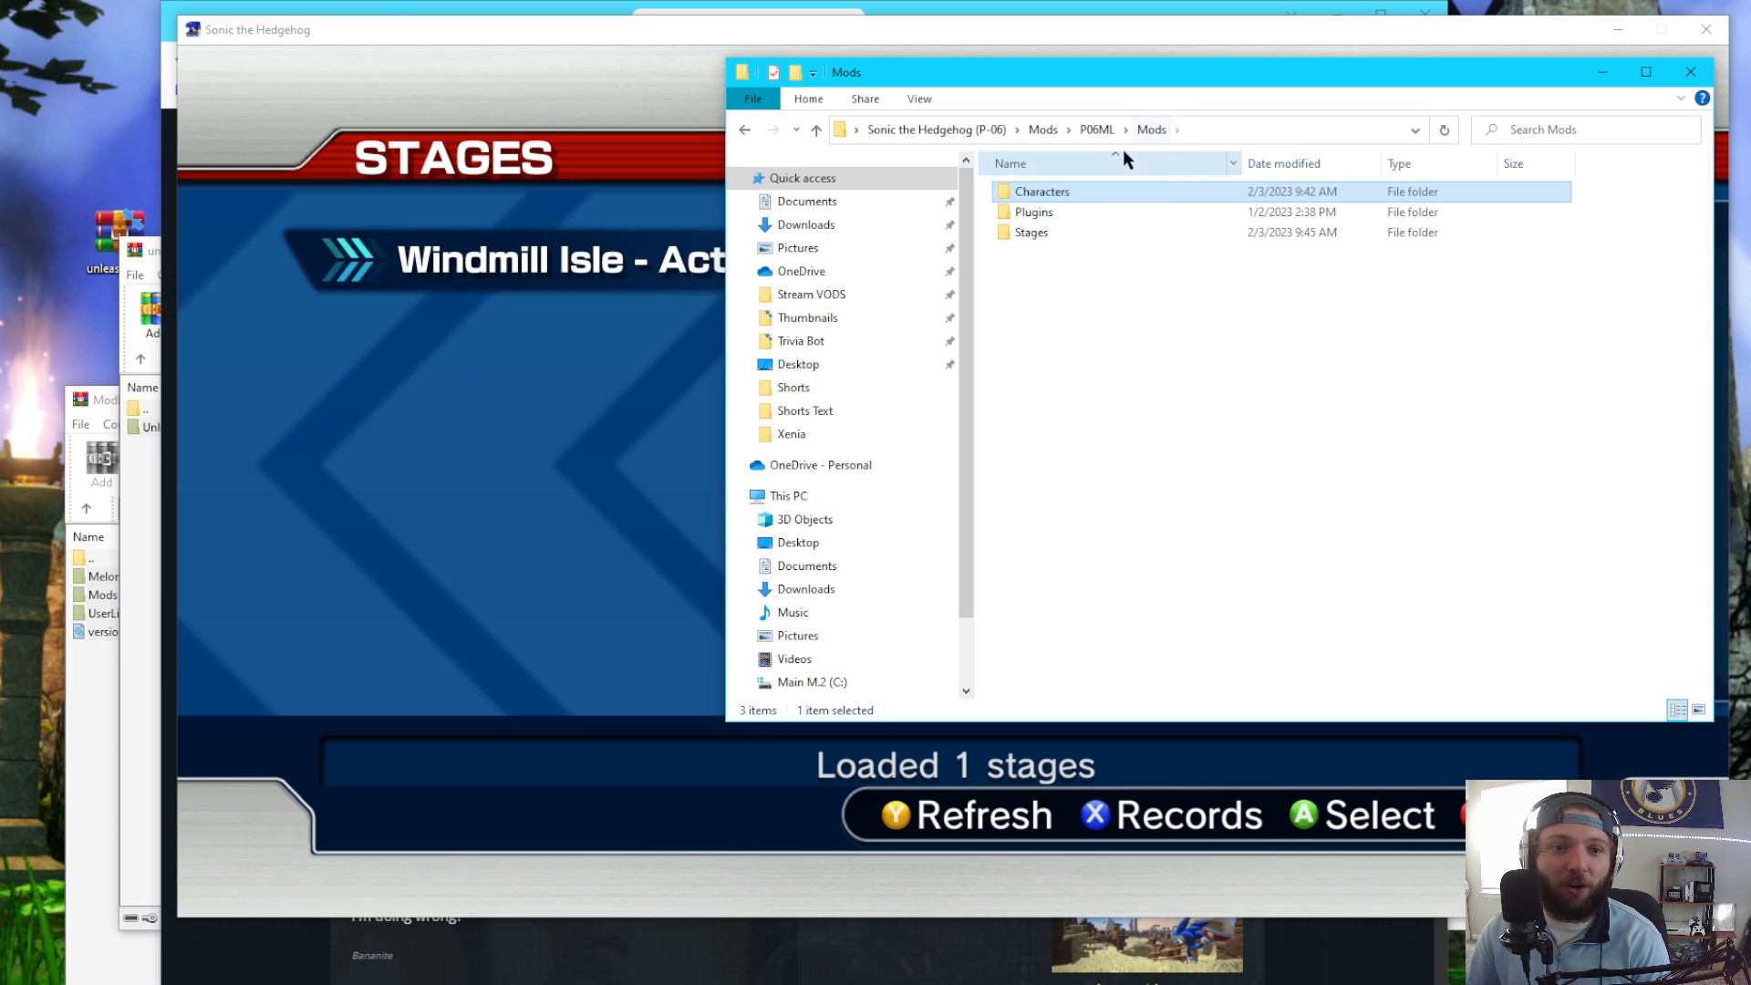
- Open the empty Plugins folder under P06ML > Mods
double_click(1030, 232)
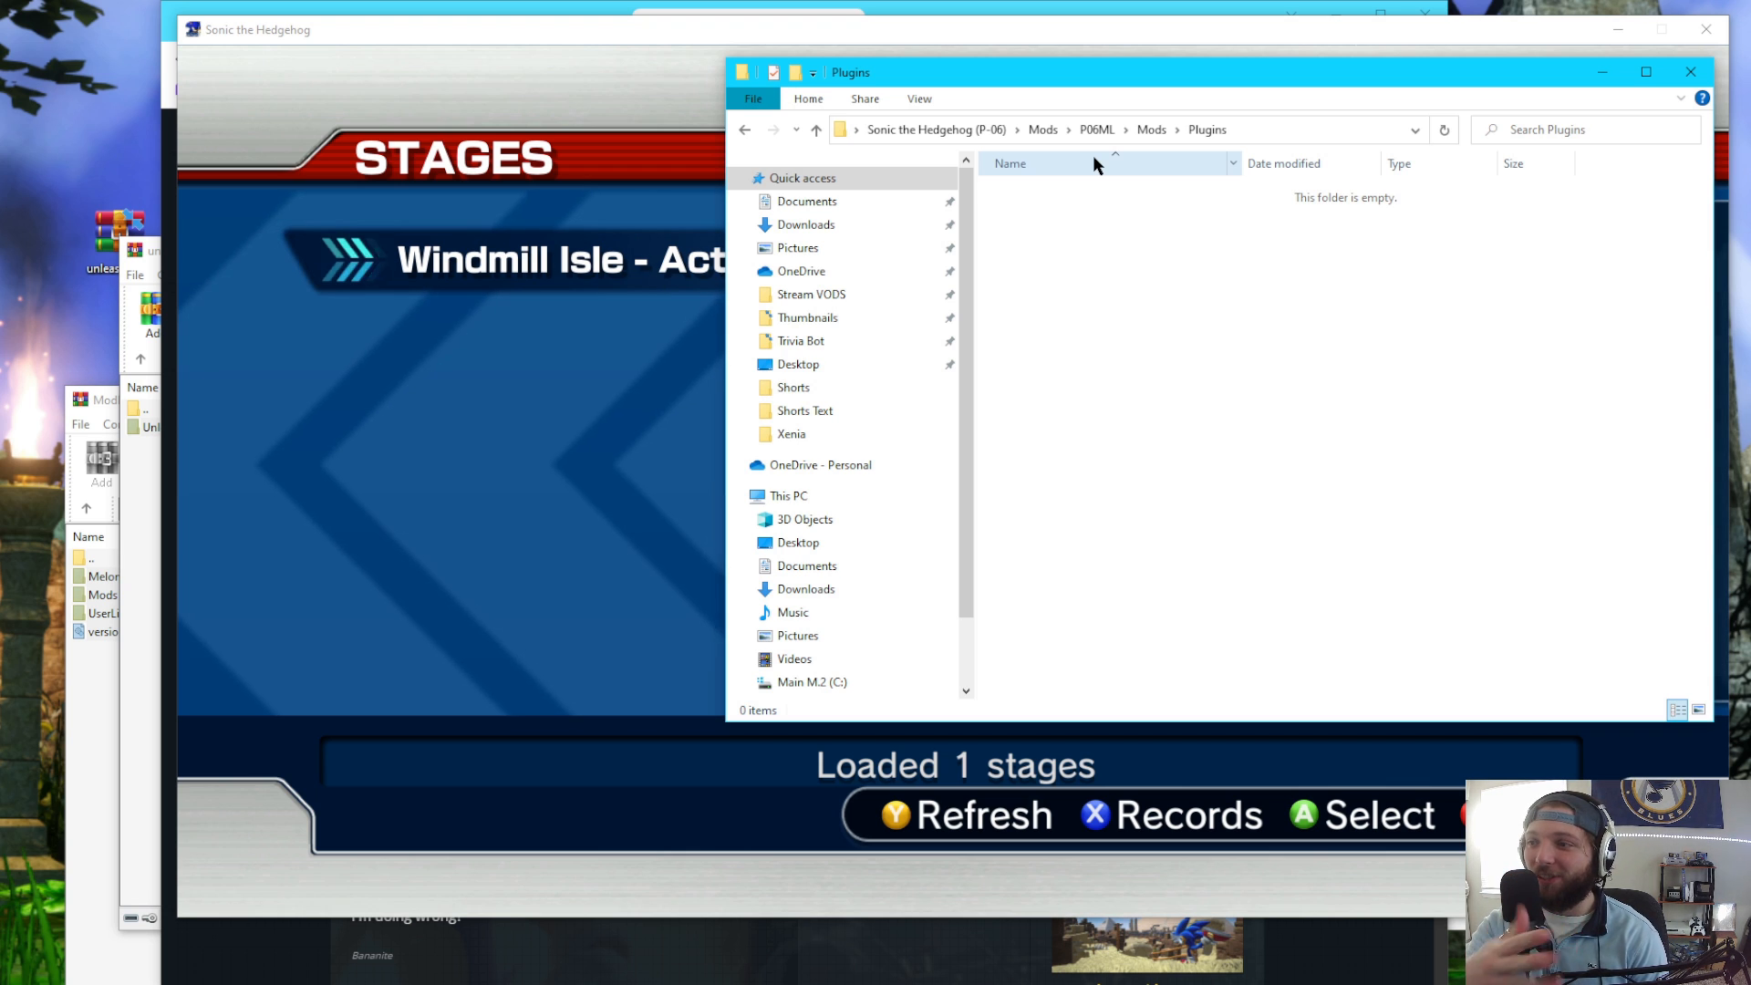
mouse_move(1268, 129)
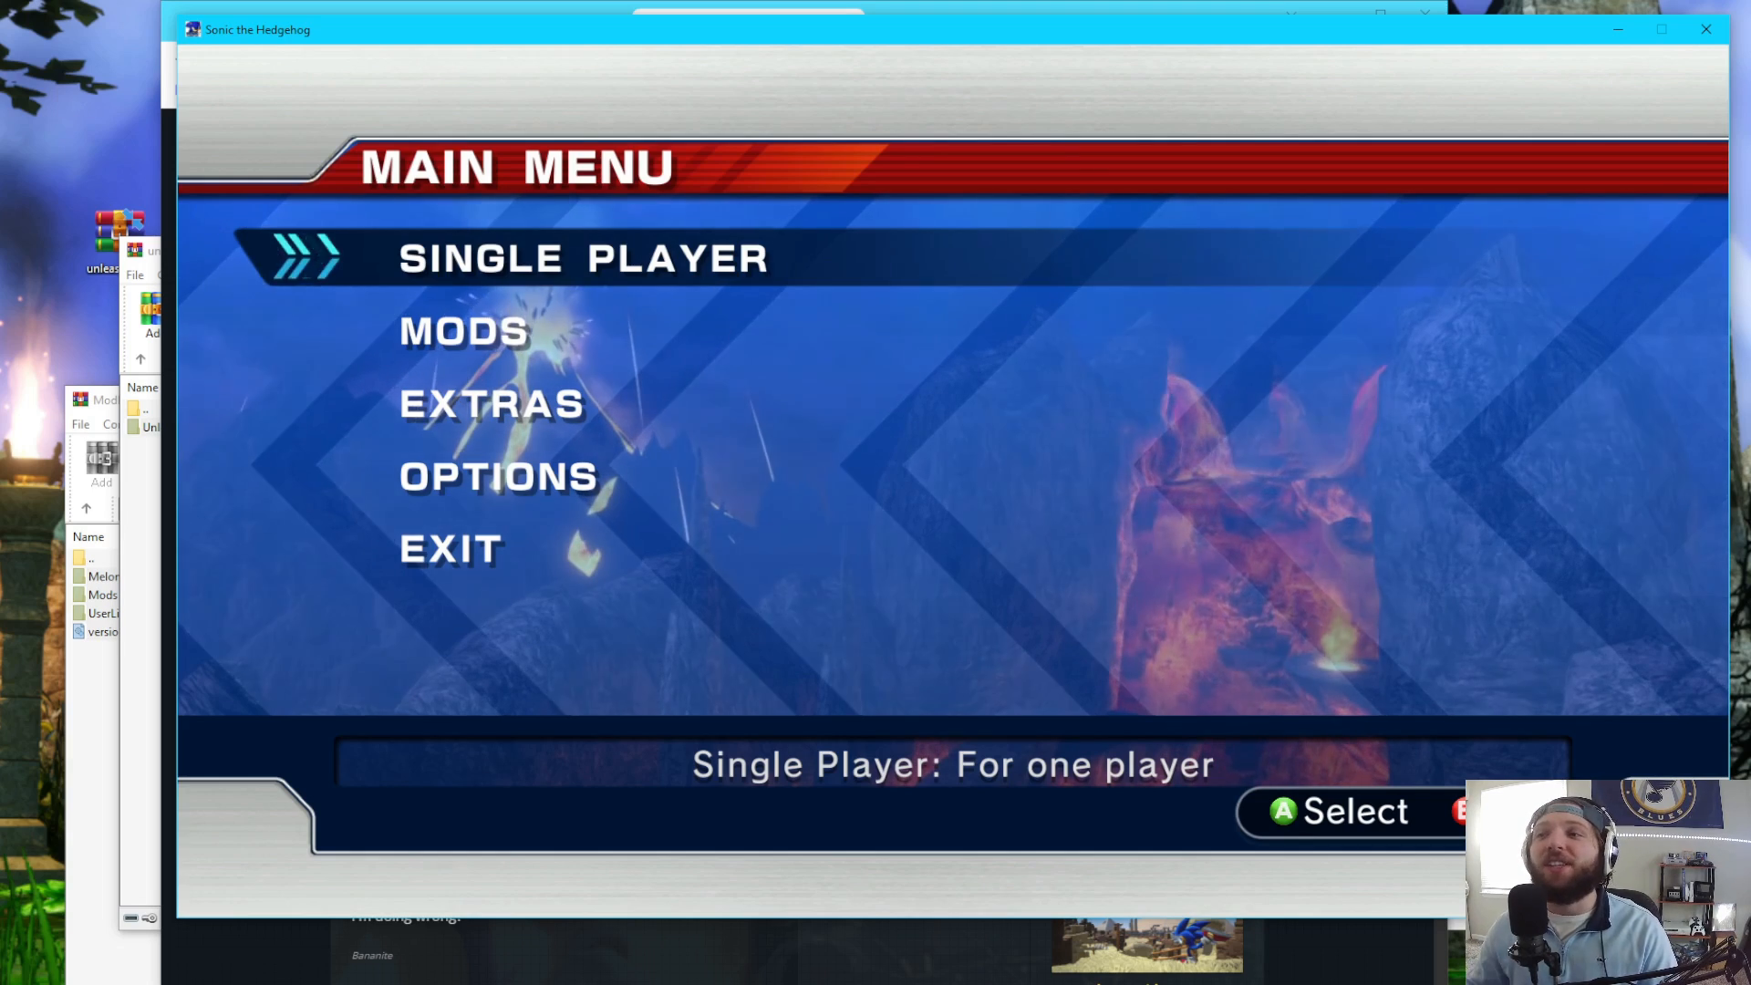
- Highlight the Mods option on the main menu
key(down)
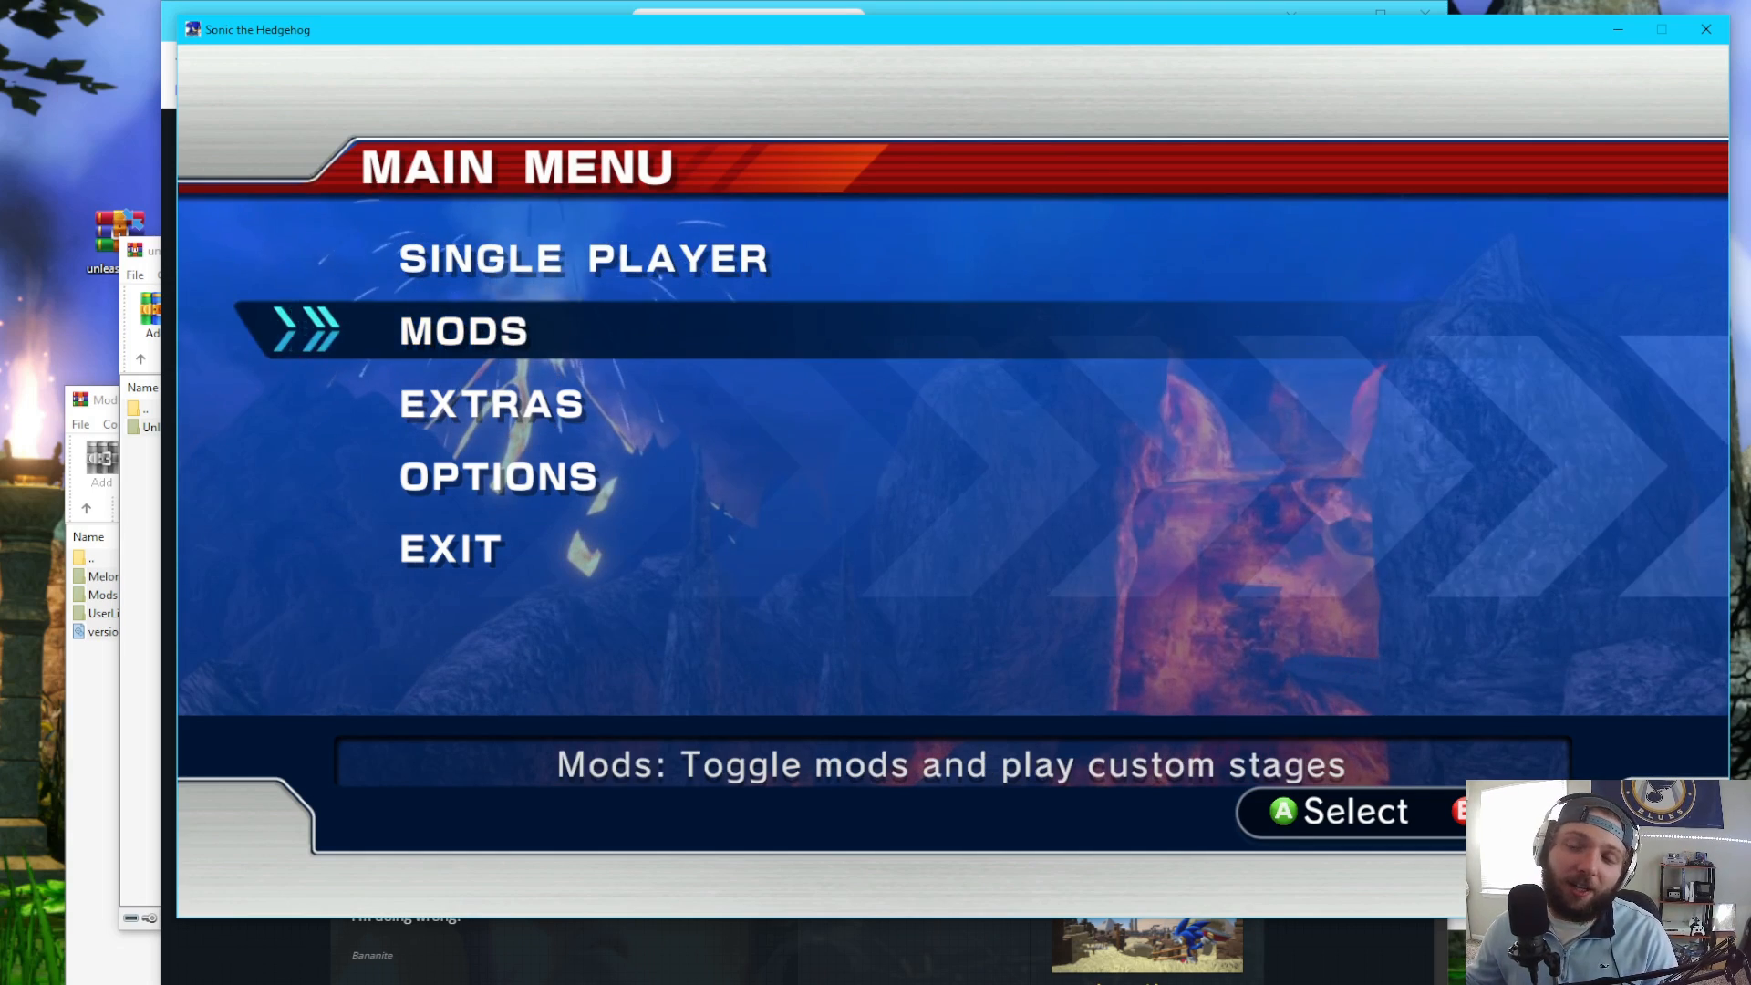